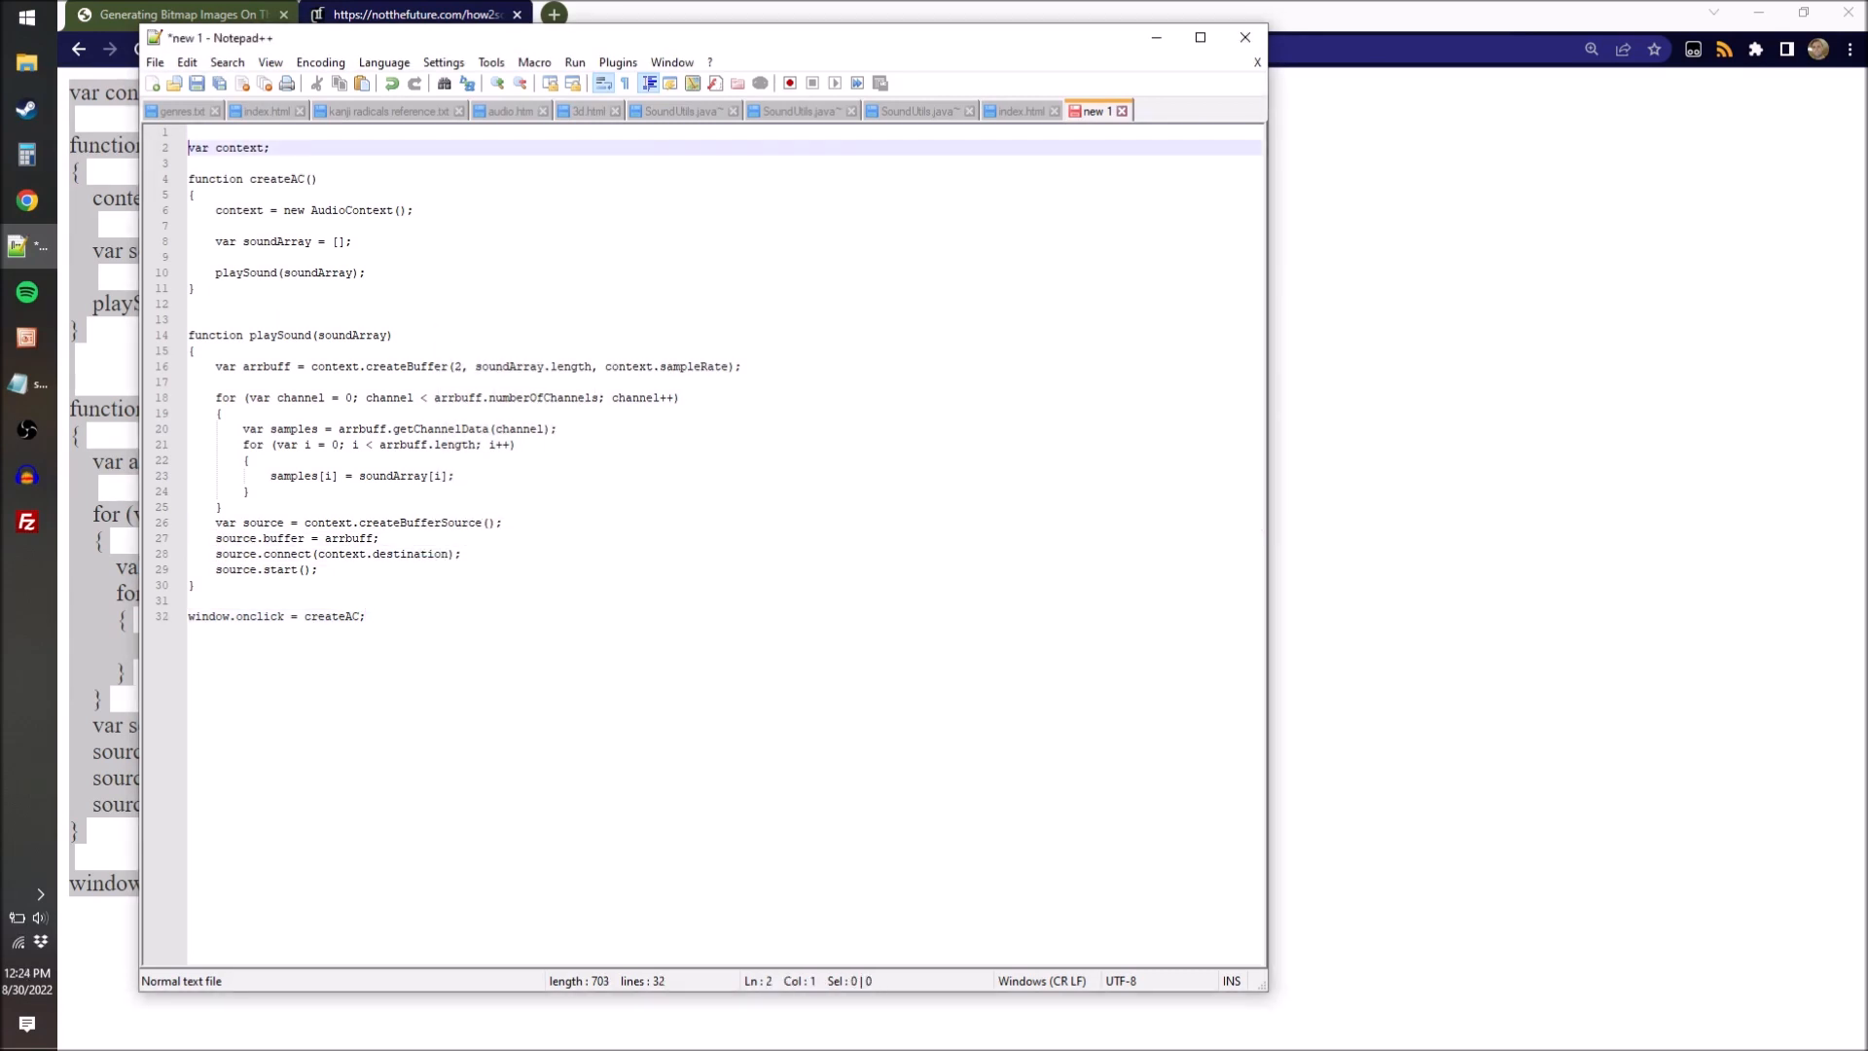
Wrap the Web Audio script in <script> tags and save it on the Desktop as code.html.
type("<script>")
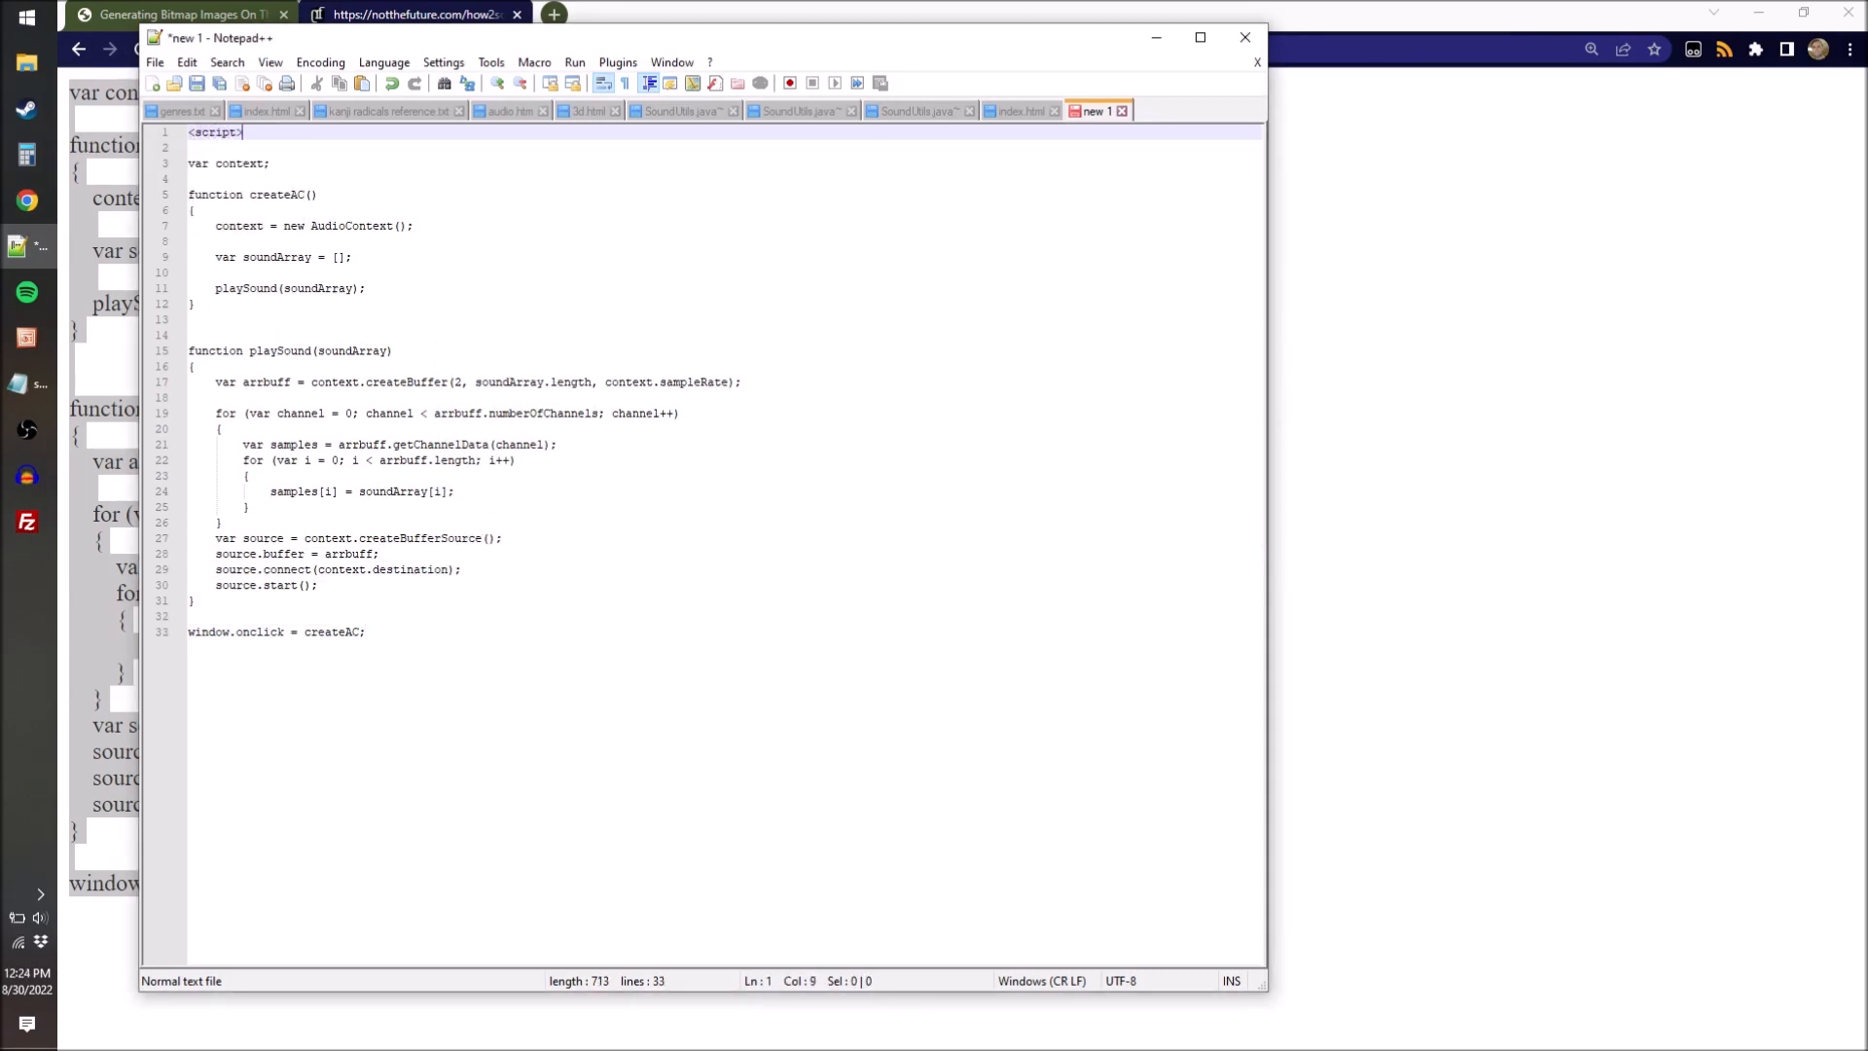
key("ctrl+s")
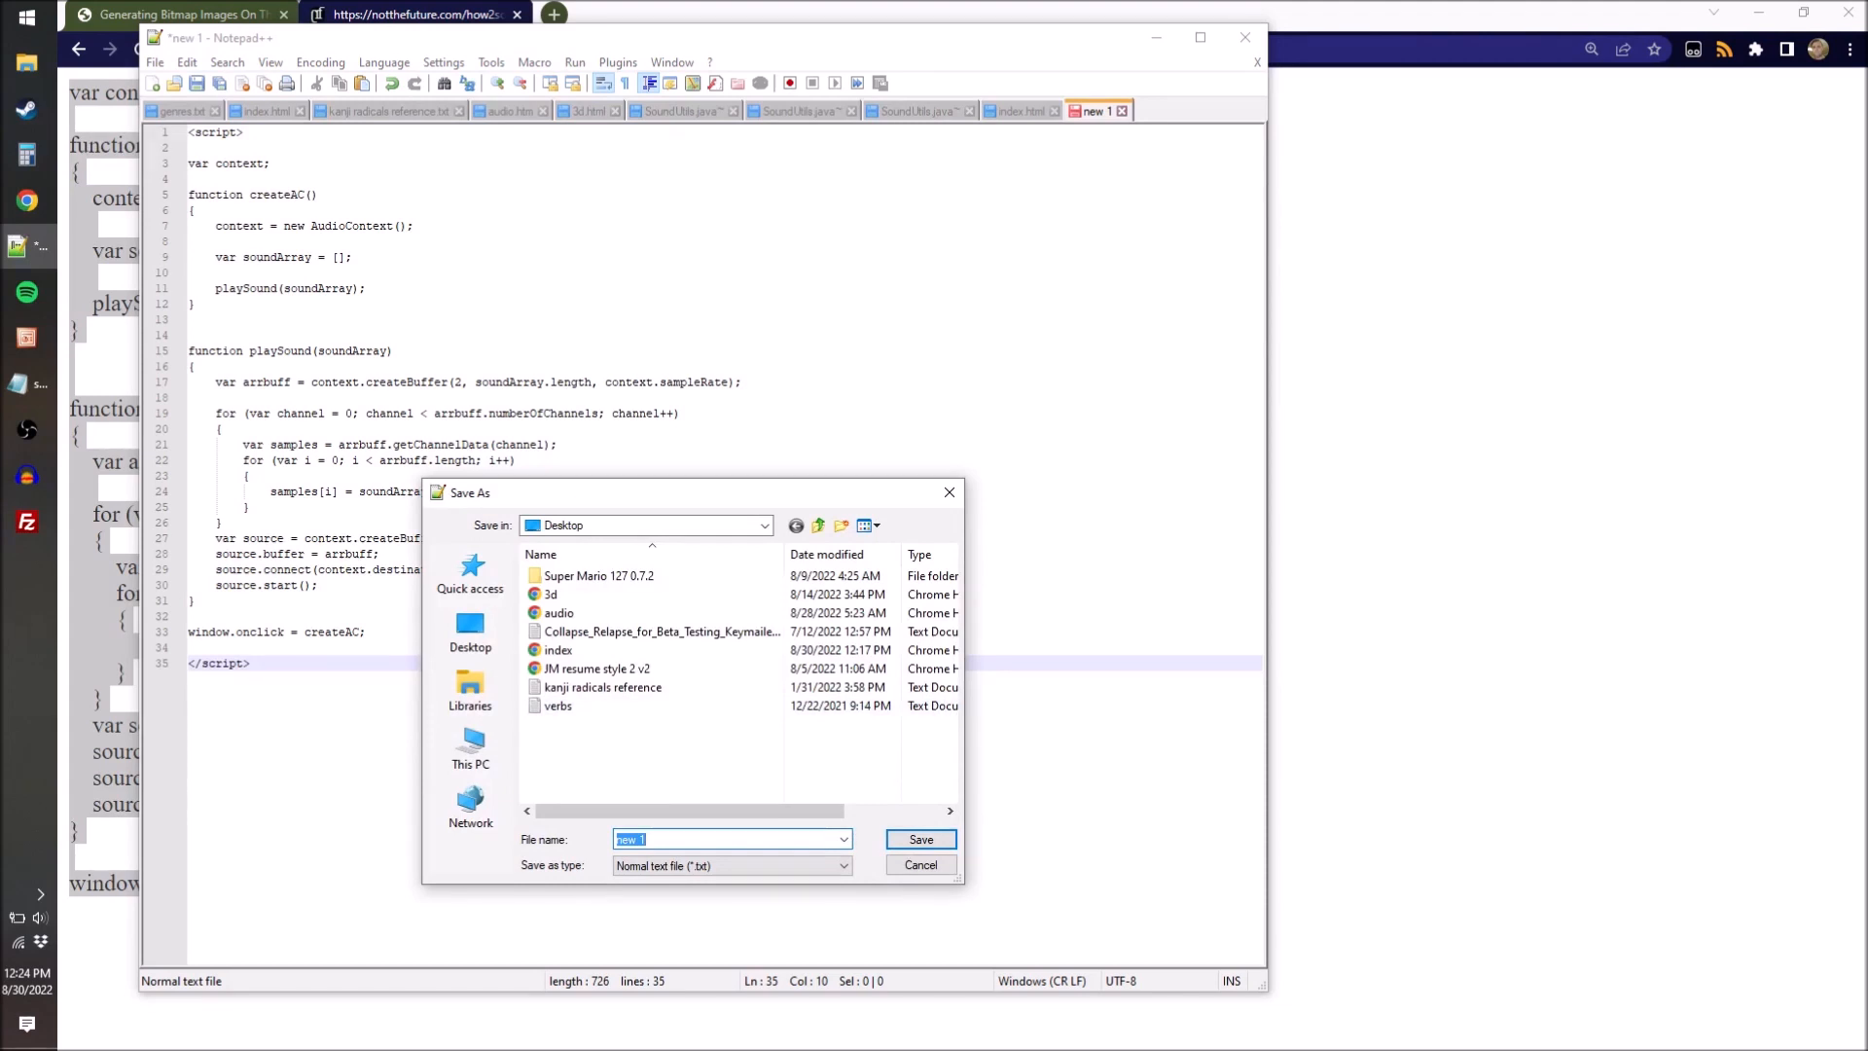
type("code.hyt")
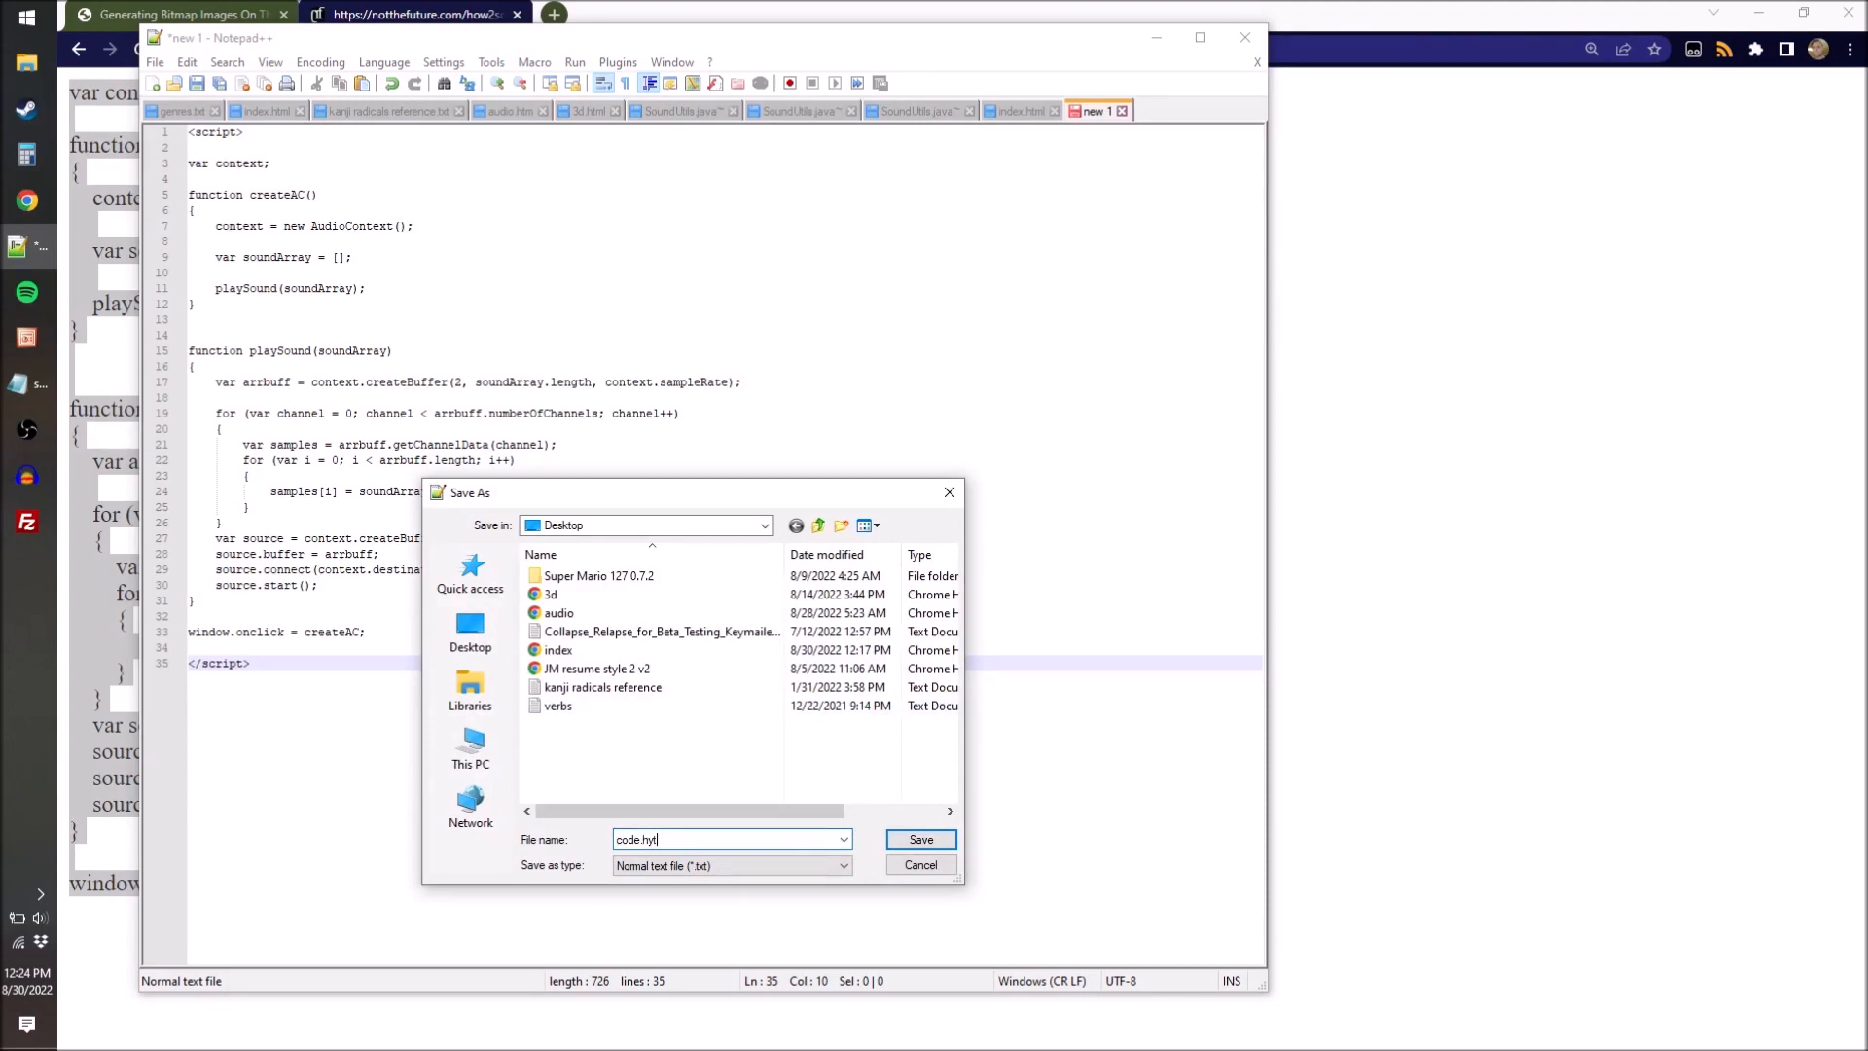
left_click(919, 839)
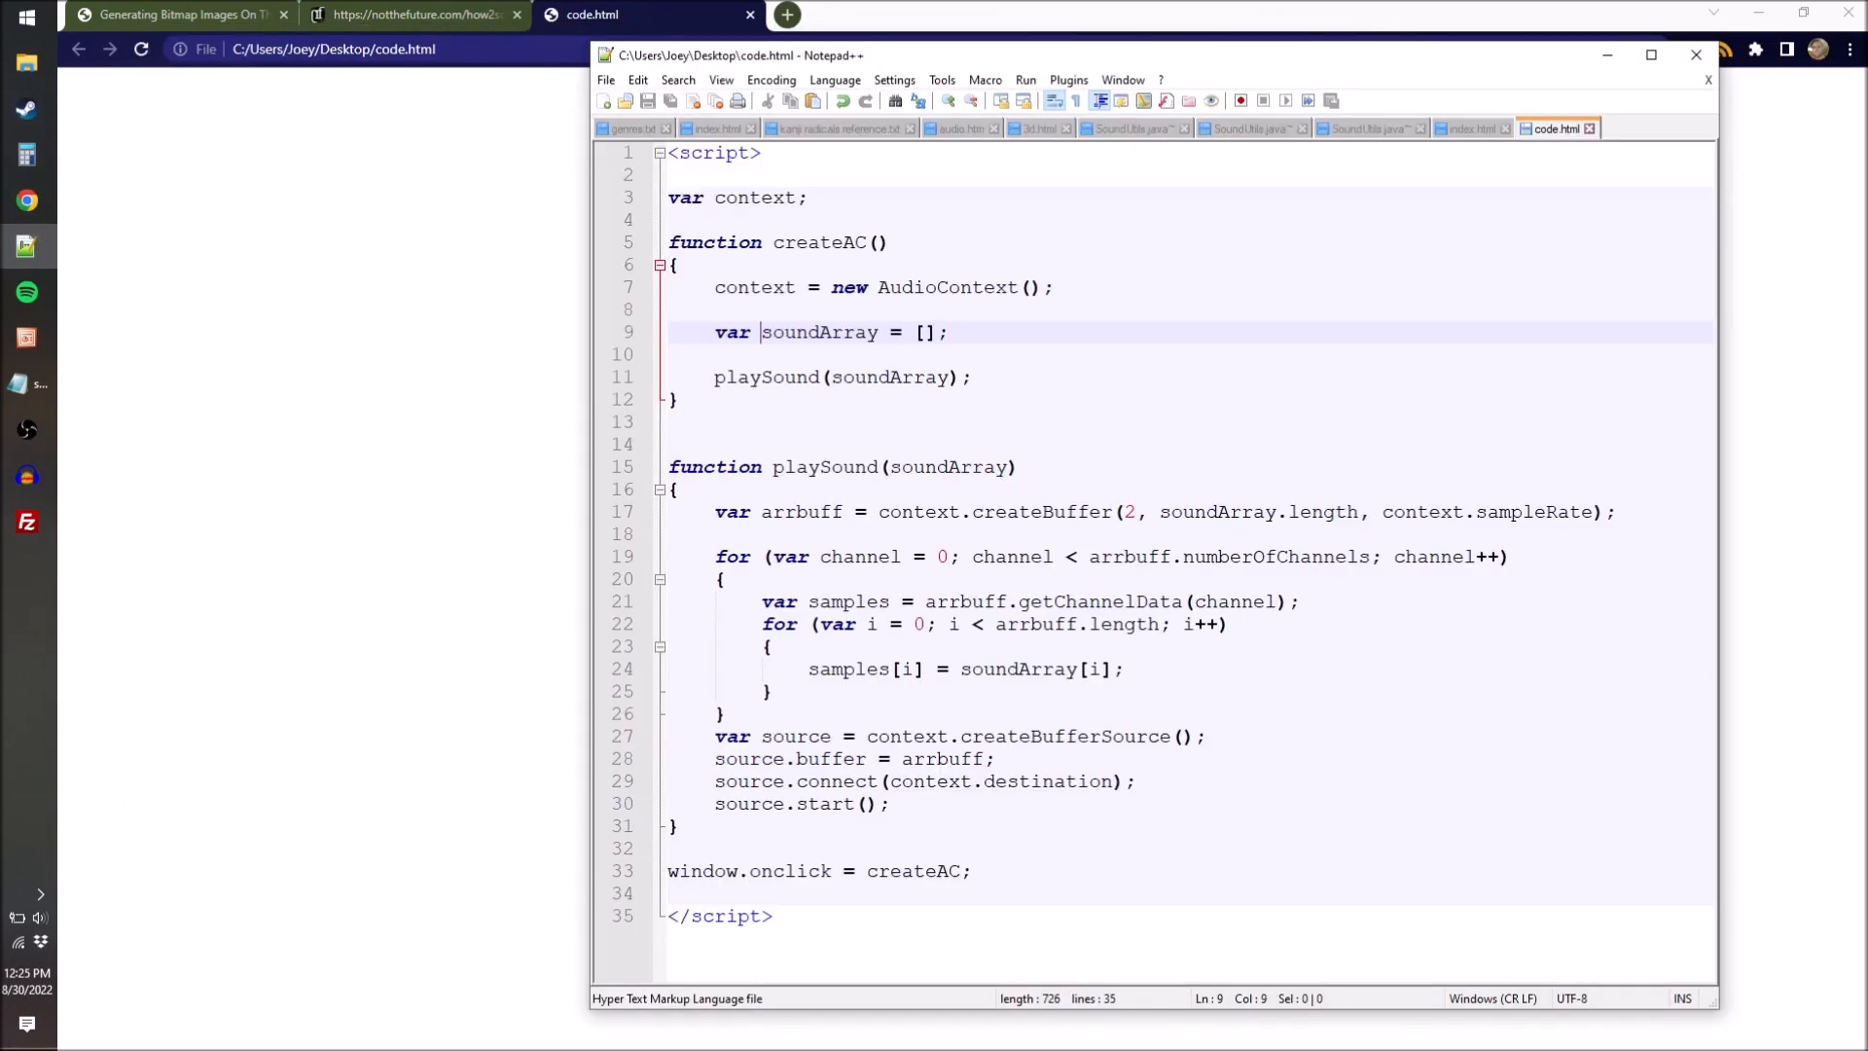
Add sampleRate = 48000 and sec = 3, then an empty for loop running i up to sampleRate * sec (144000).
left_click(716, 354)
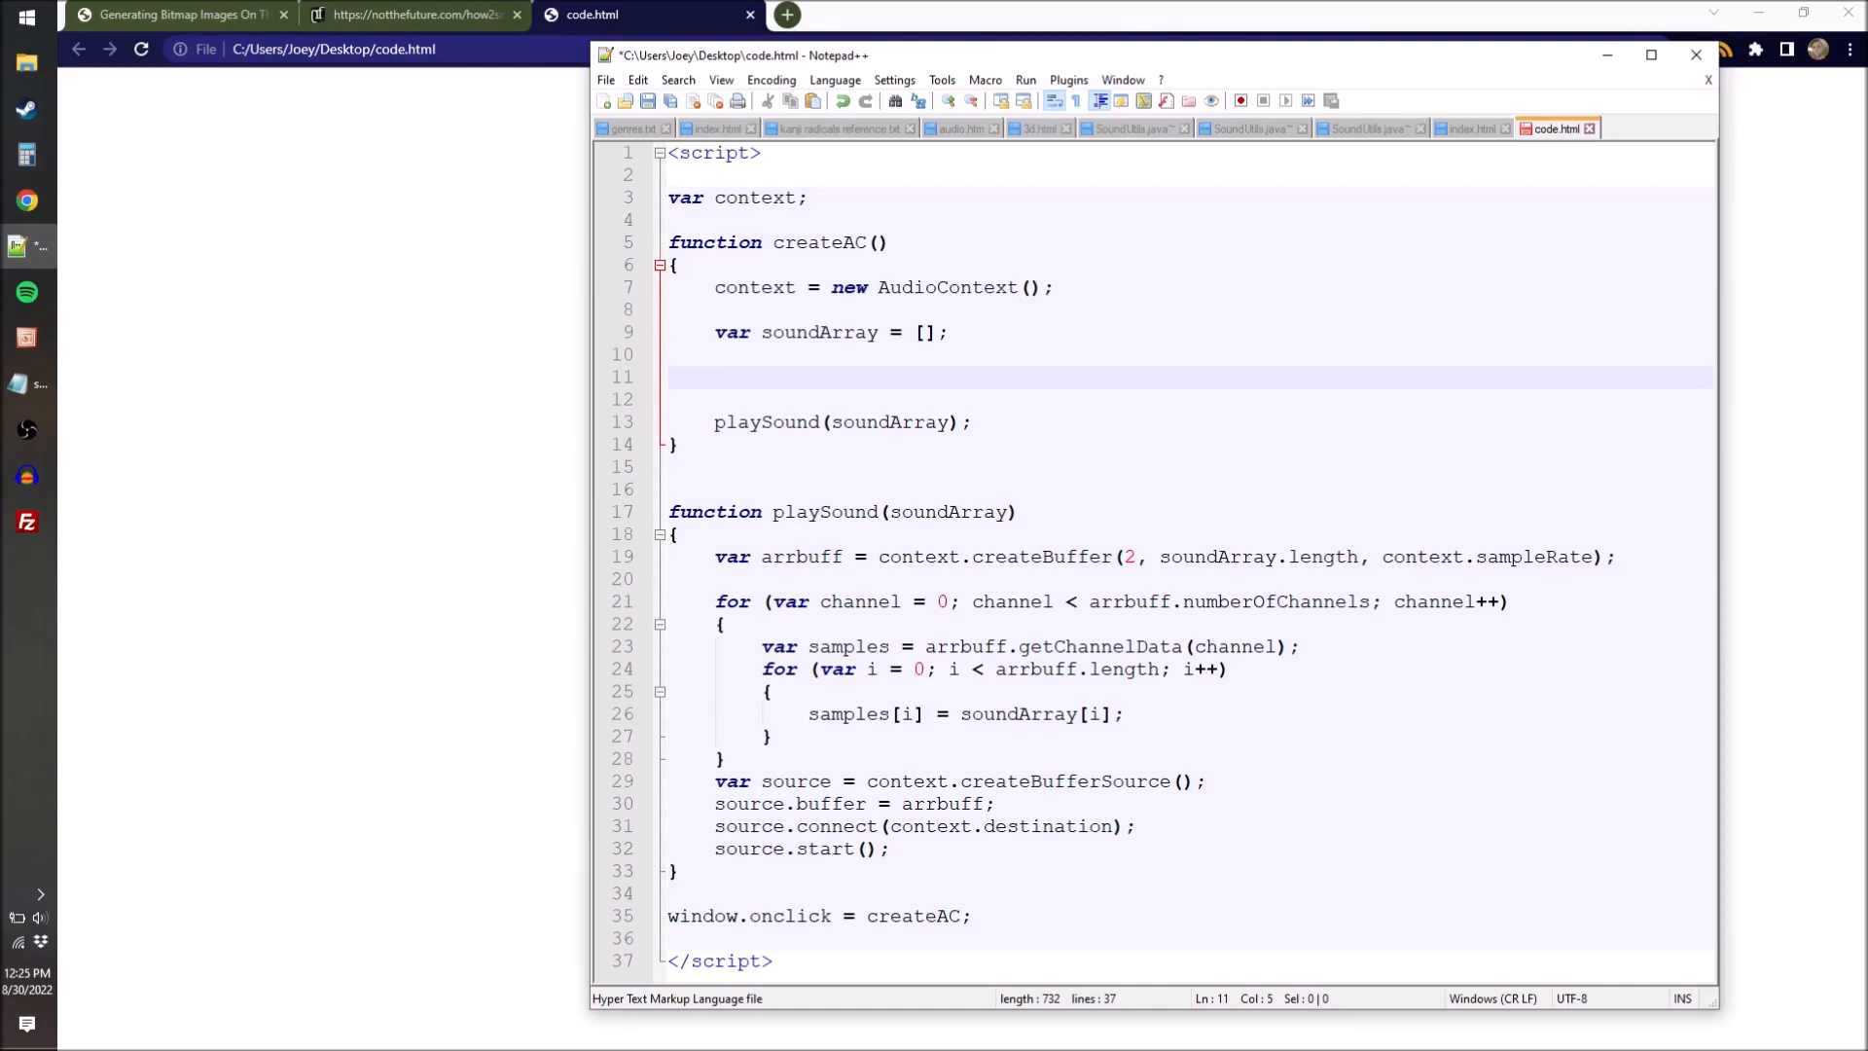
left_click(713, 376)
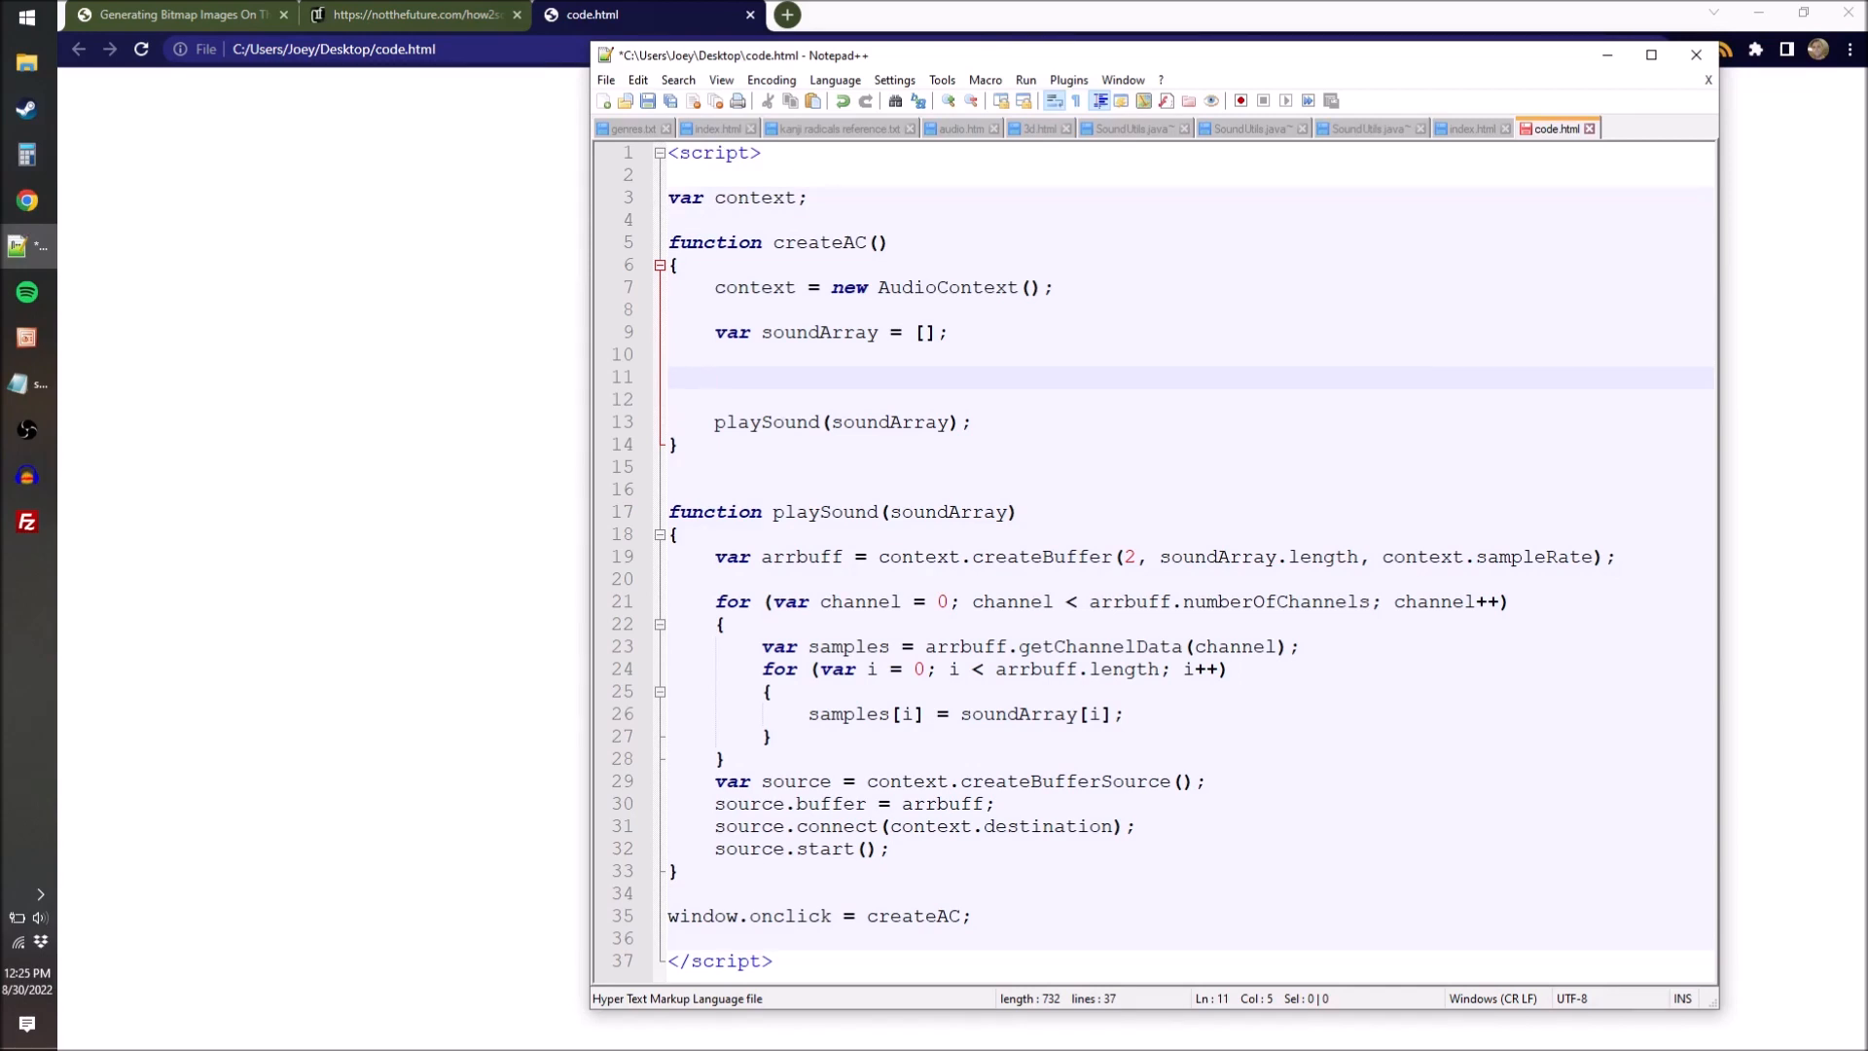
left_click(715, 377)
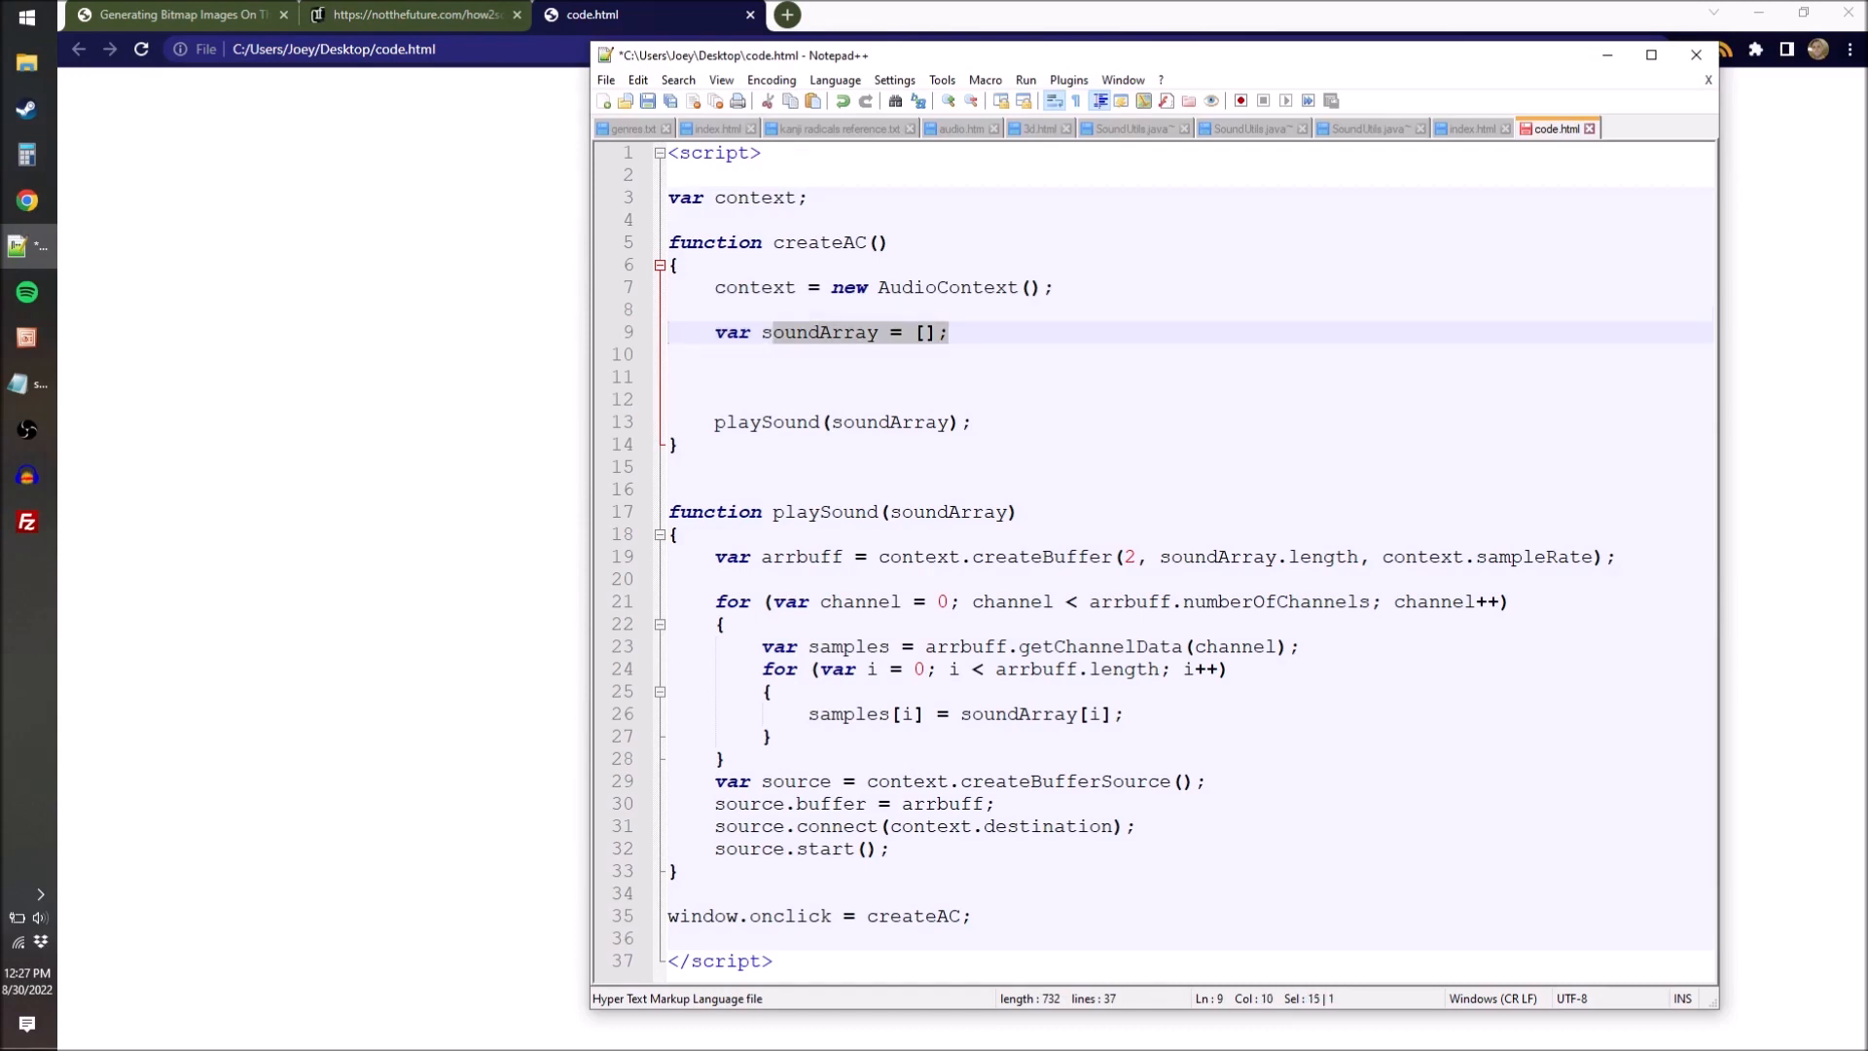
type("for(var i=0; i <48")
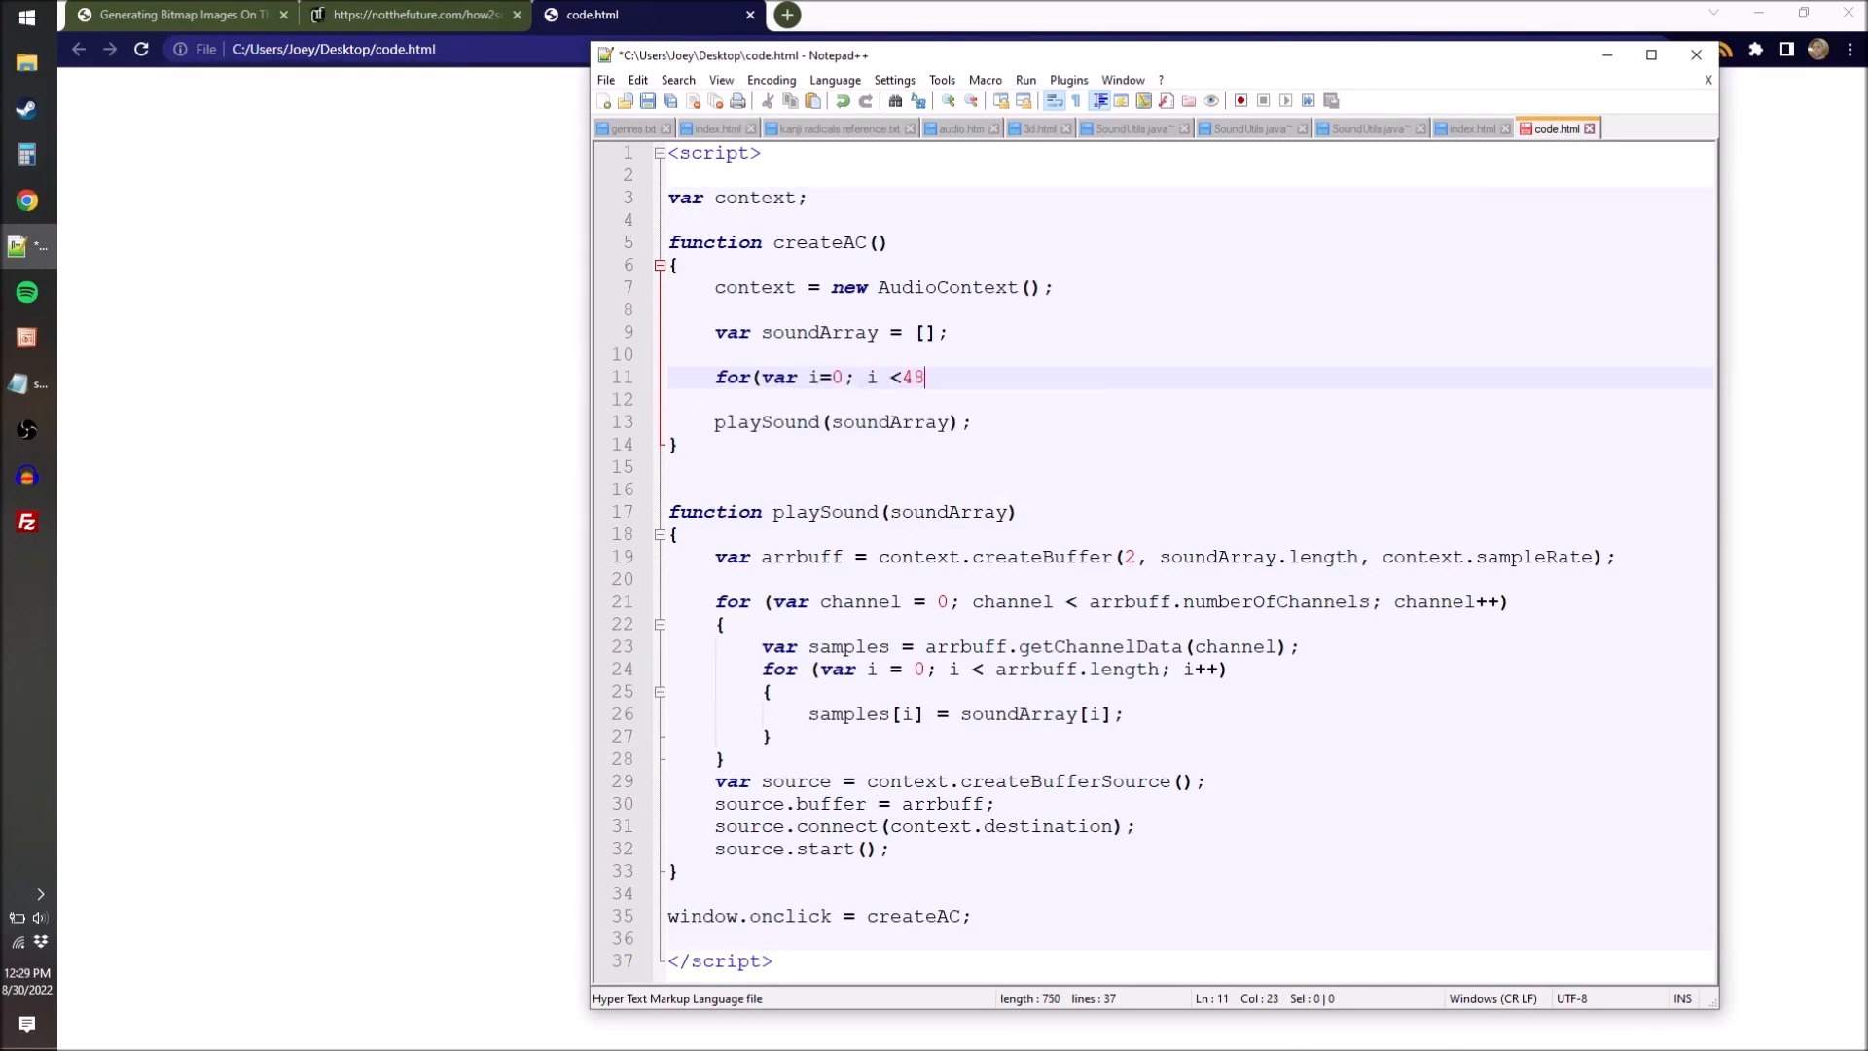
type("000")
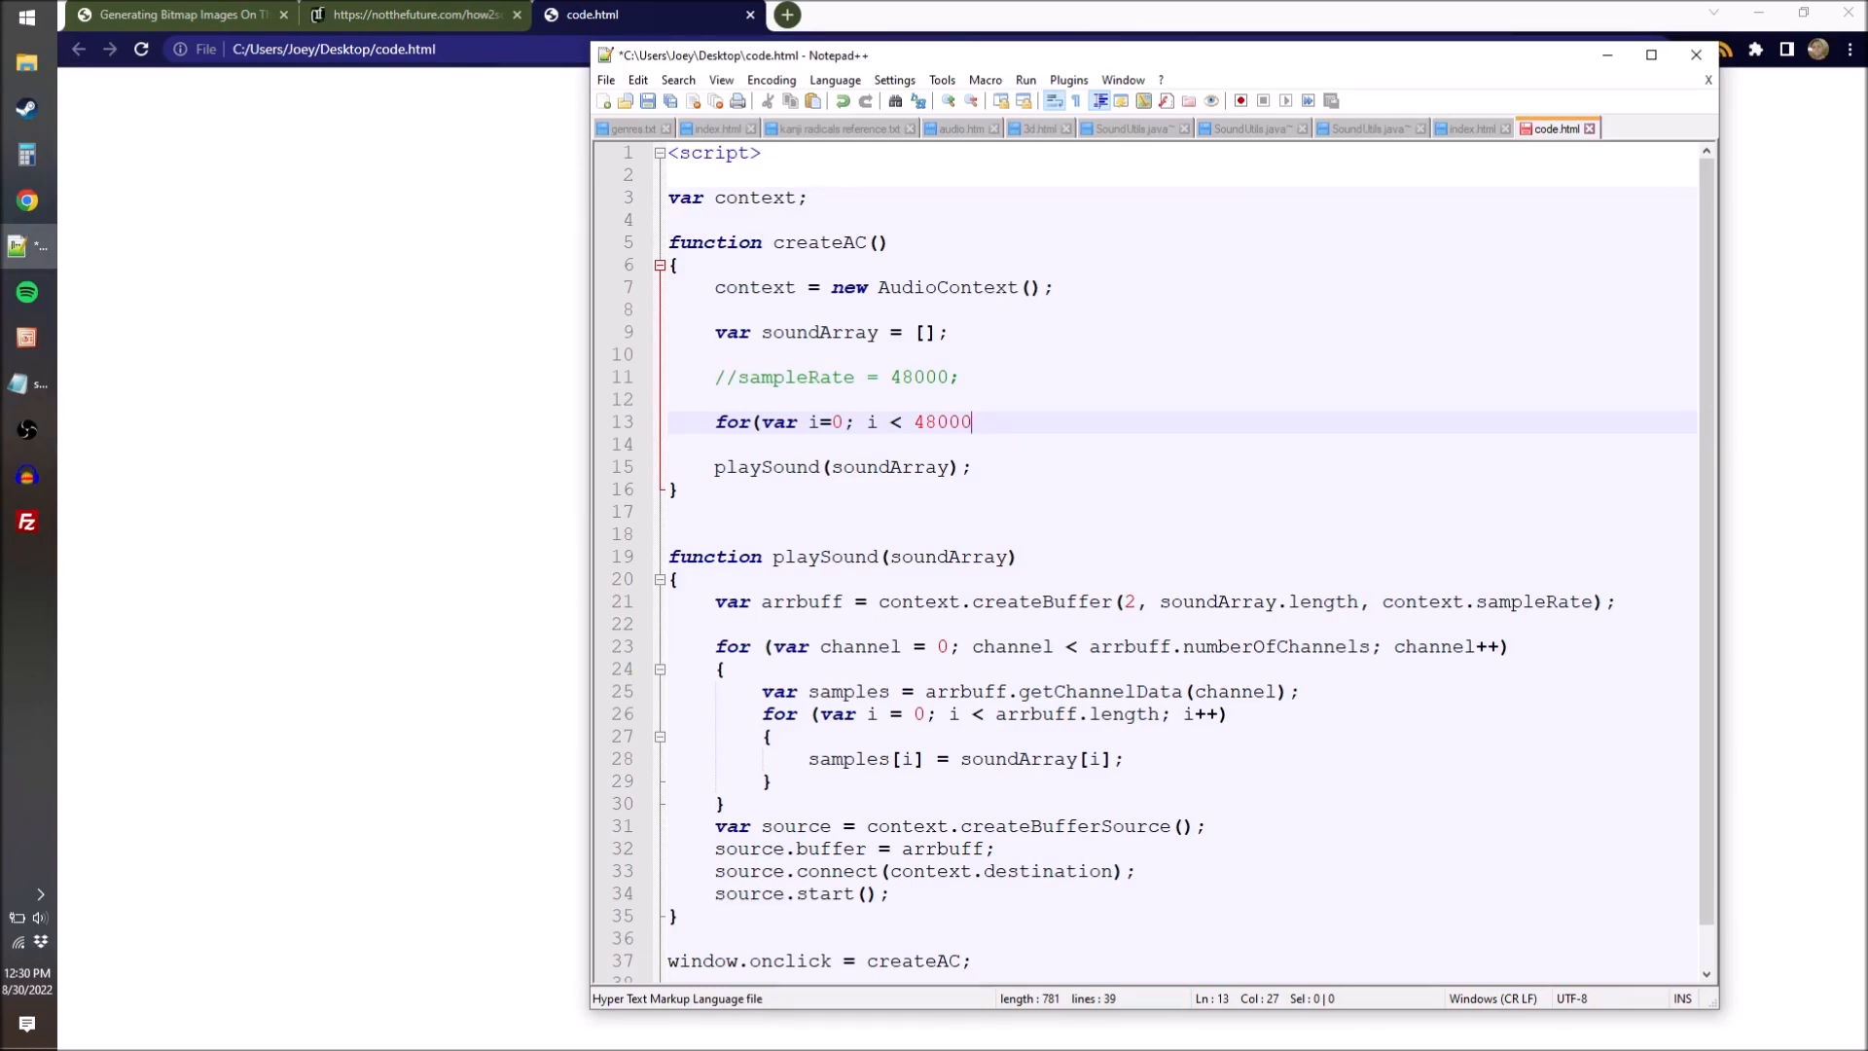
type("//sec = 3;")
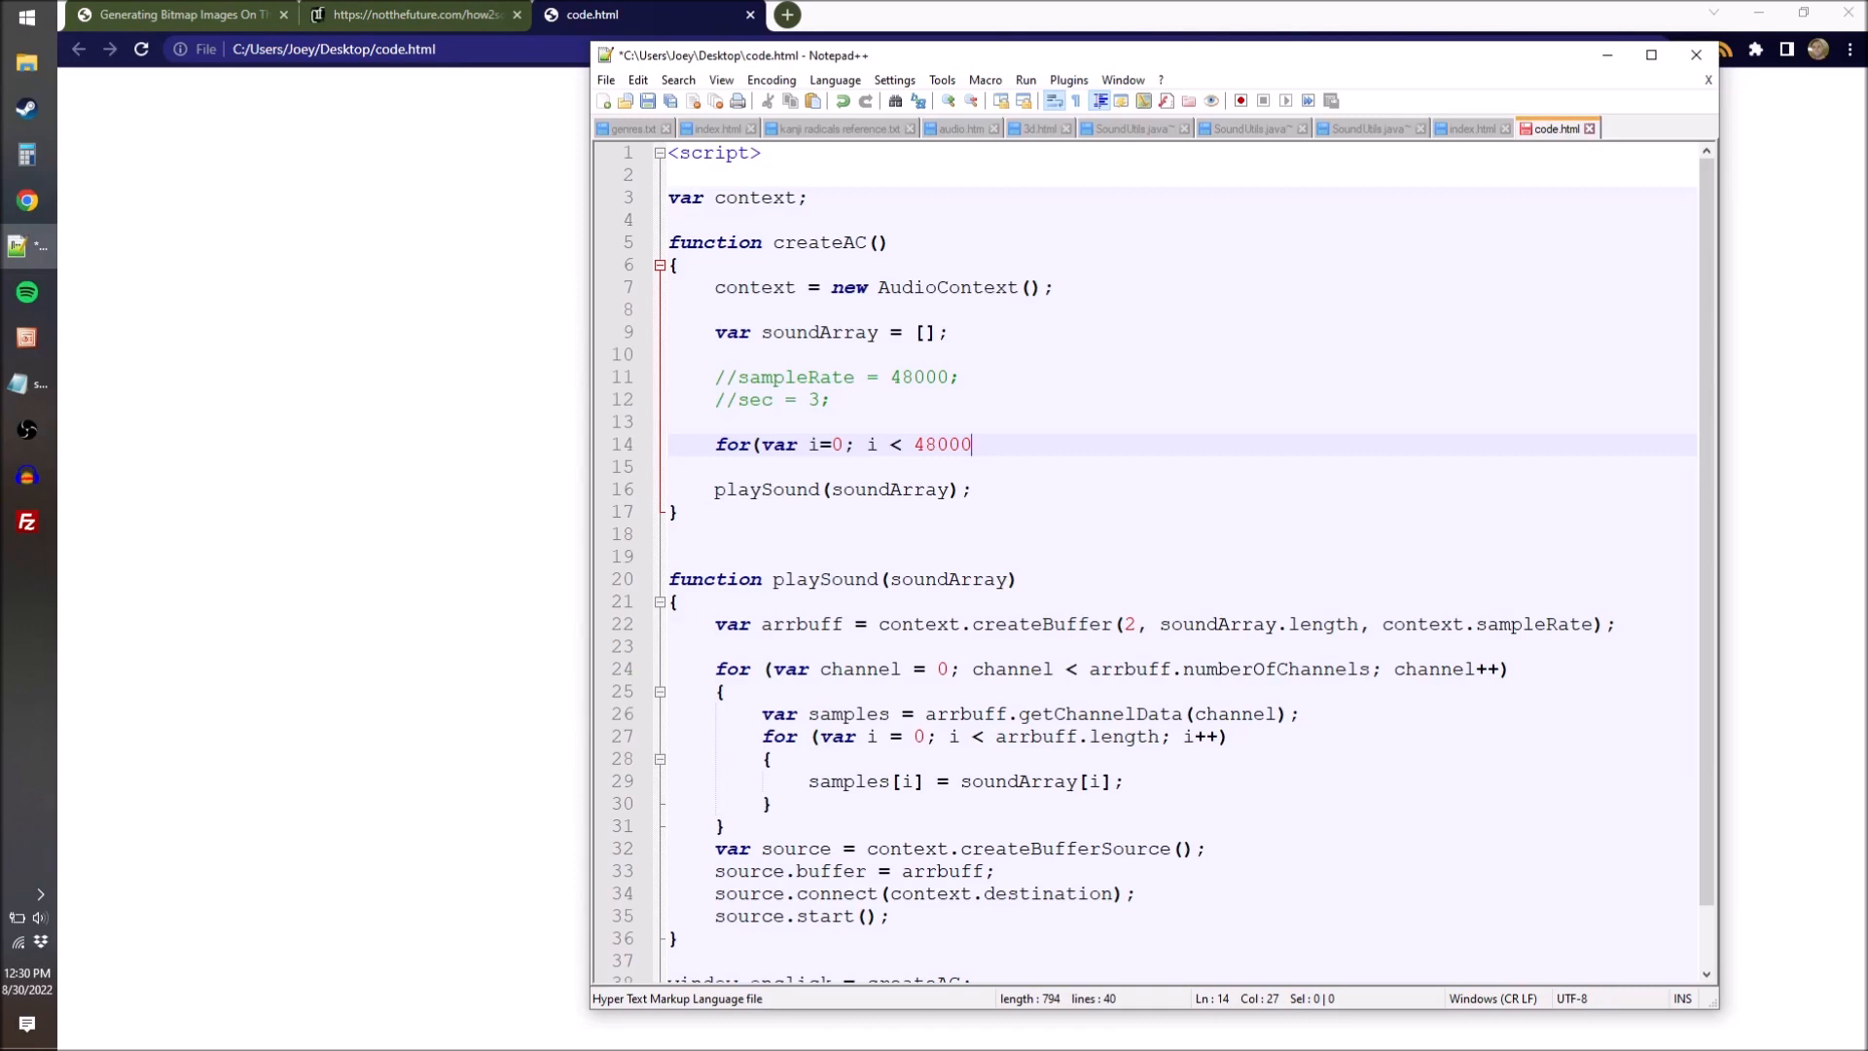
type("* 3")
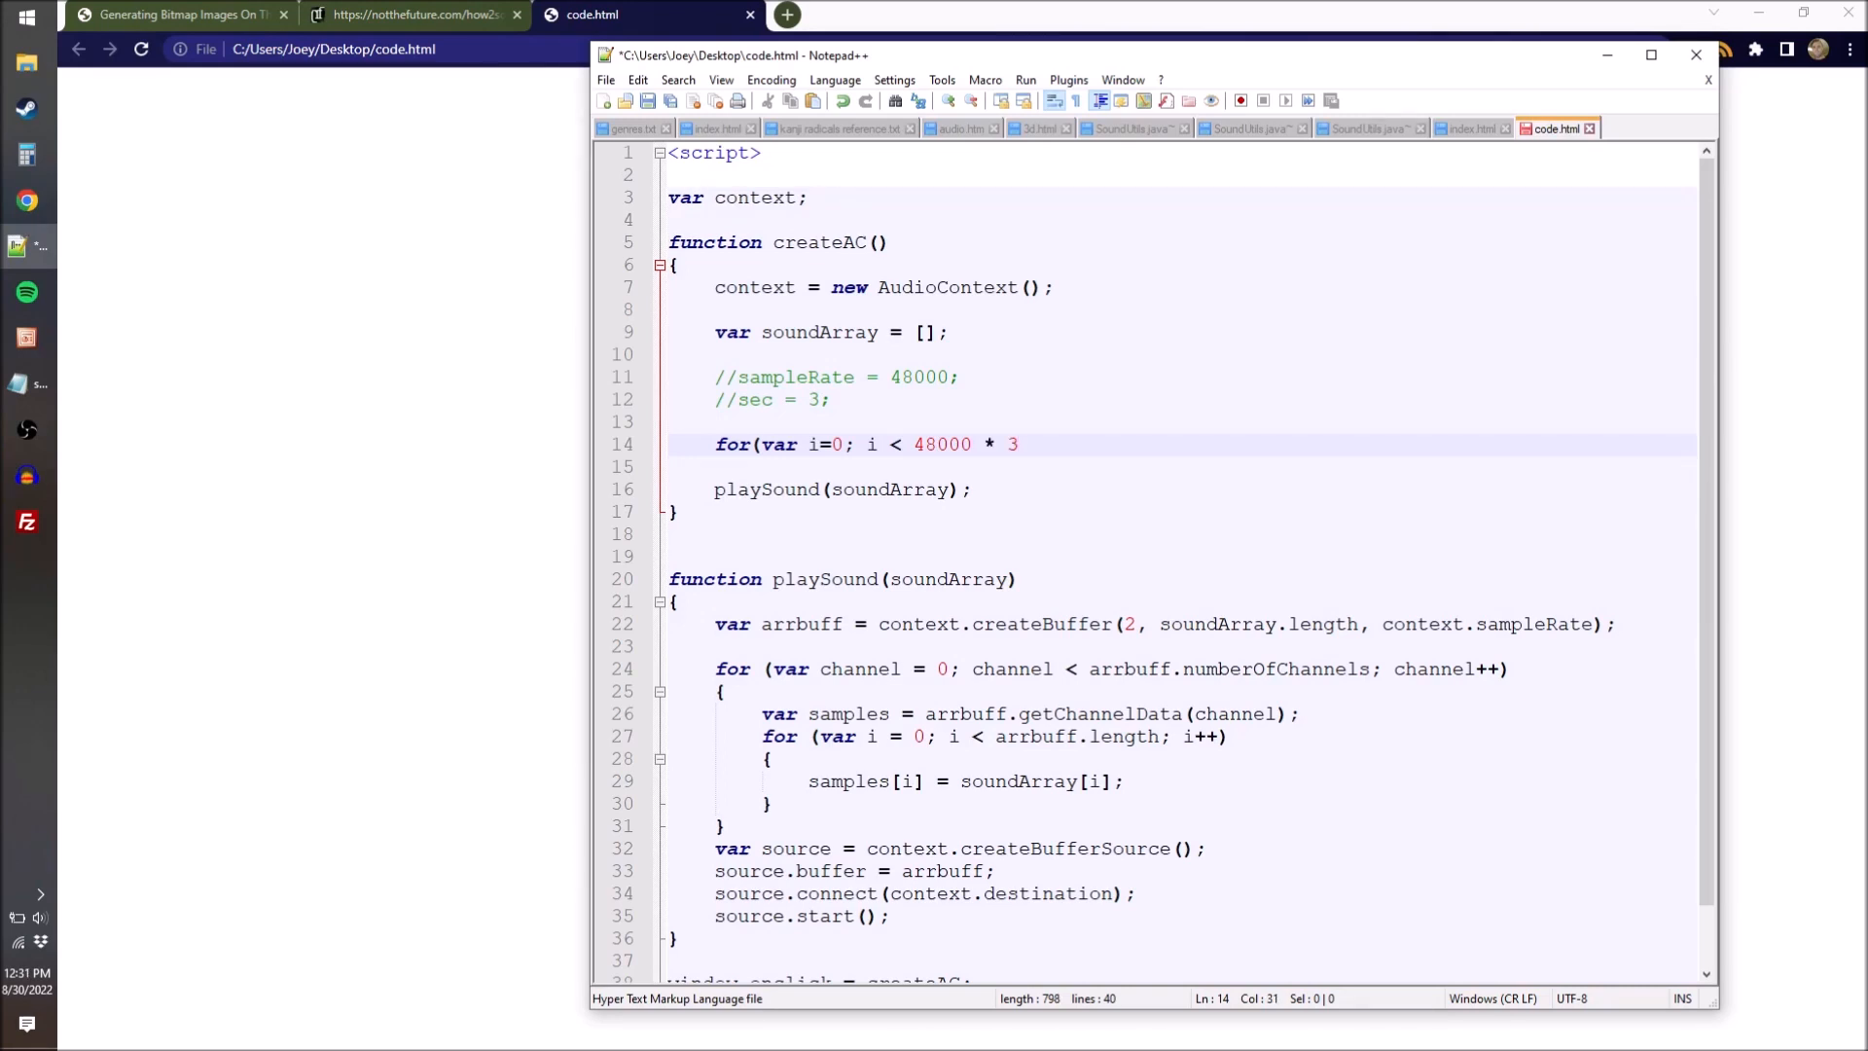
type("144000")
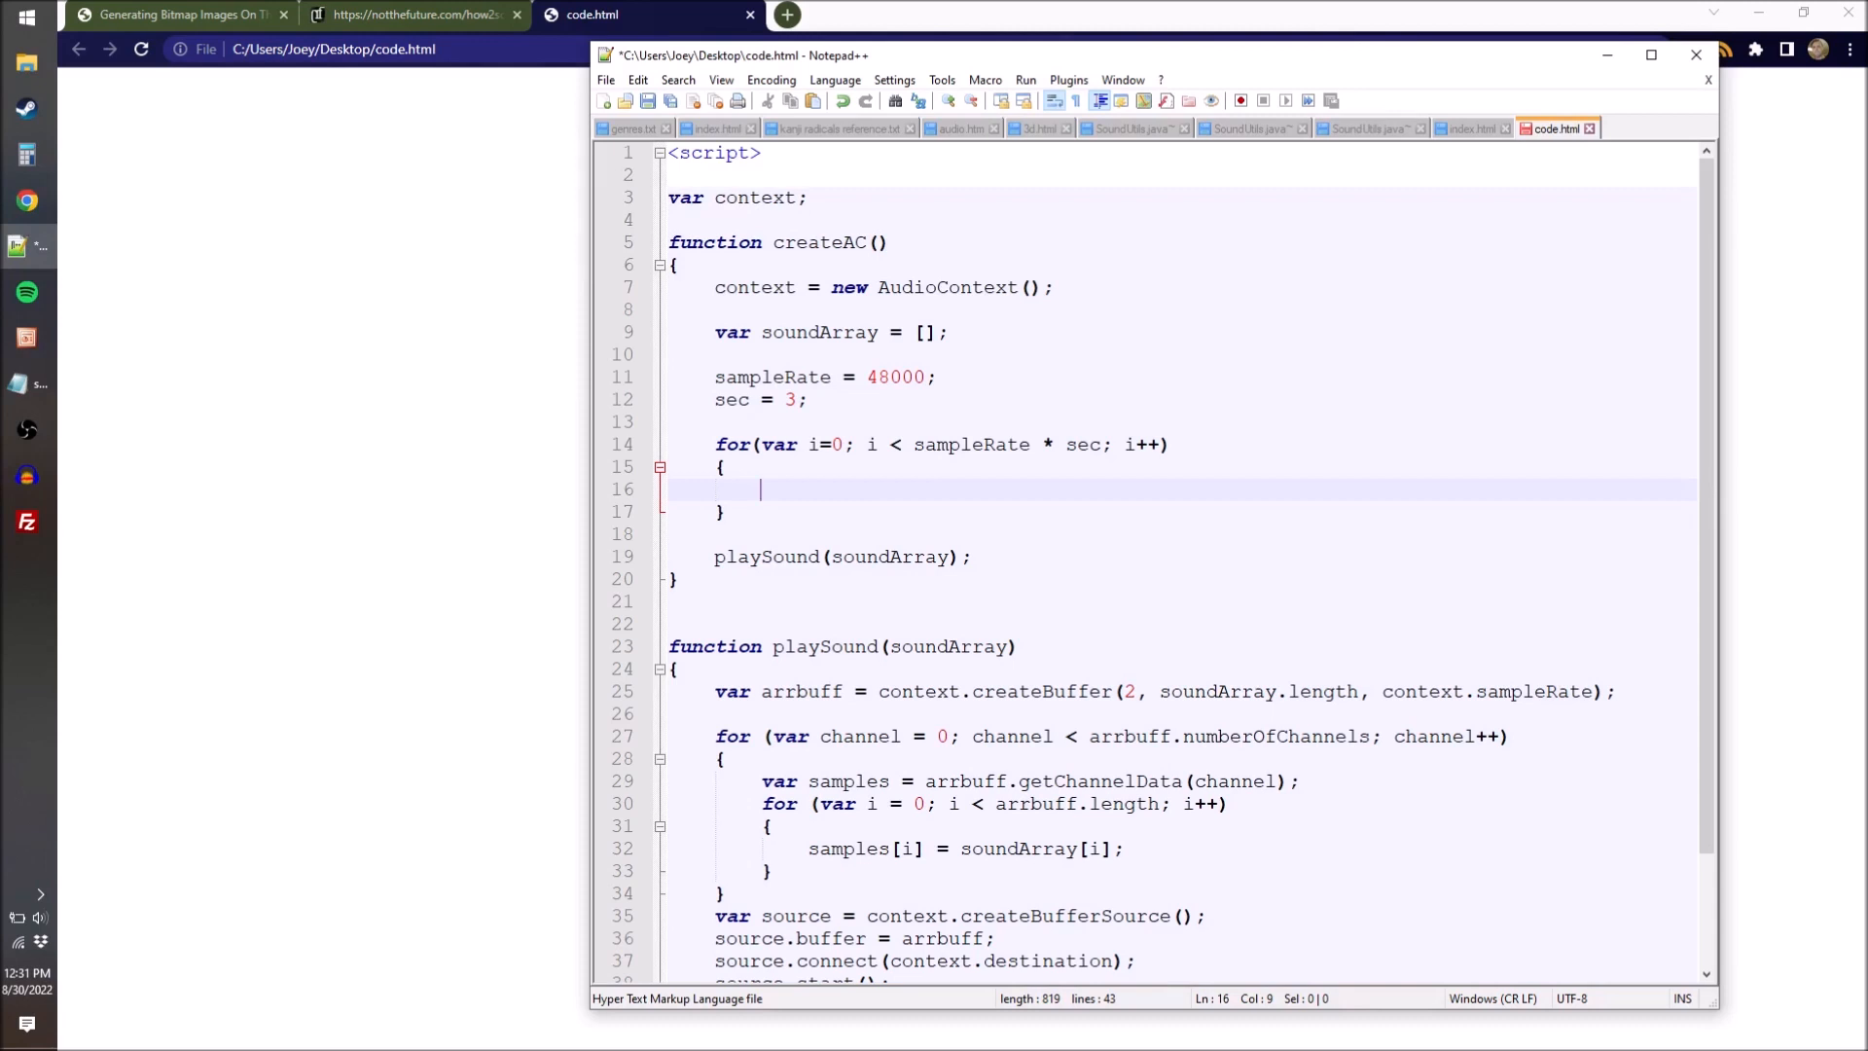
Fill the loop body with soundArray[i] = Math.random() * 2 - 1 to produce noise samples.
type("soundArray[i] =")
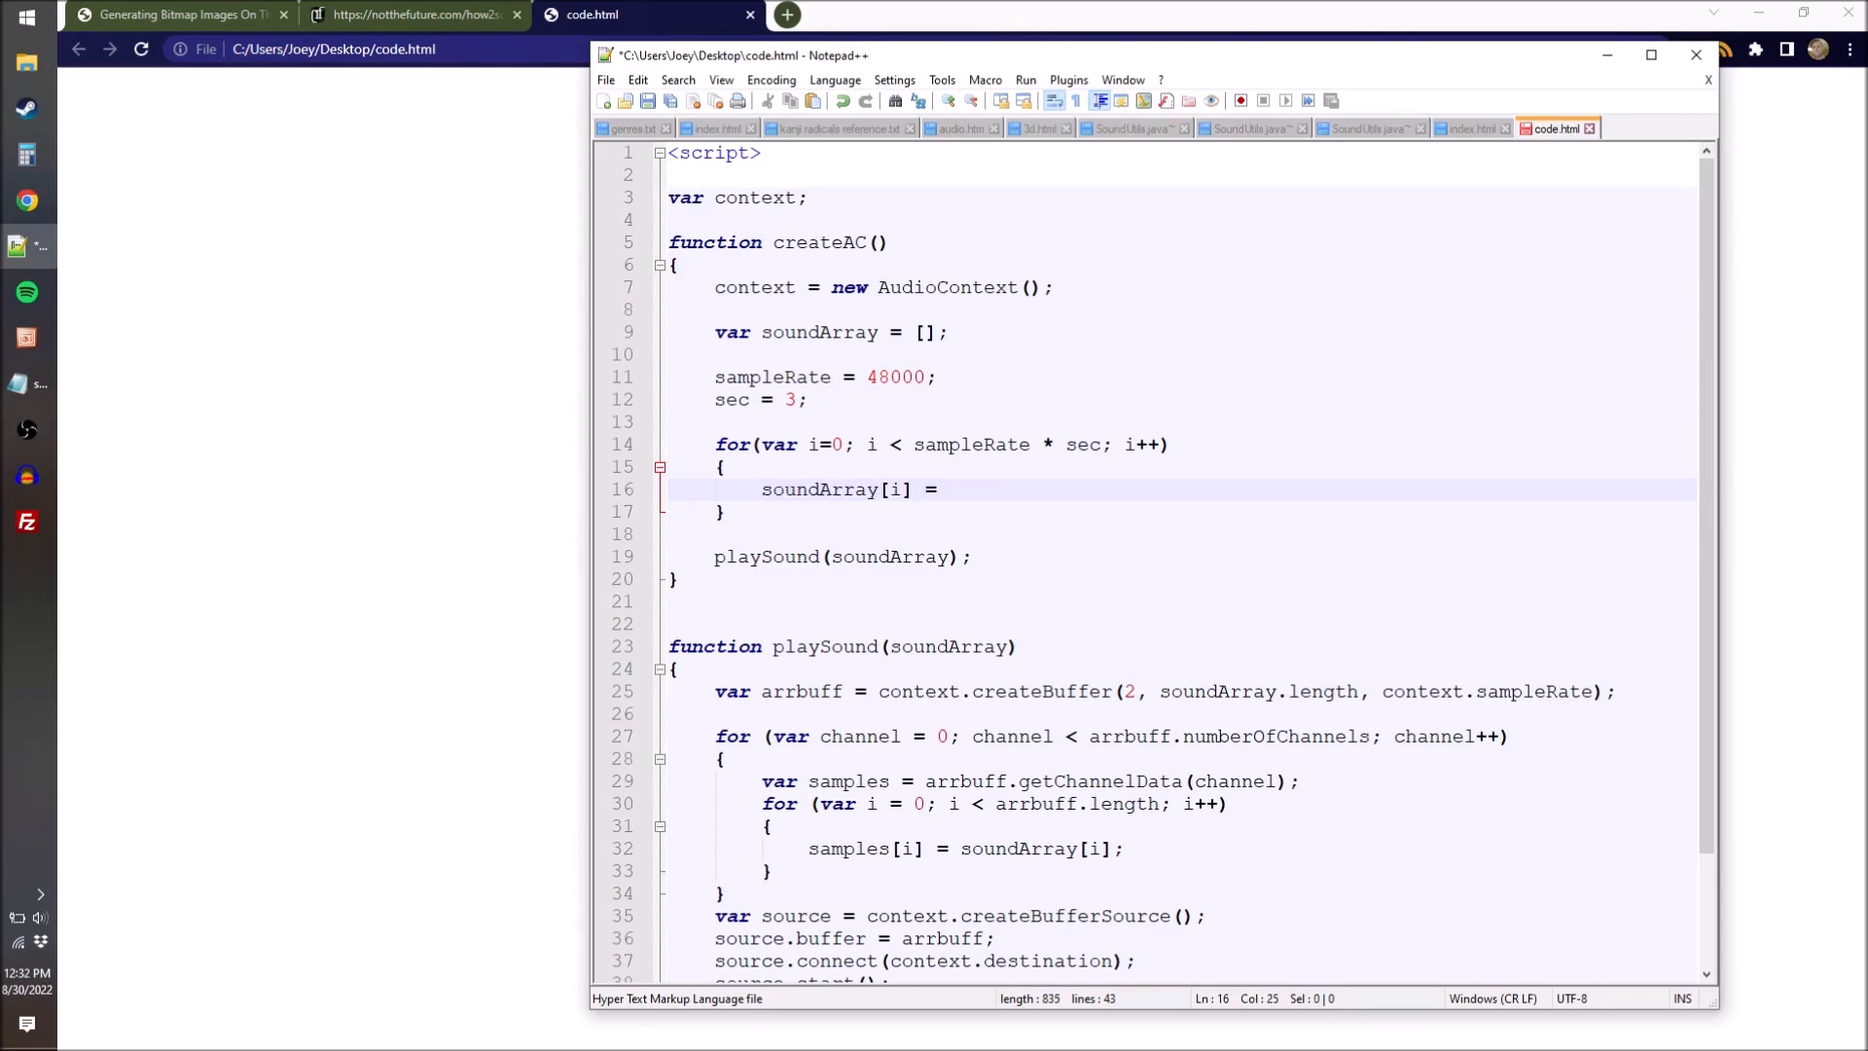
type("Math.random()")
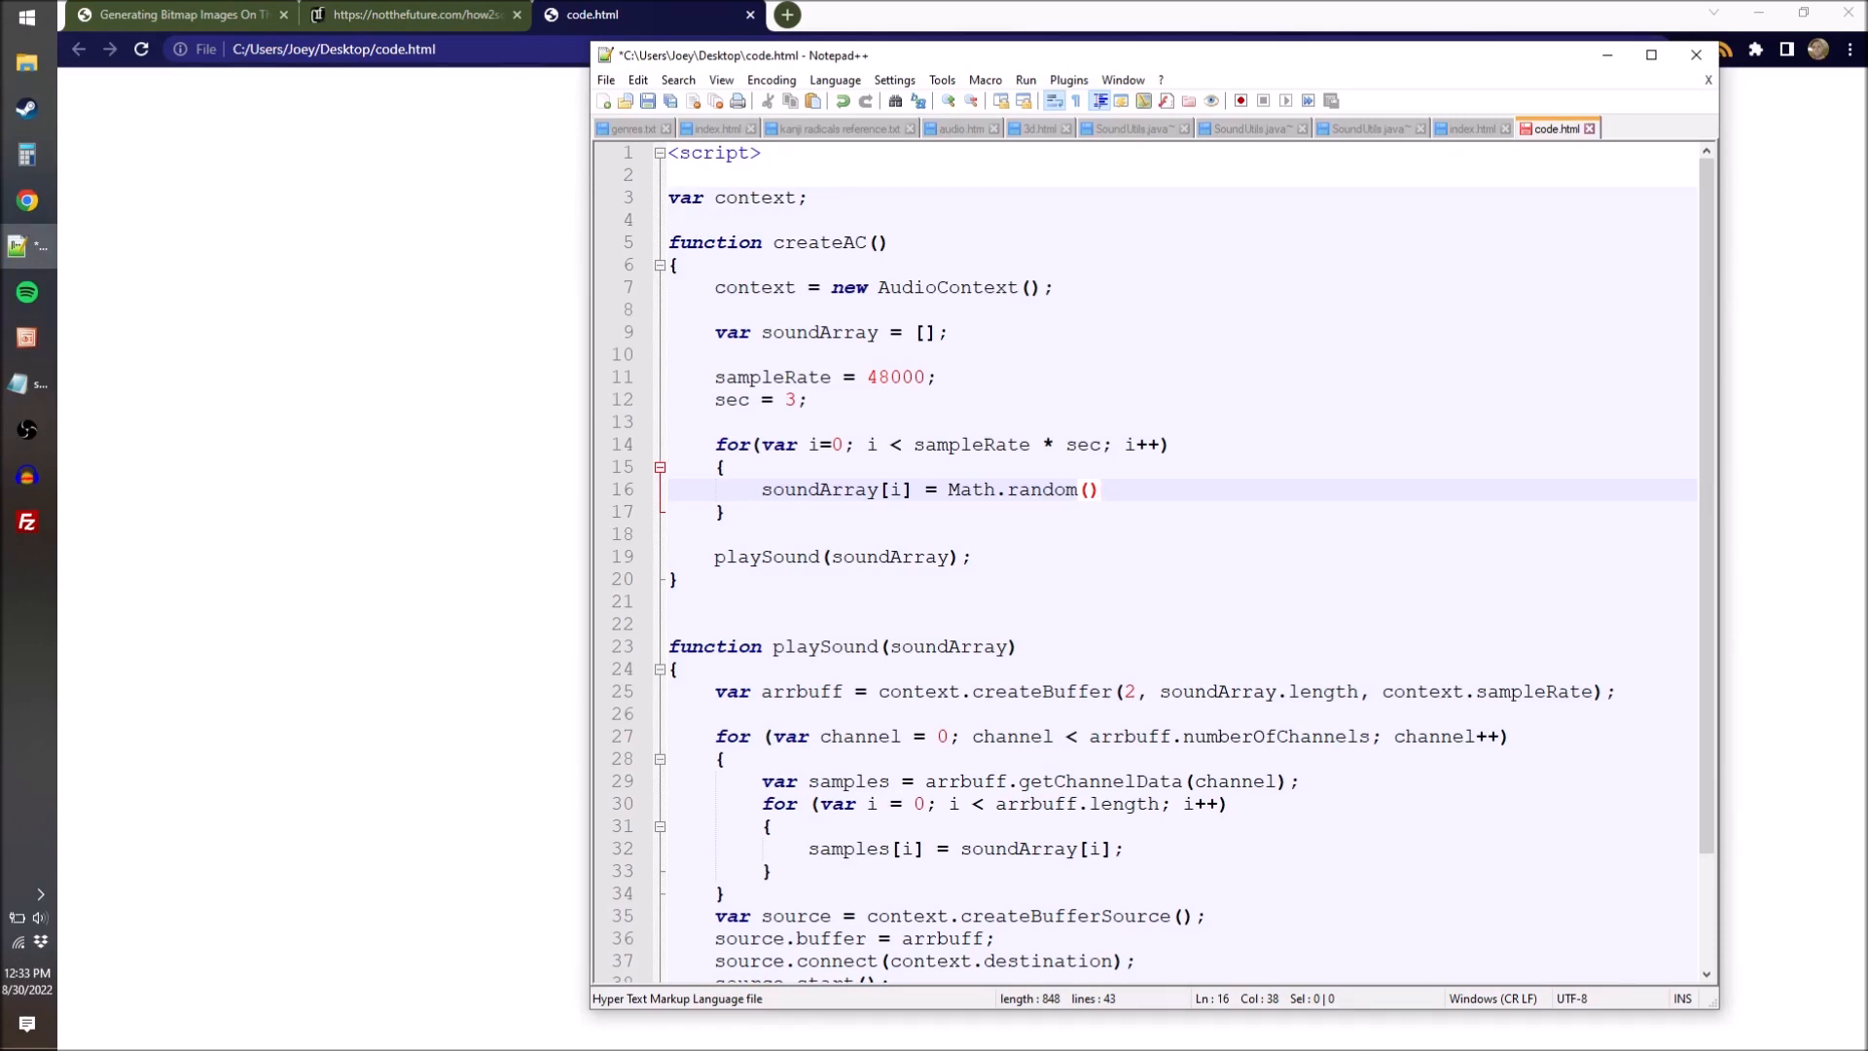
type("* 2")
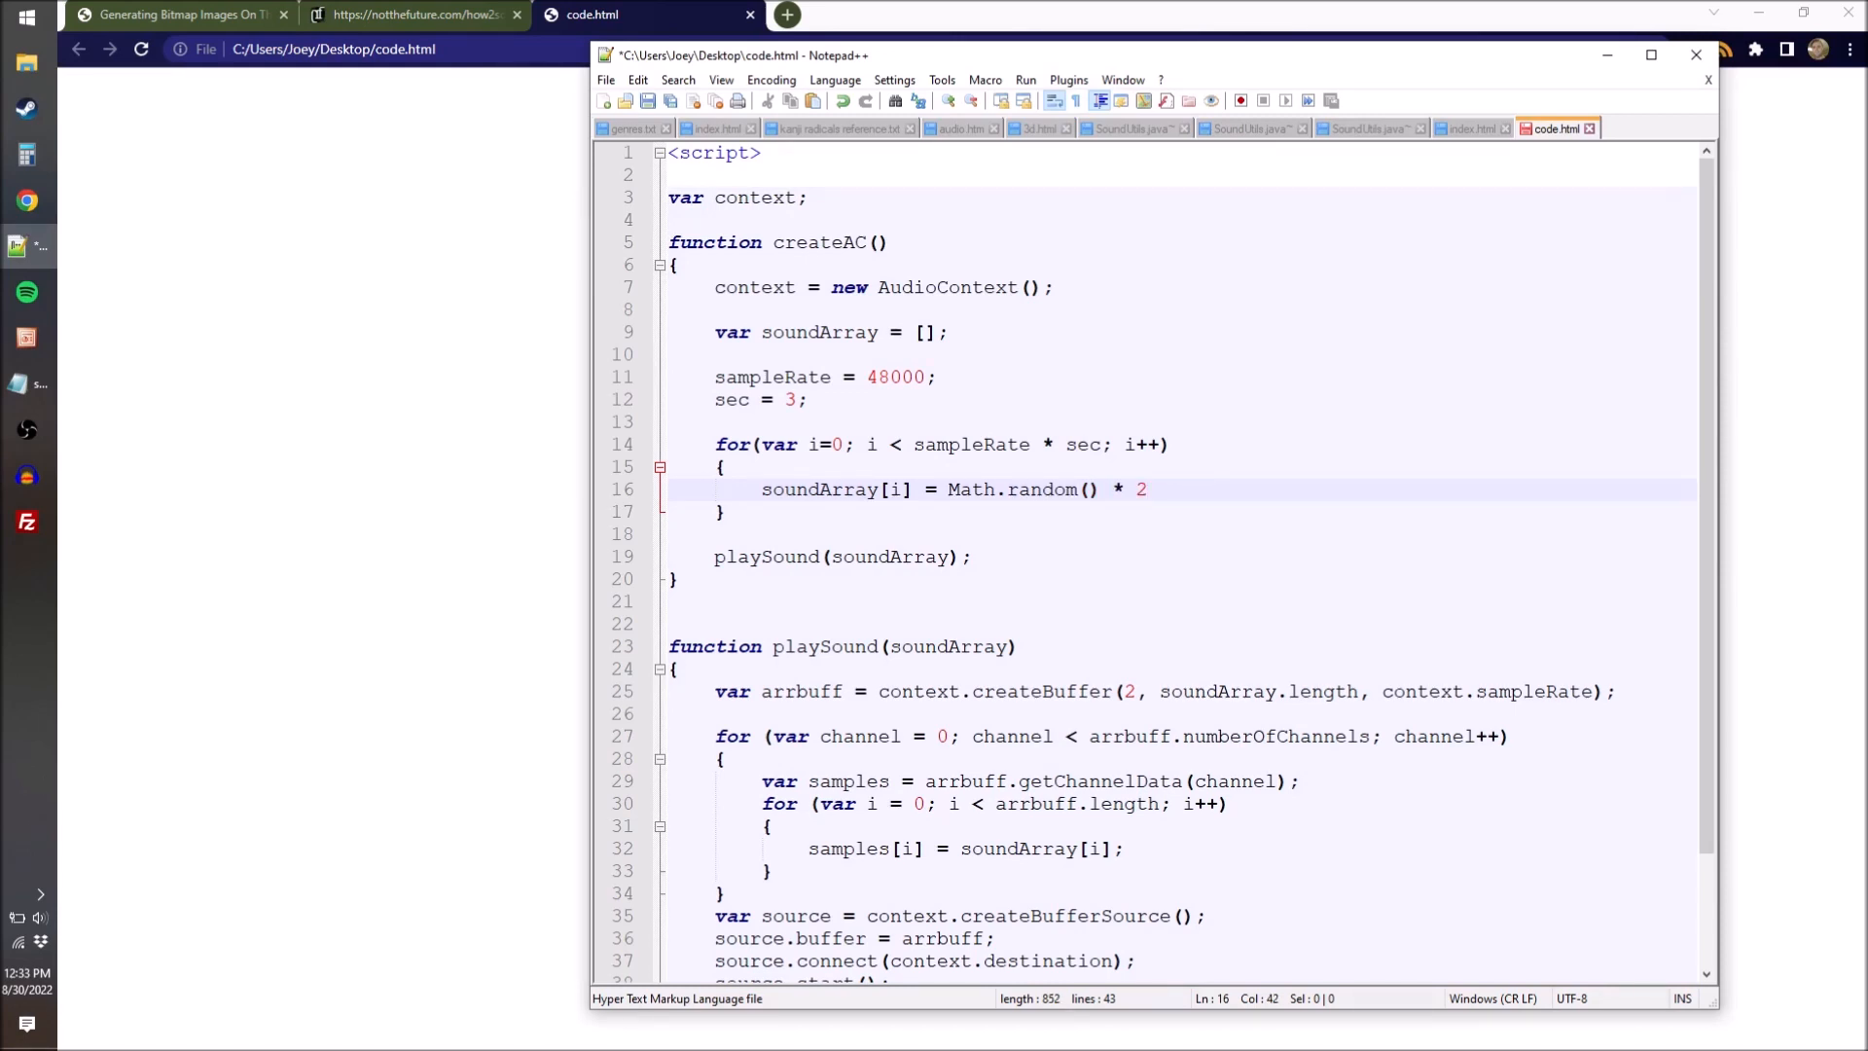
type("- 1;")
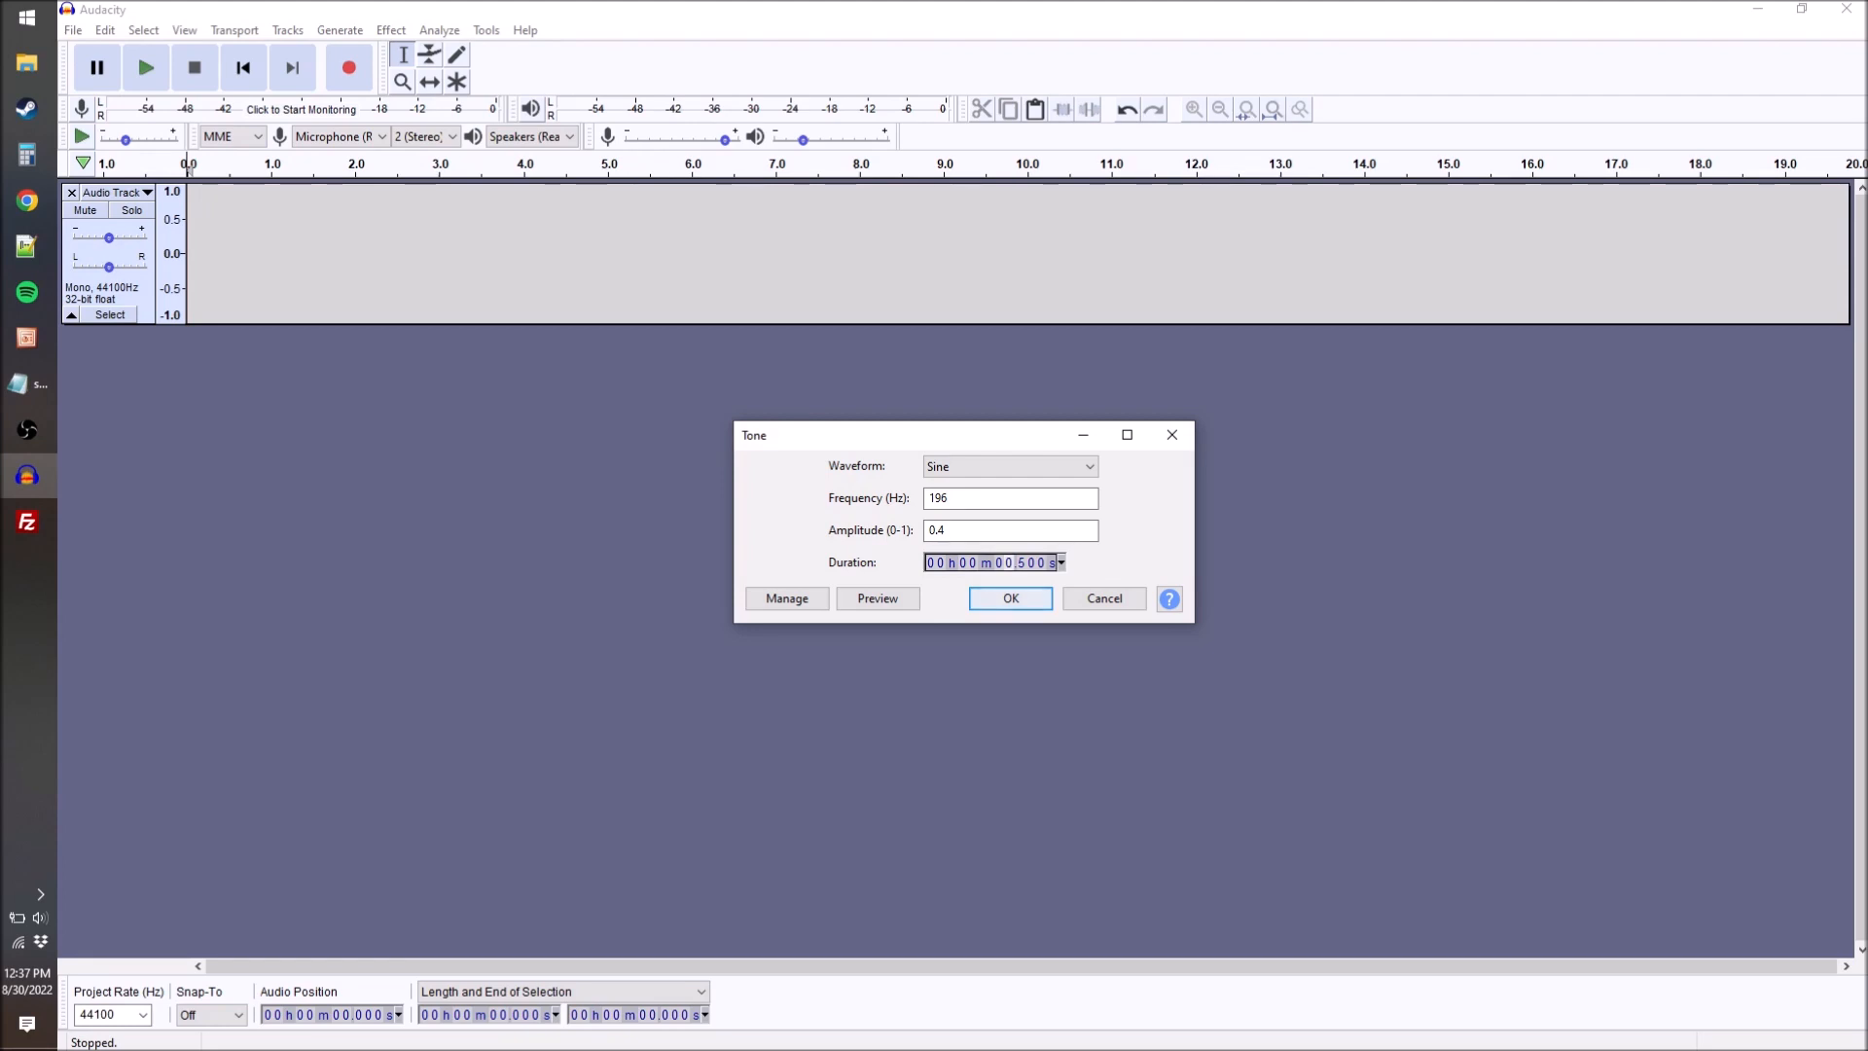
Generate the 196 Hz sine tone, zoom in and select one full cycle of about 0.003 seconds.
left_click(1009, 596)
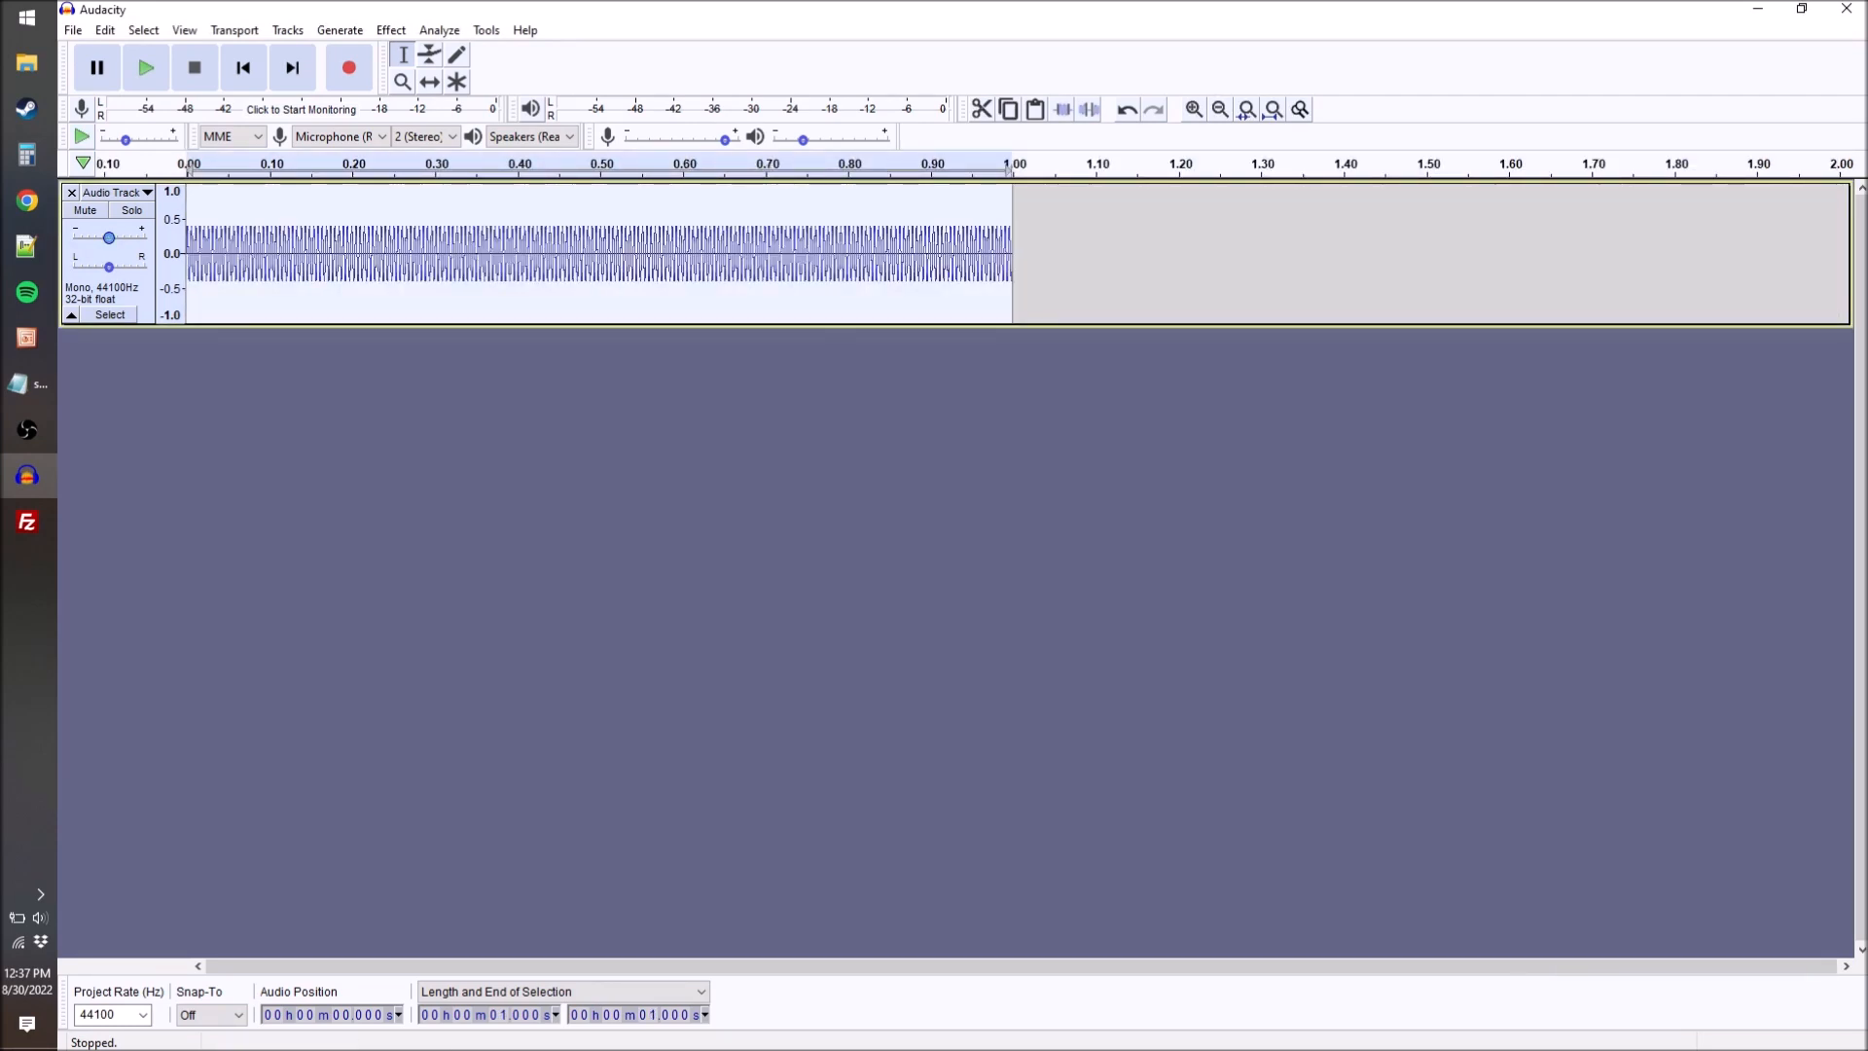
left_click(1194, 108)
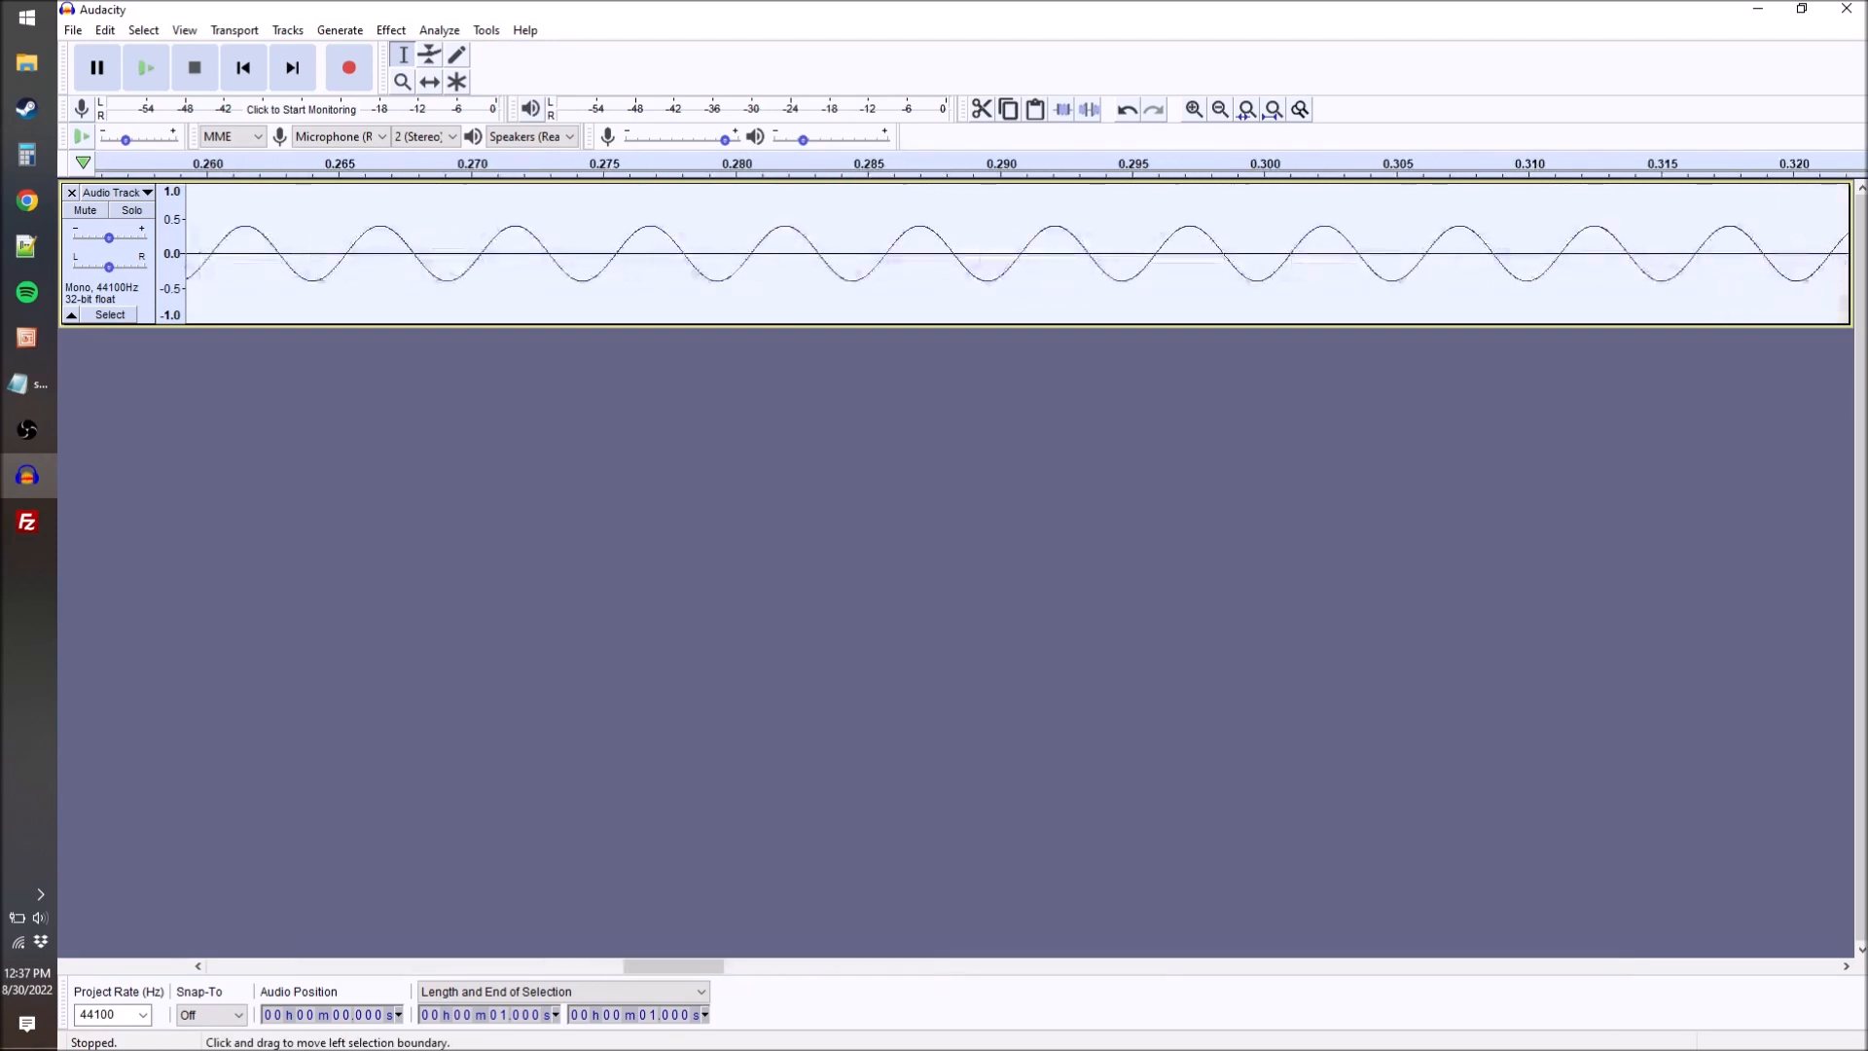
left_click(192, 67)
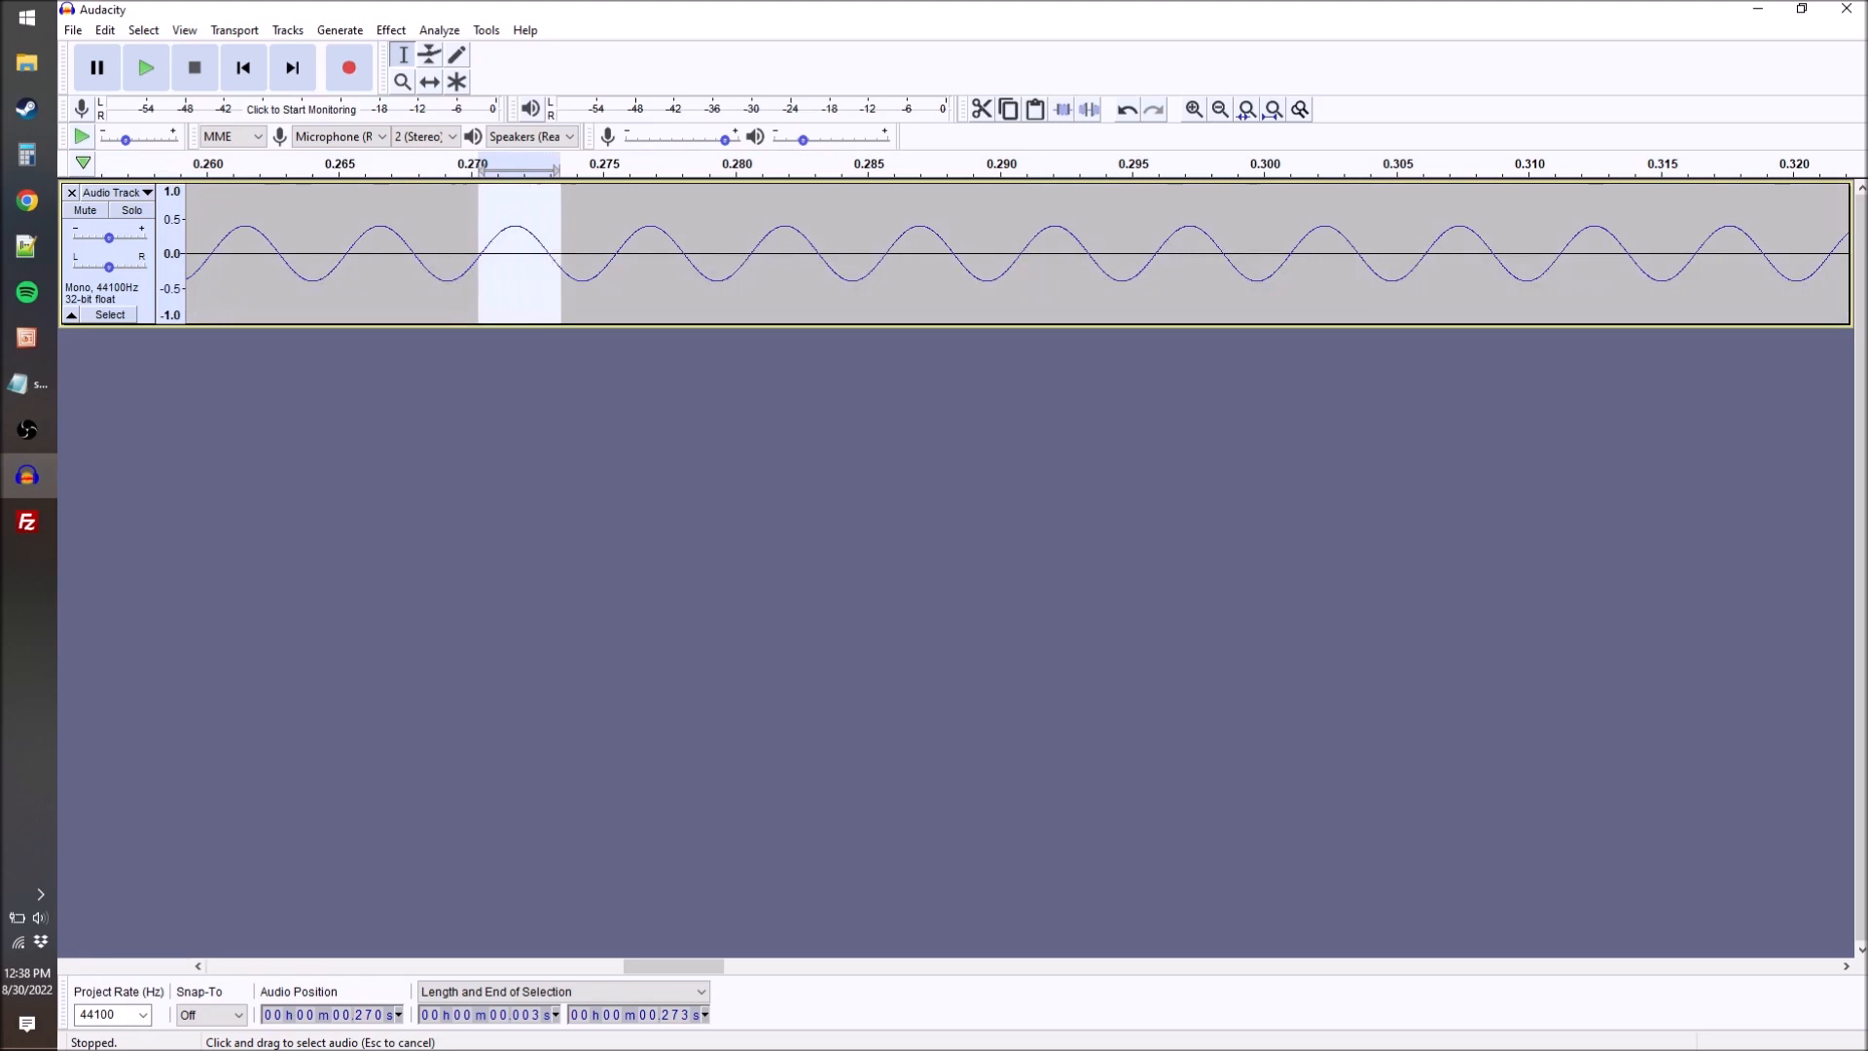
left_click_drag(558, 256, 615, 256)
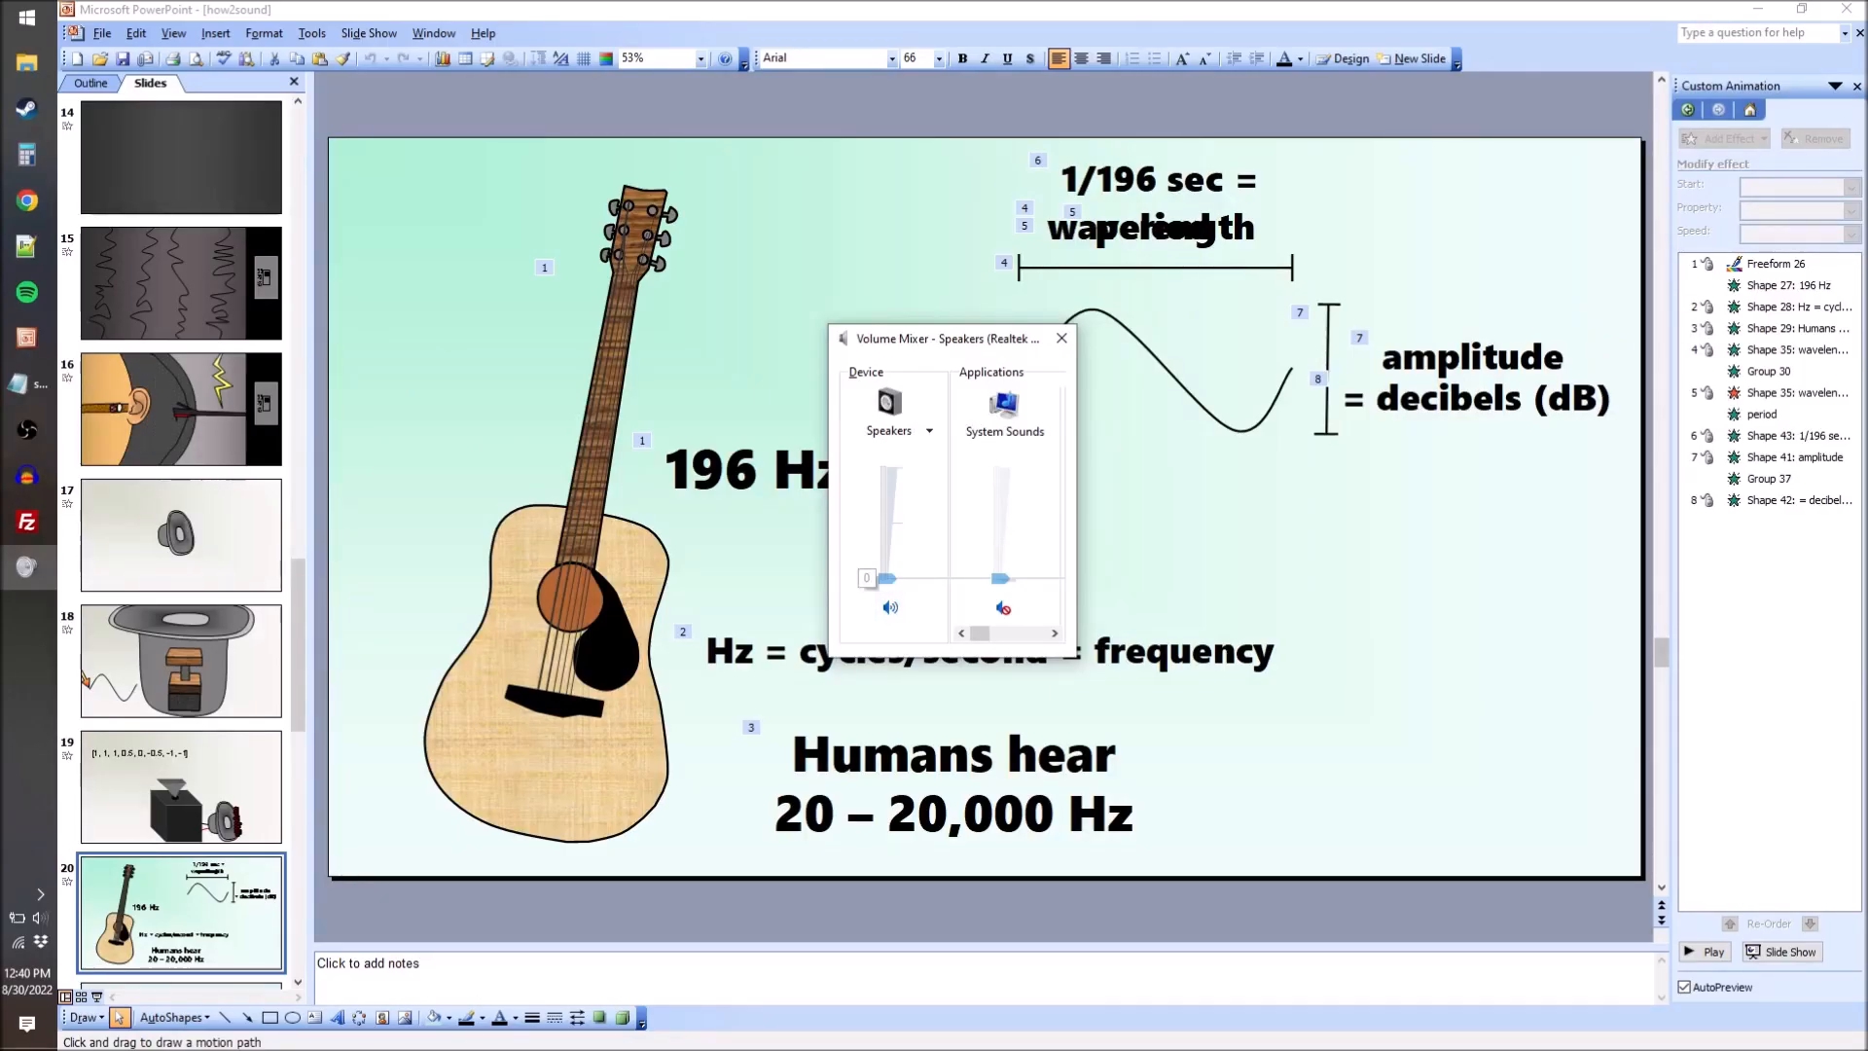
left_click_drag(890, 577, 890, 471)
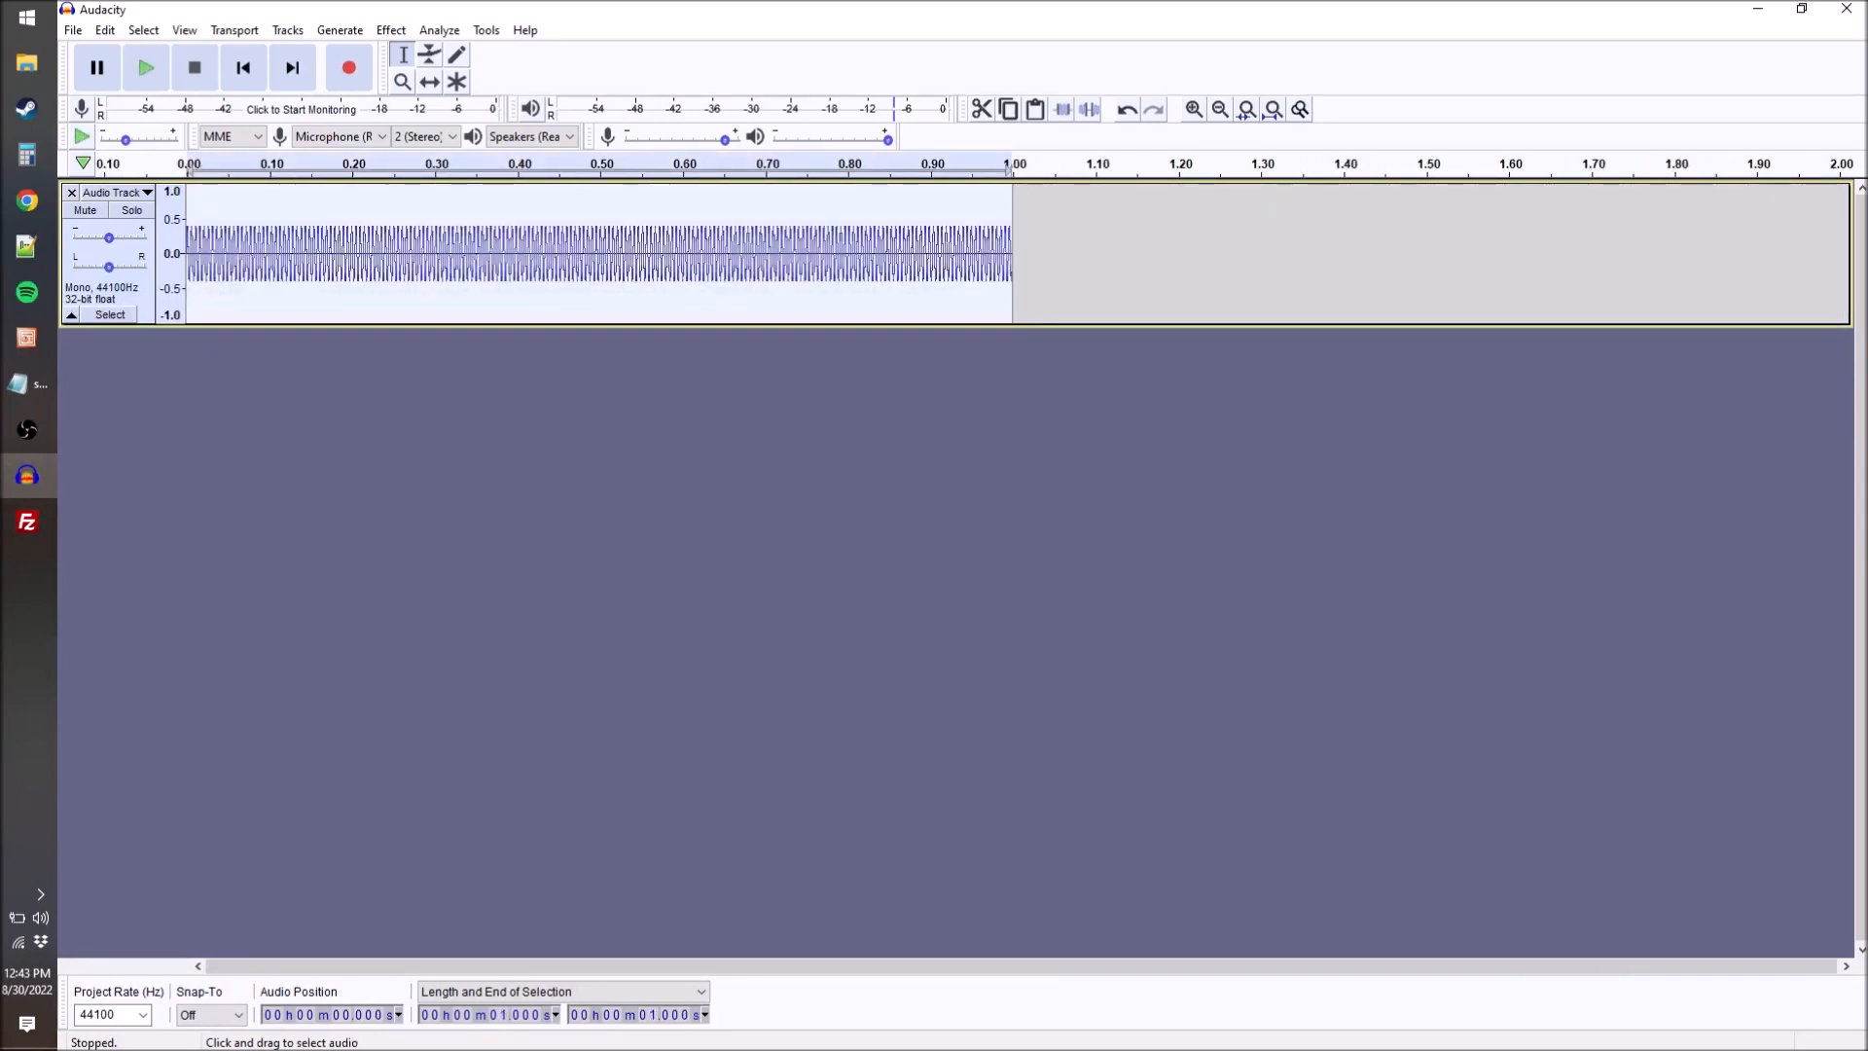
Generate a 196 Hz square-wave tone at amplitude 0.4 via Generate > Tone.
left_click(389, 31)
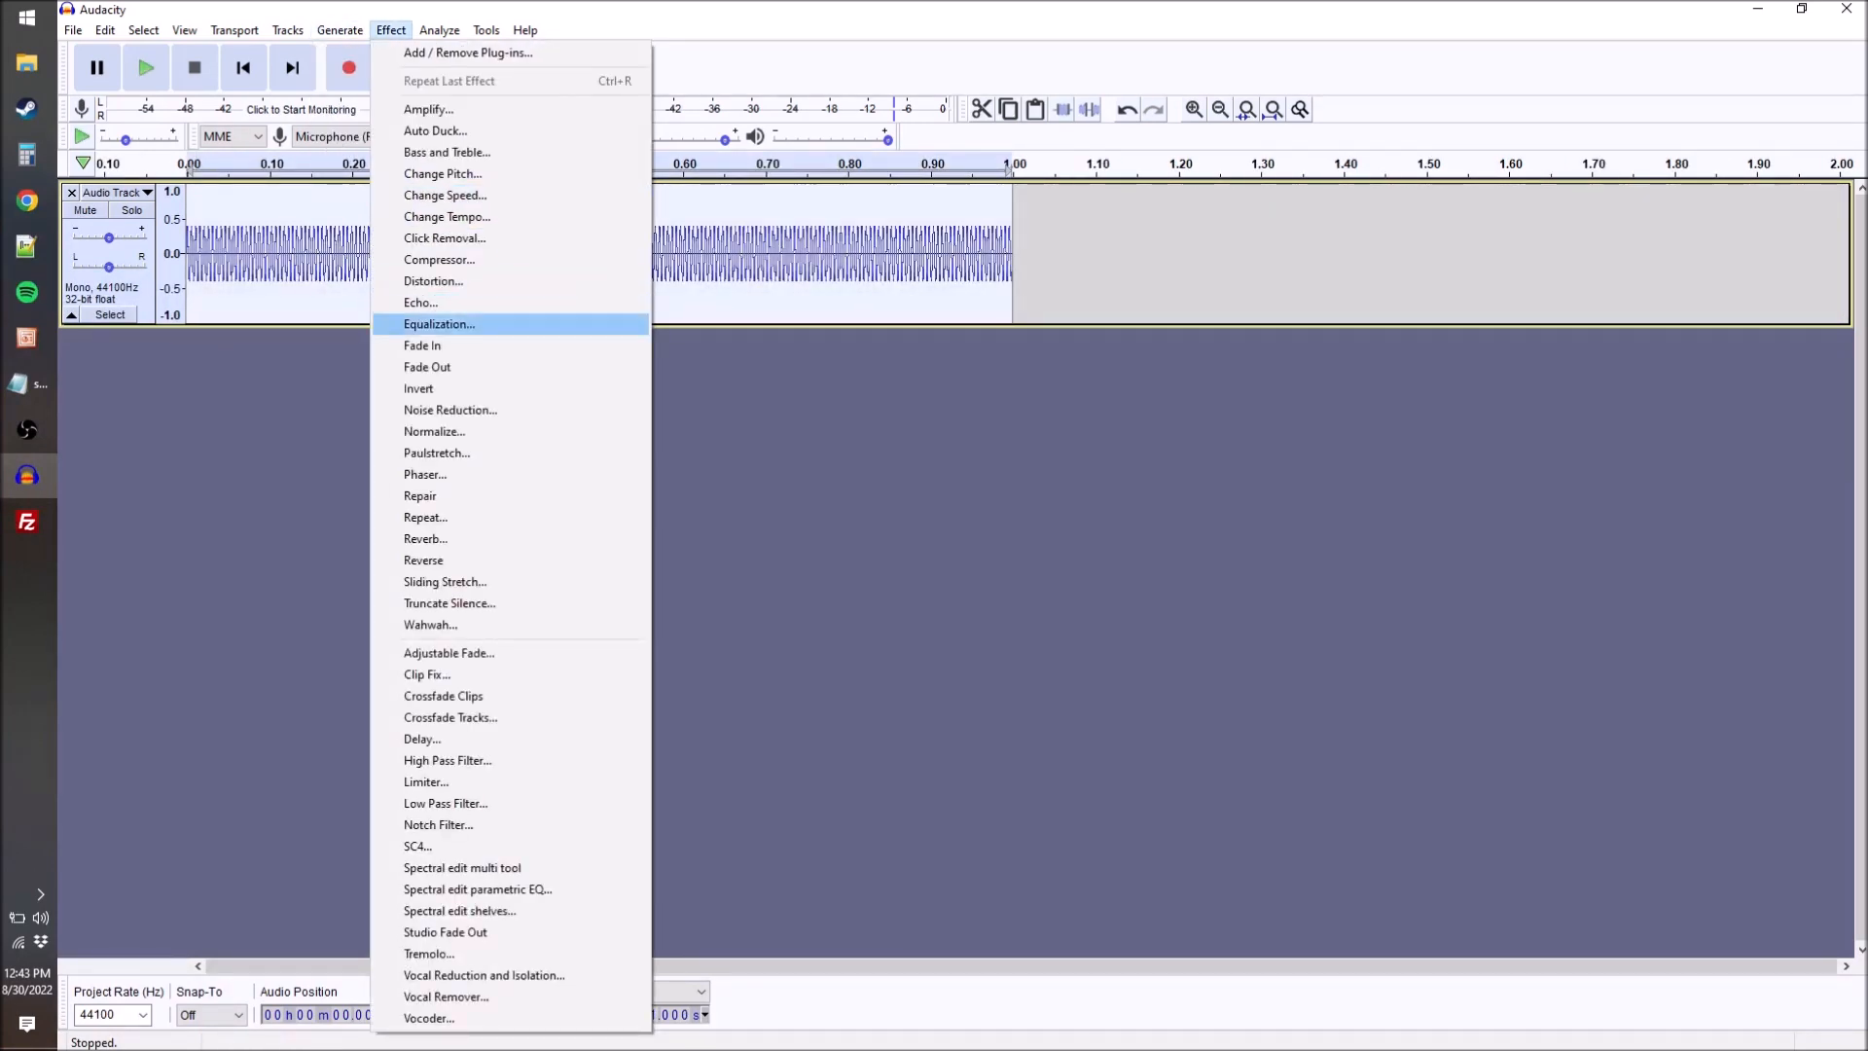
left_click(340, 31)
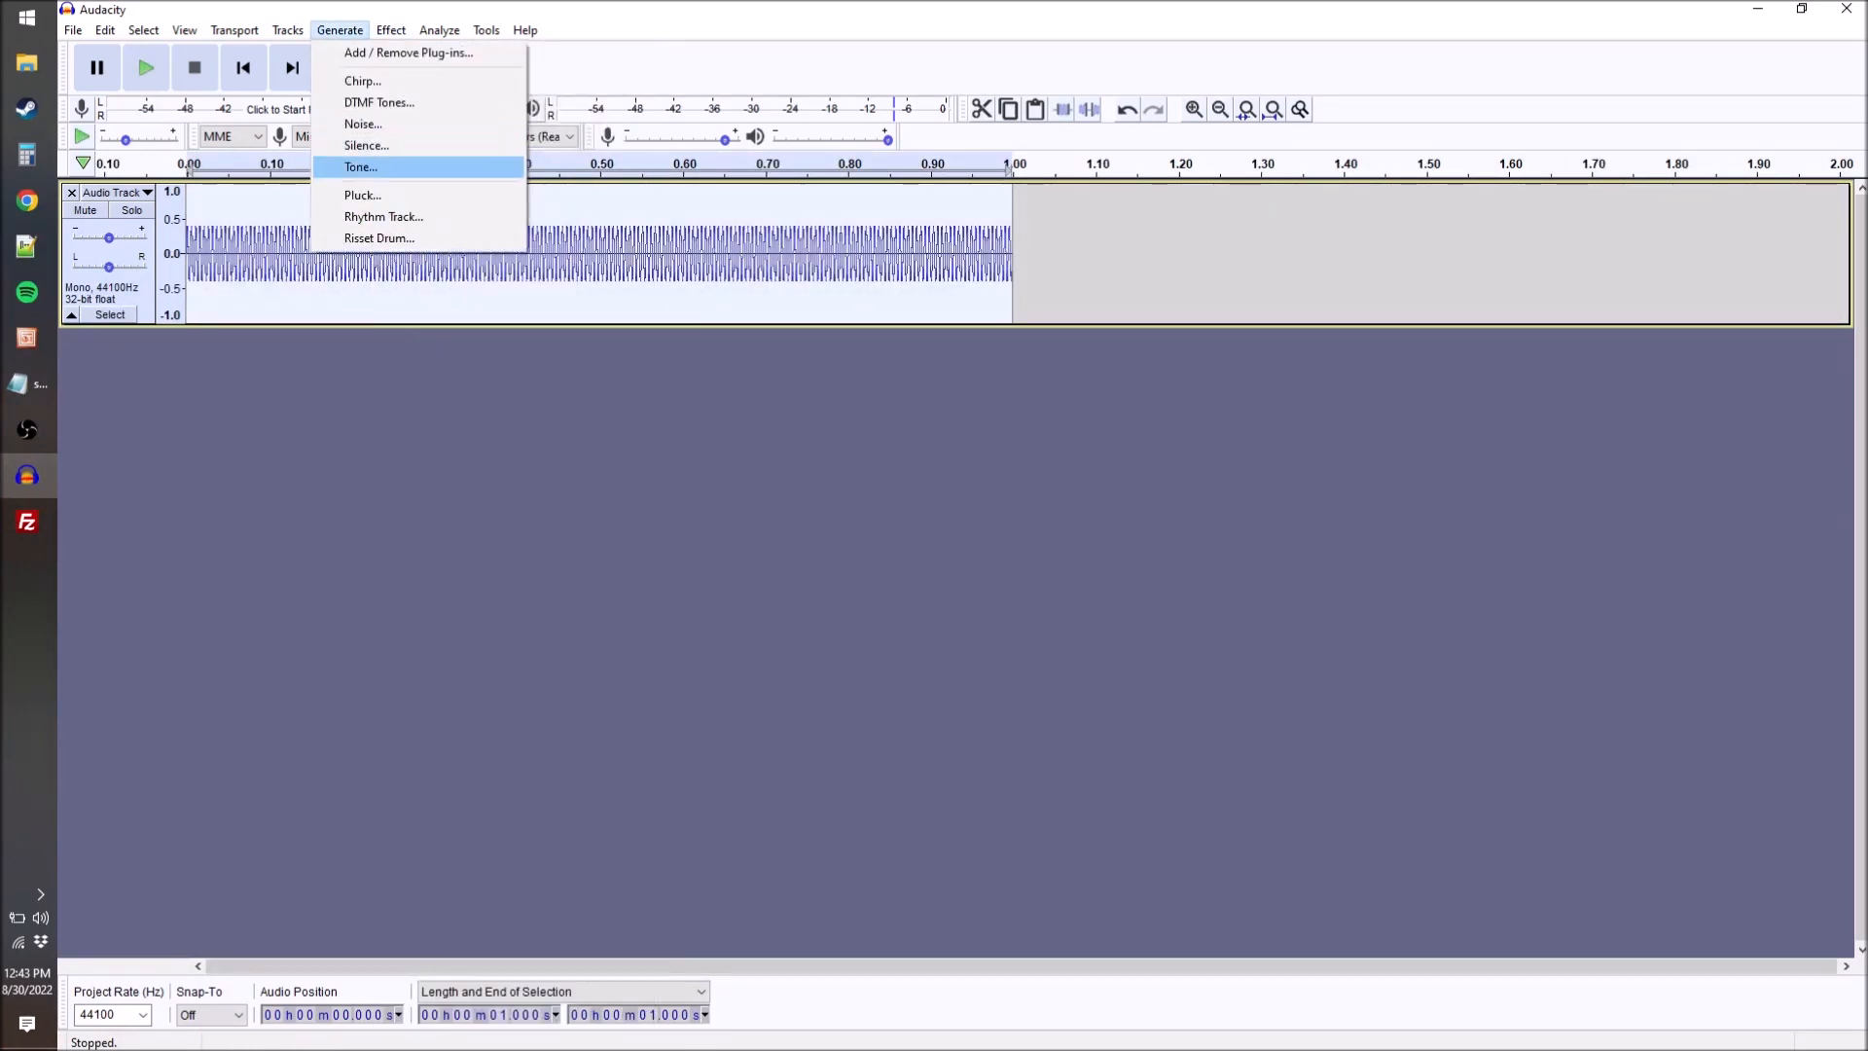
left_click(360, 166)
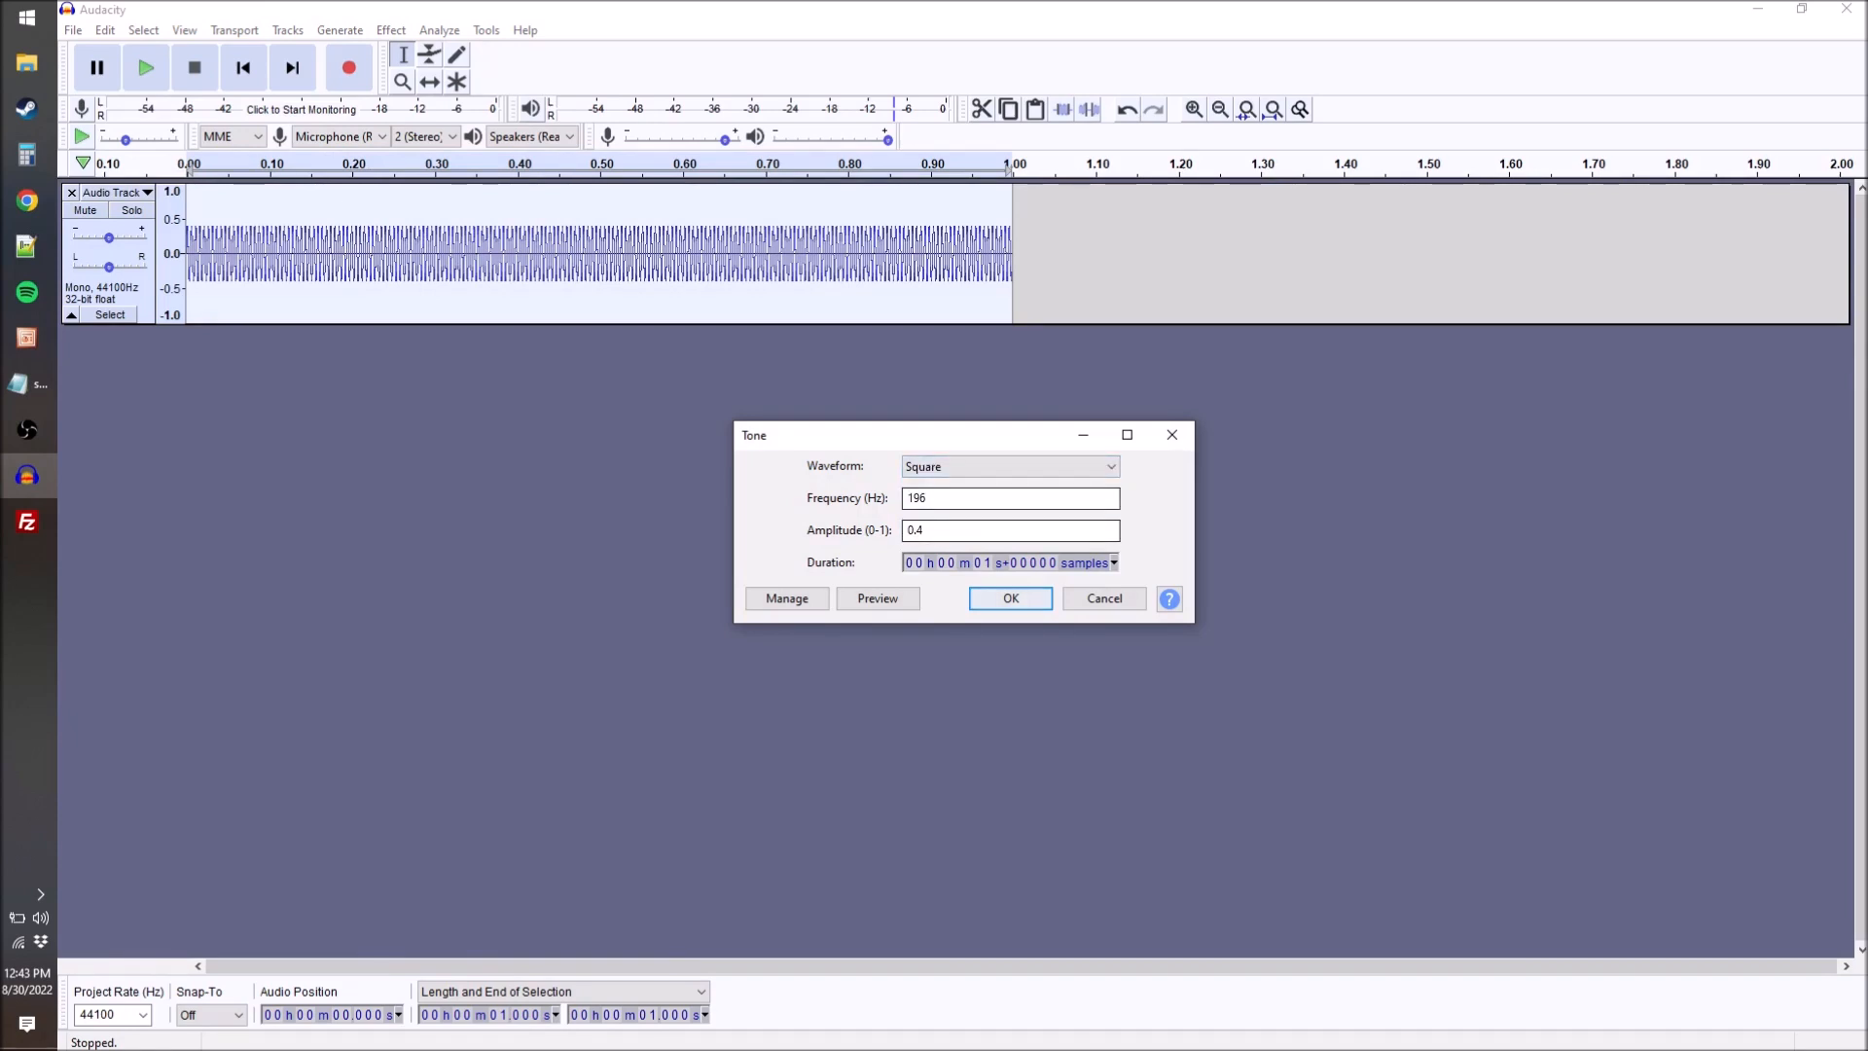
left_click(1008, 597)
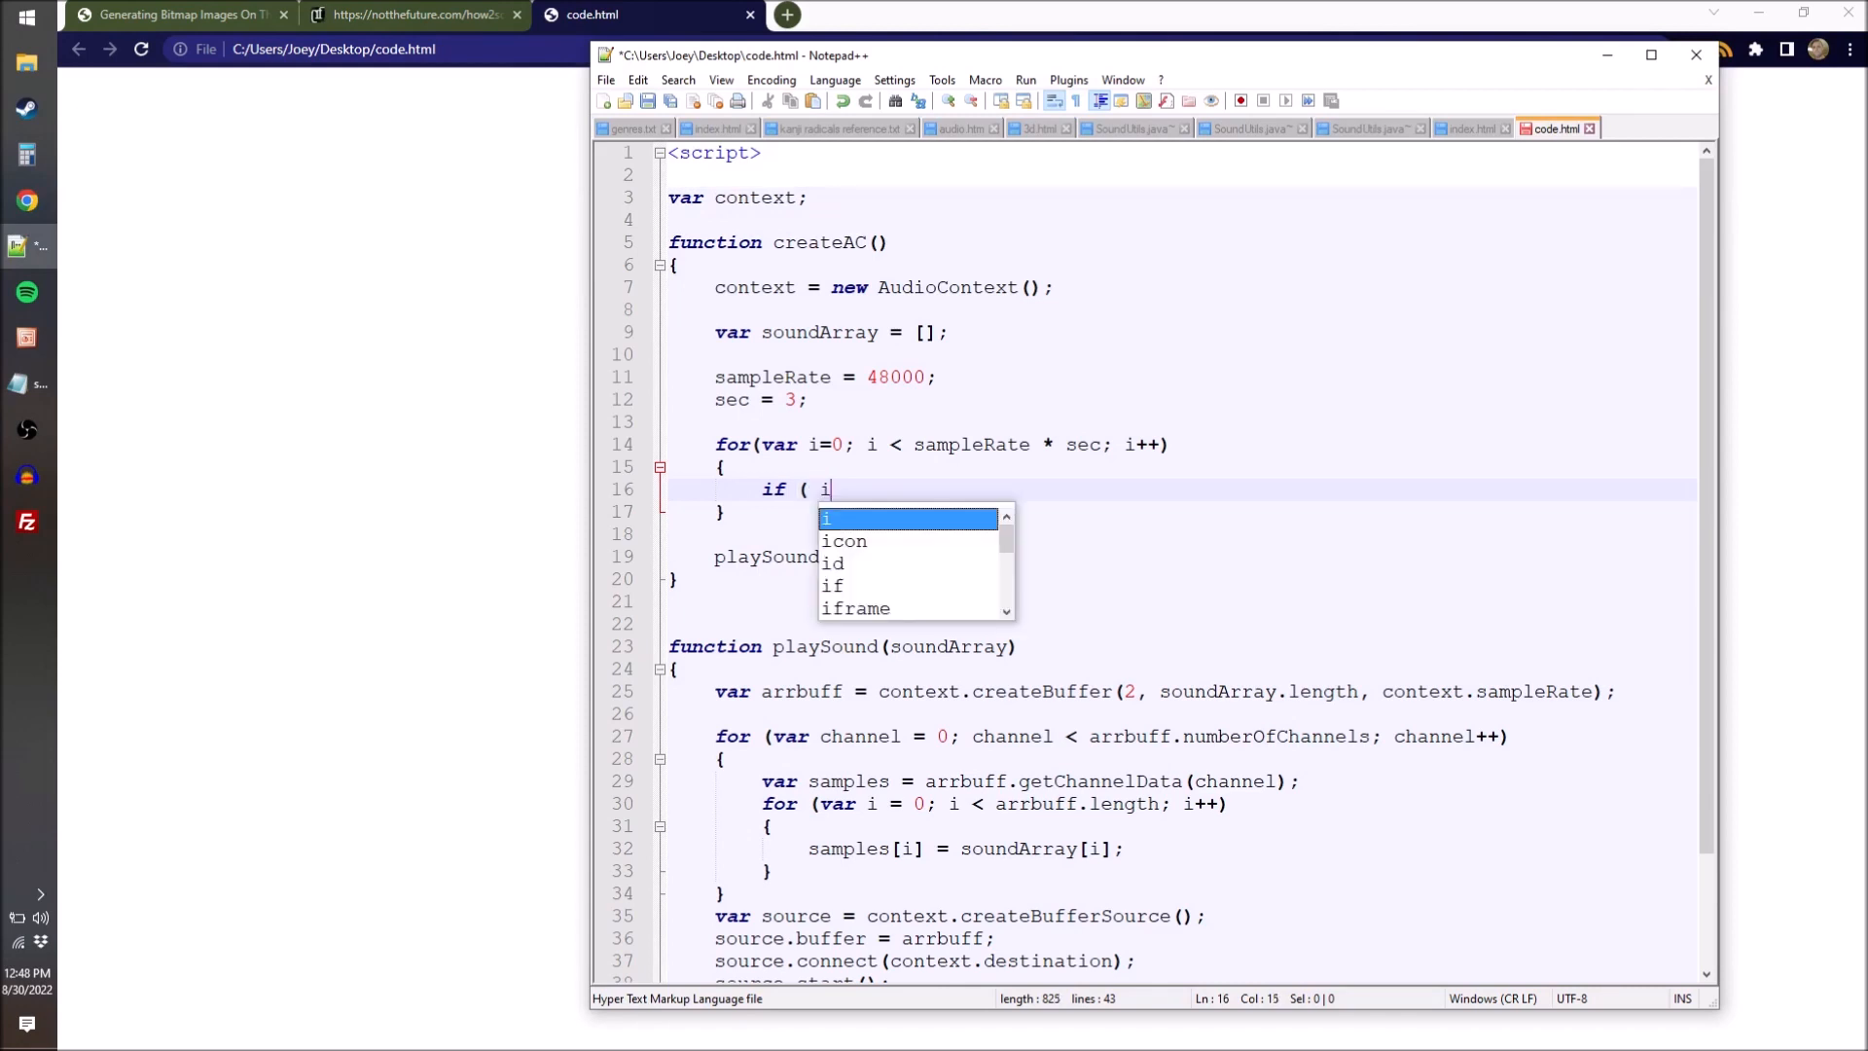
Write if (i % 245 > 122) assigning 1, else assigning -1 to soundArray[i], and save code.html.
type("% 24")
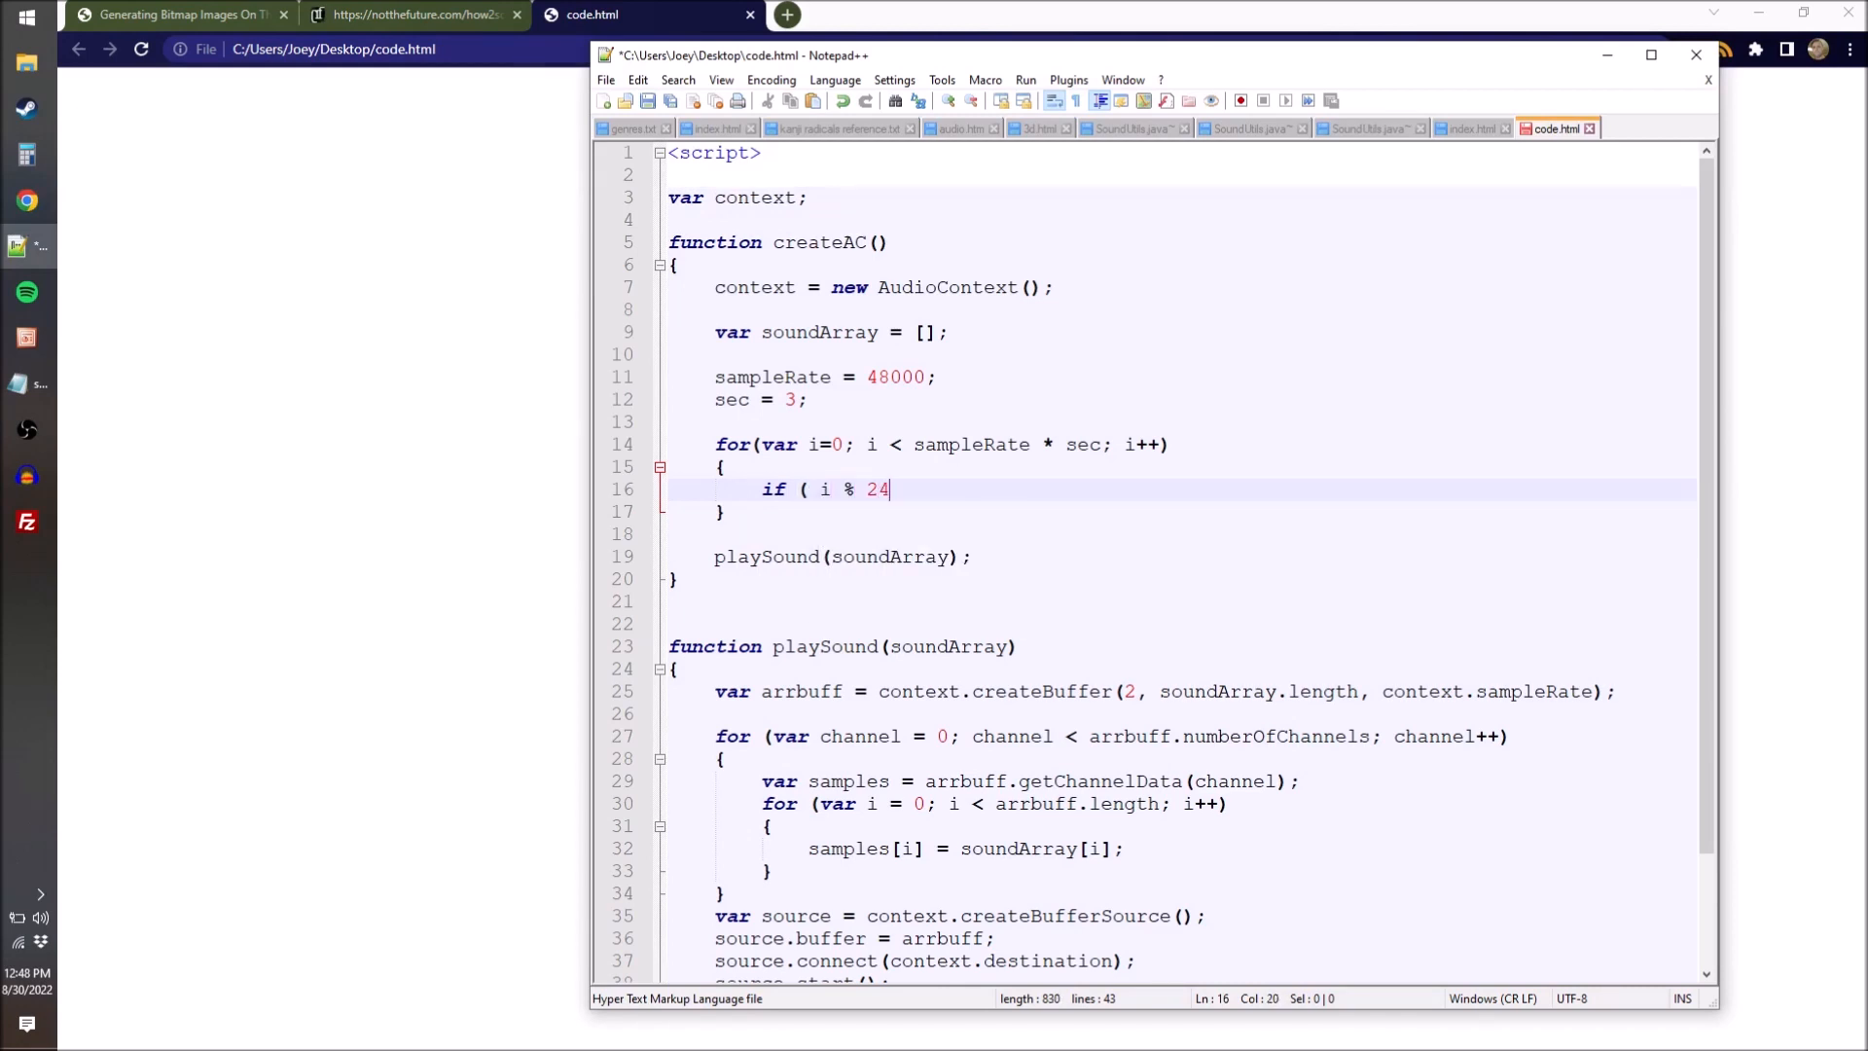
type("5 >")
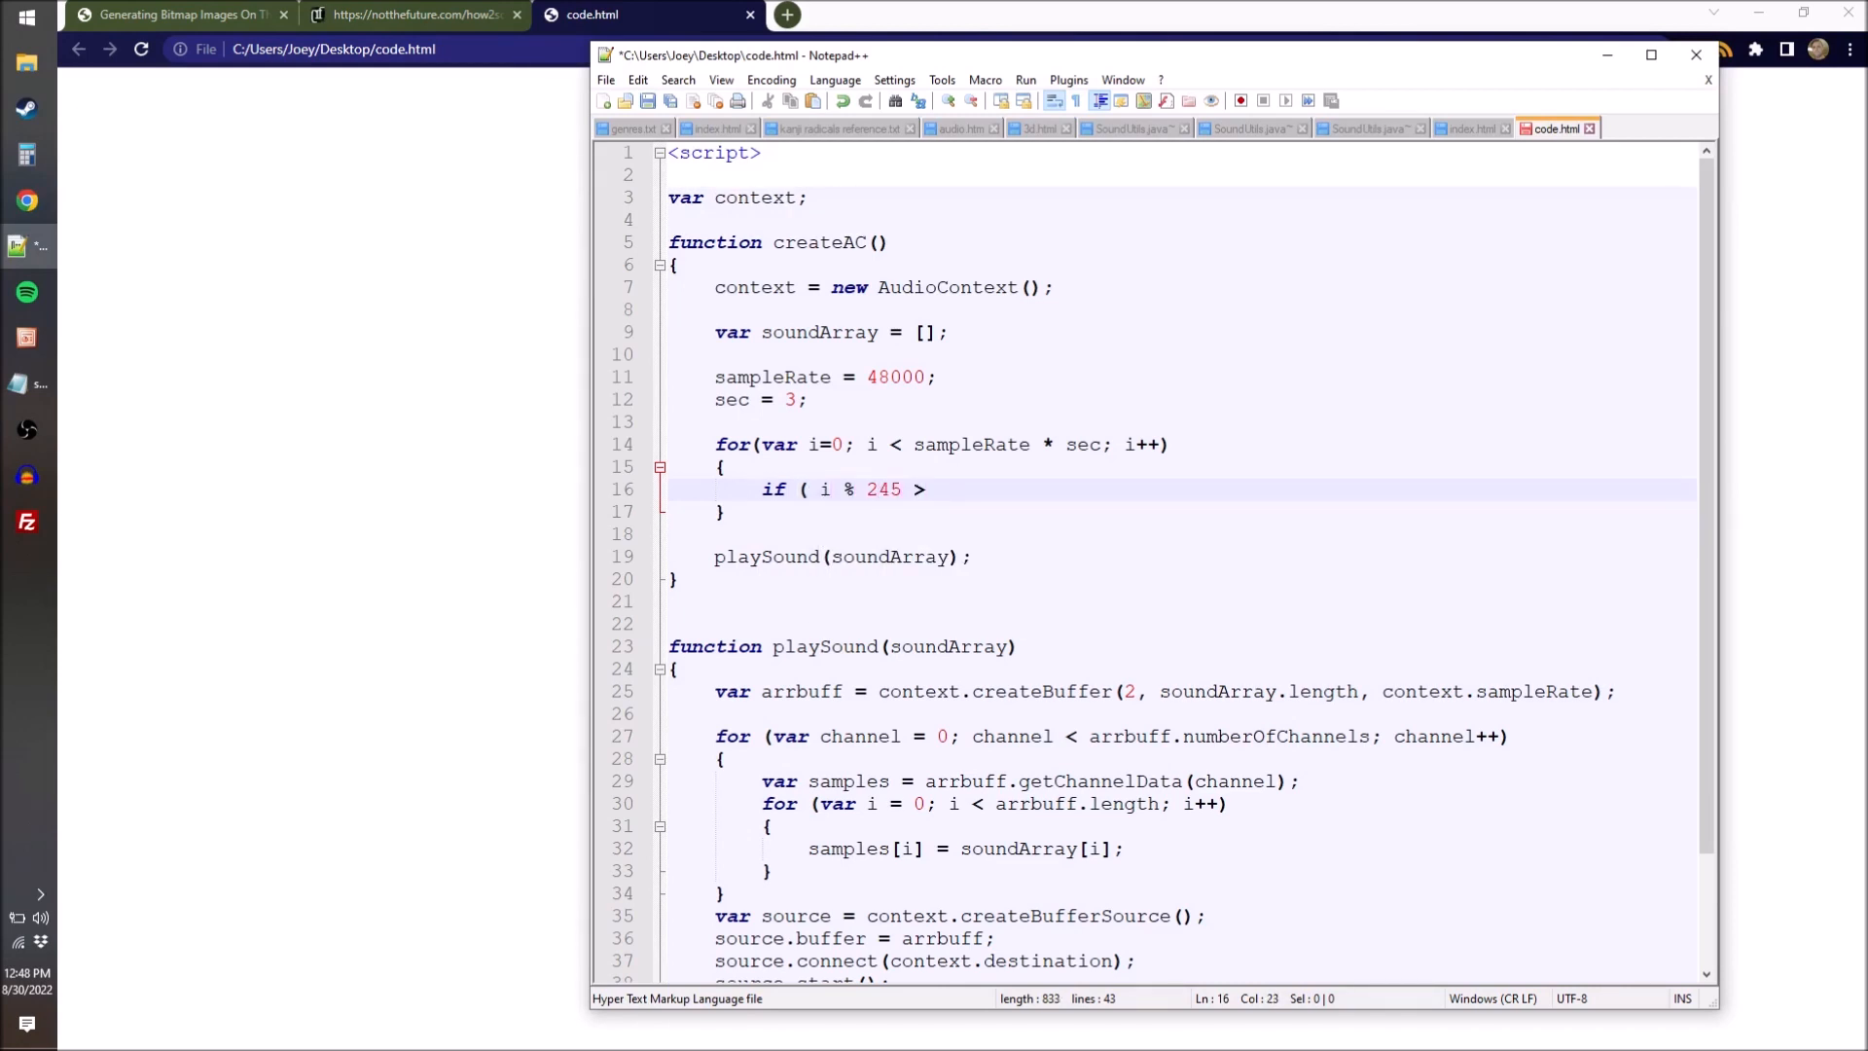
type("122)")
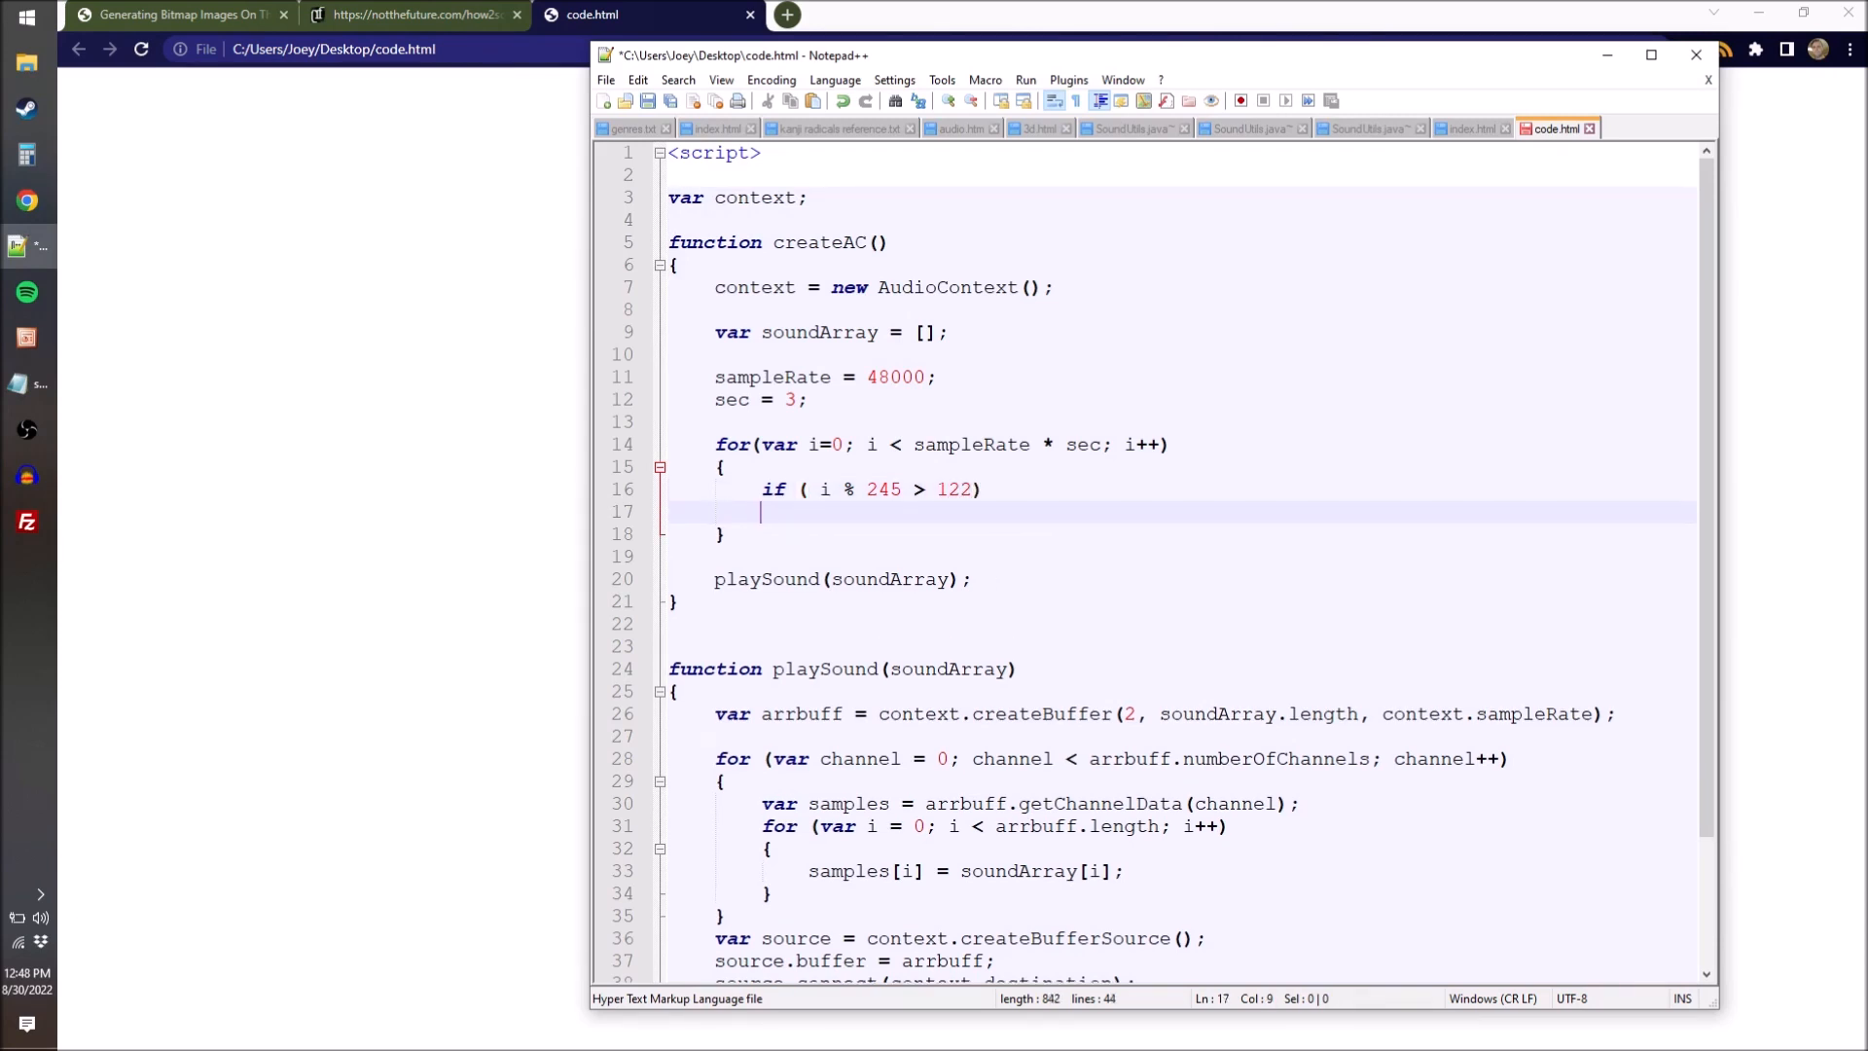
type("{")
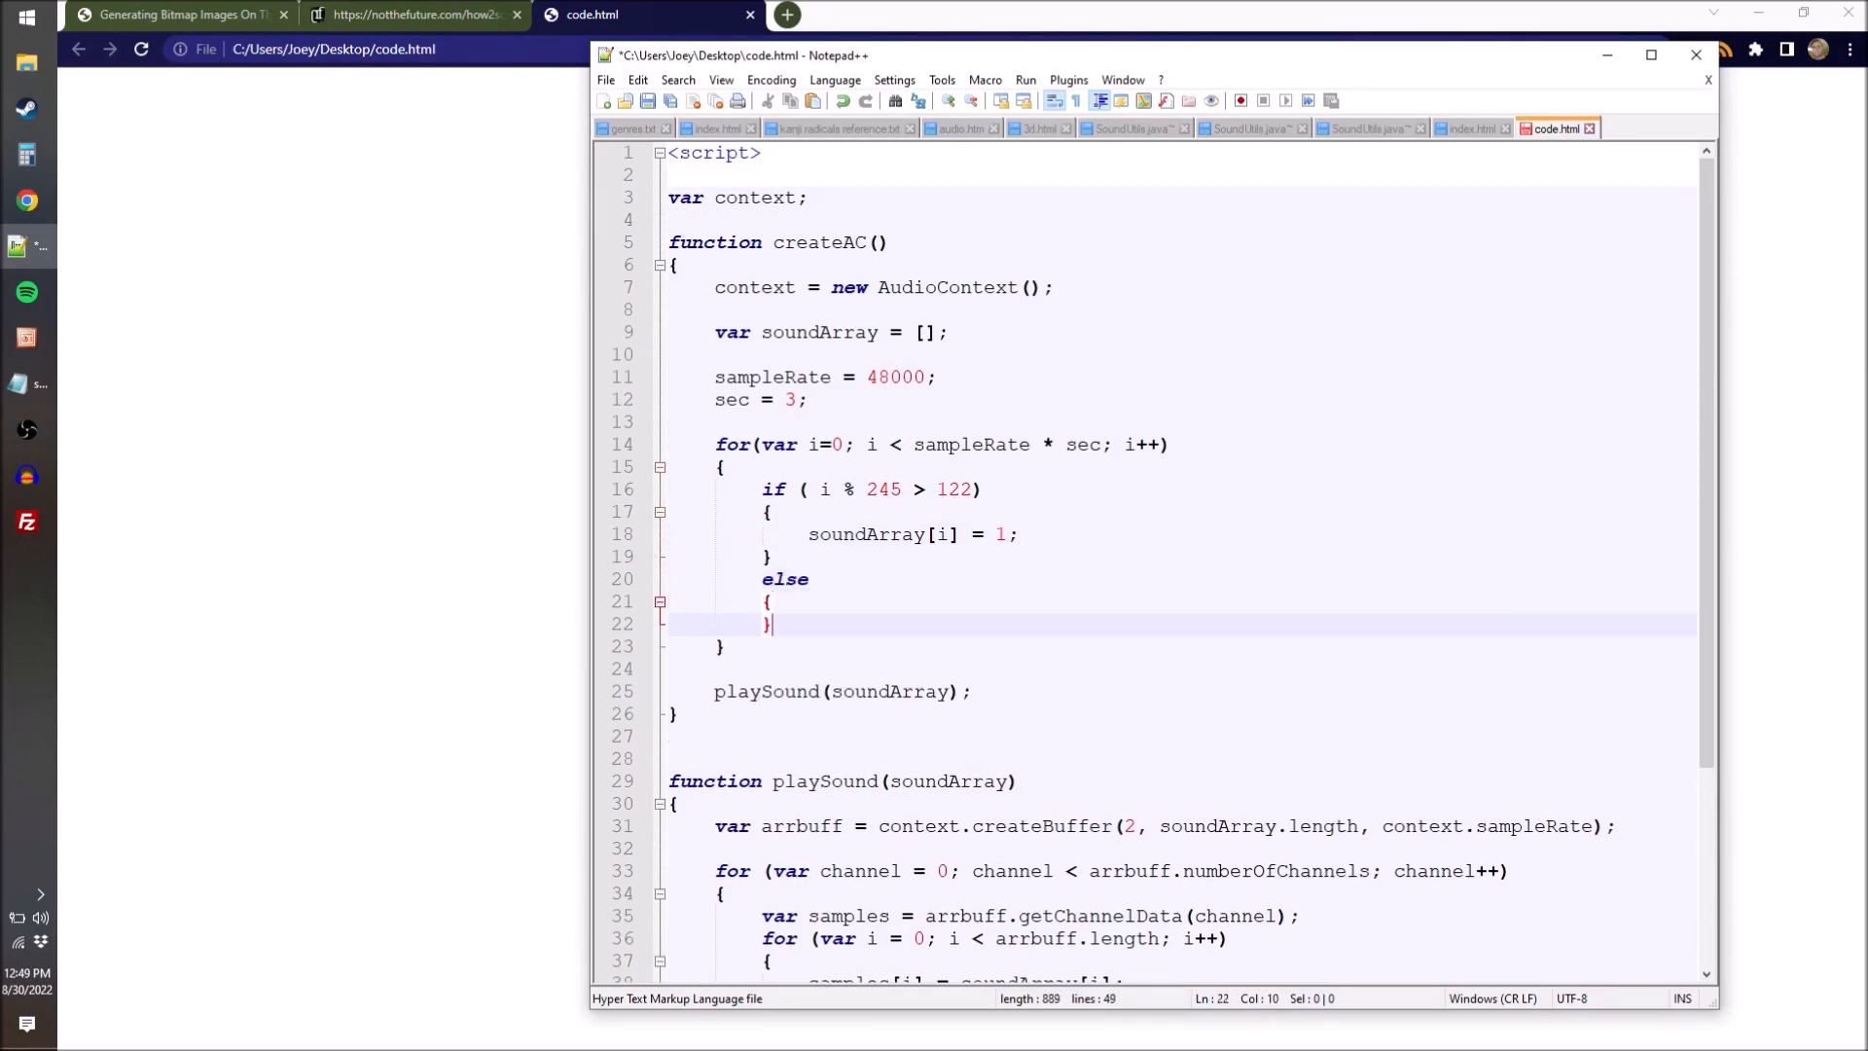
type("soundArray[i] = -1;")
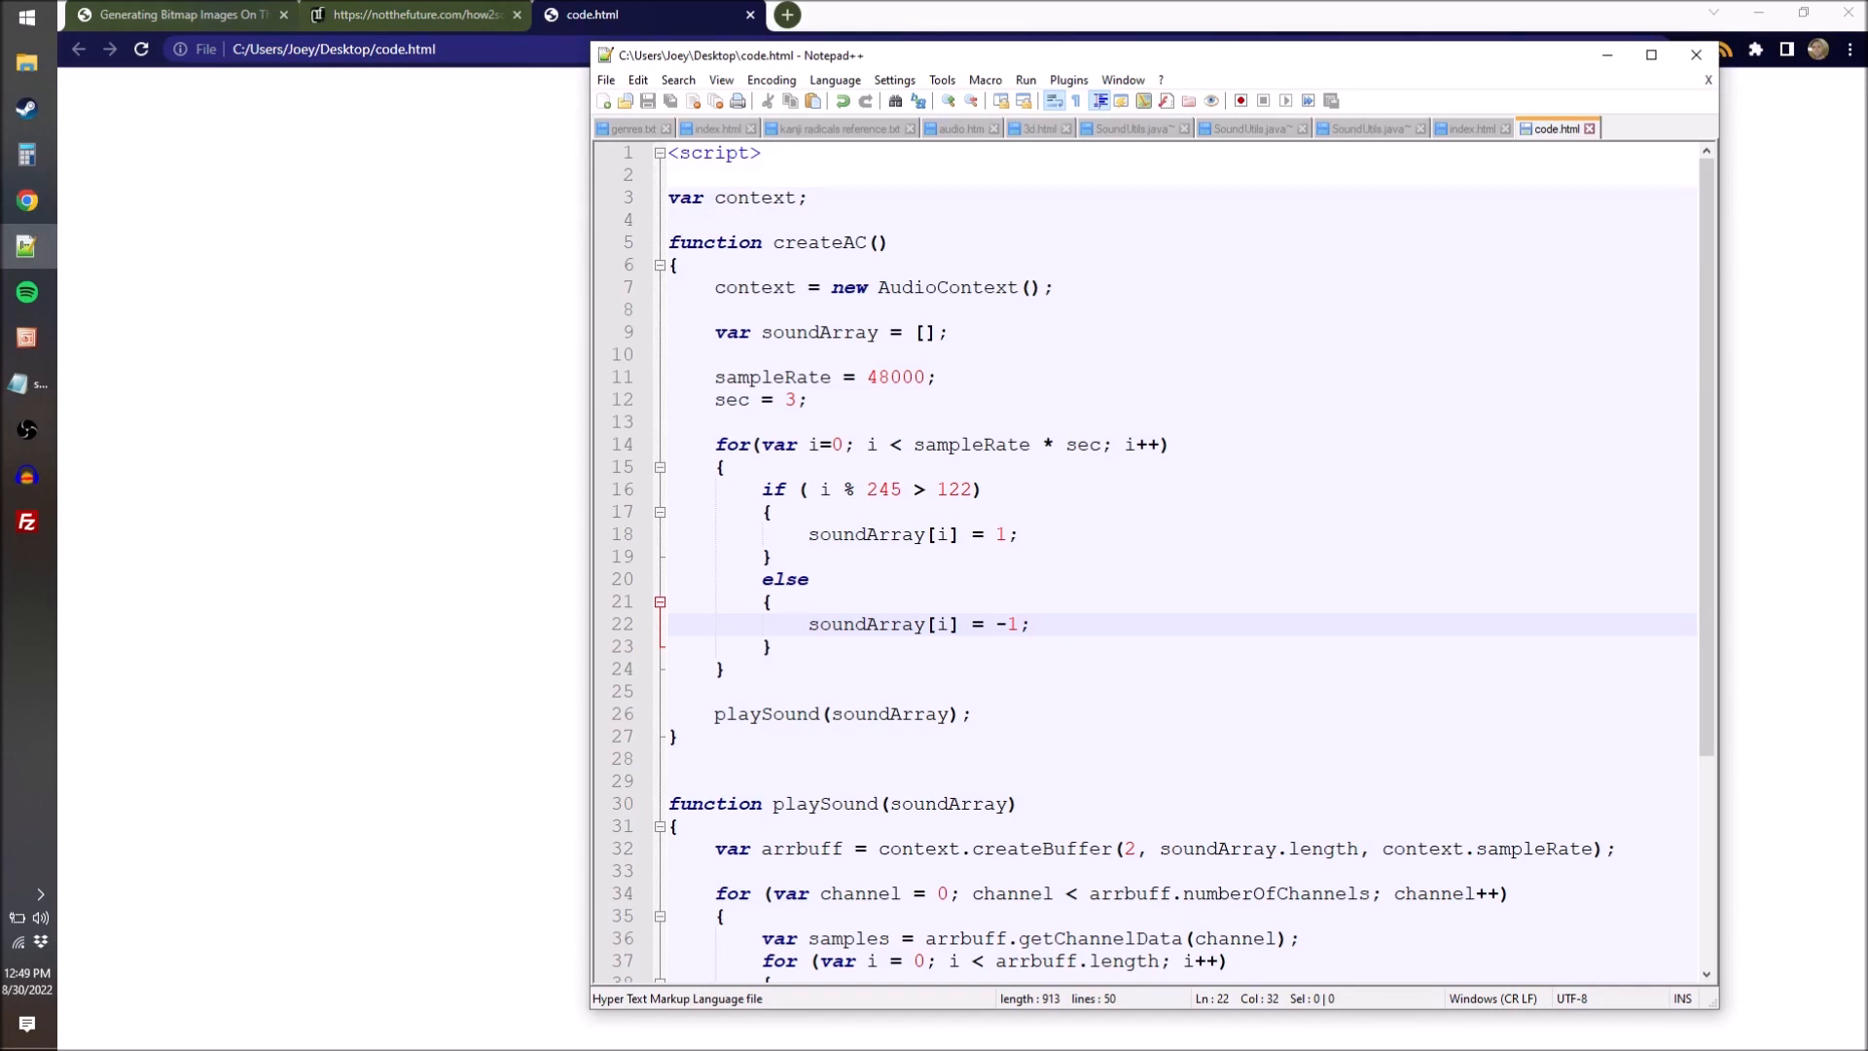
left_click(771, 557)
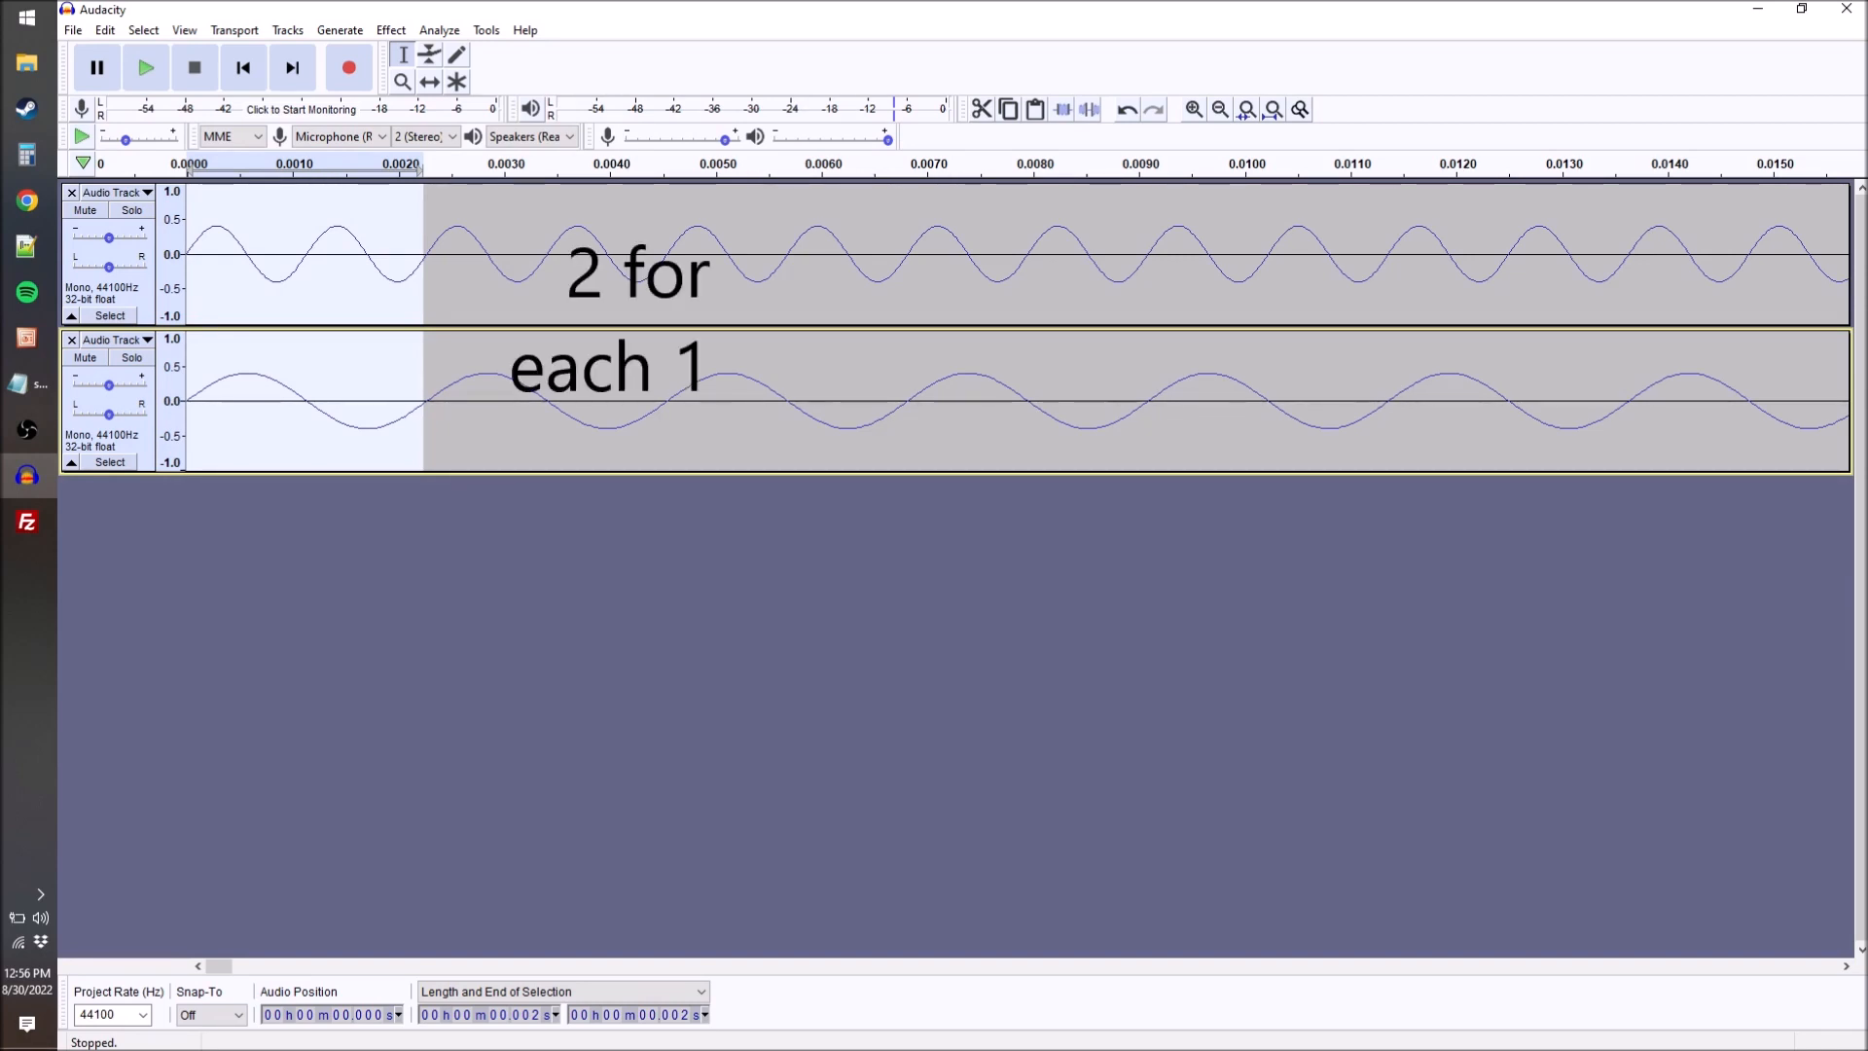
Play the three sine-tone tracks repeatedly to compare their cycle rates.
left_click(144, 67)
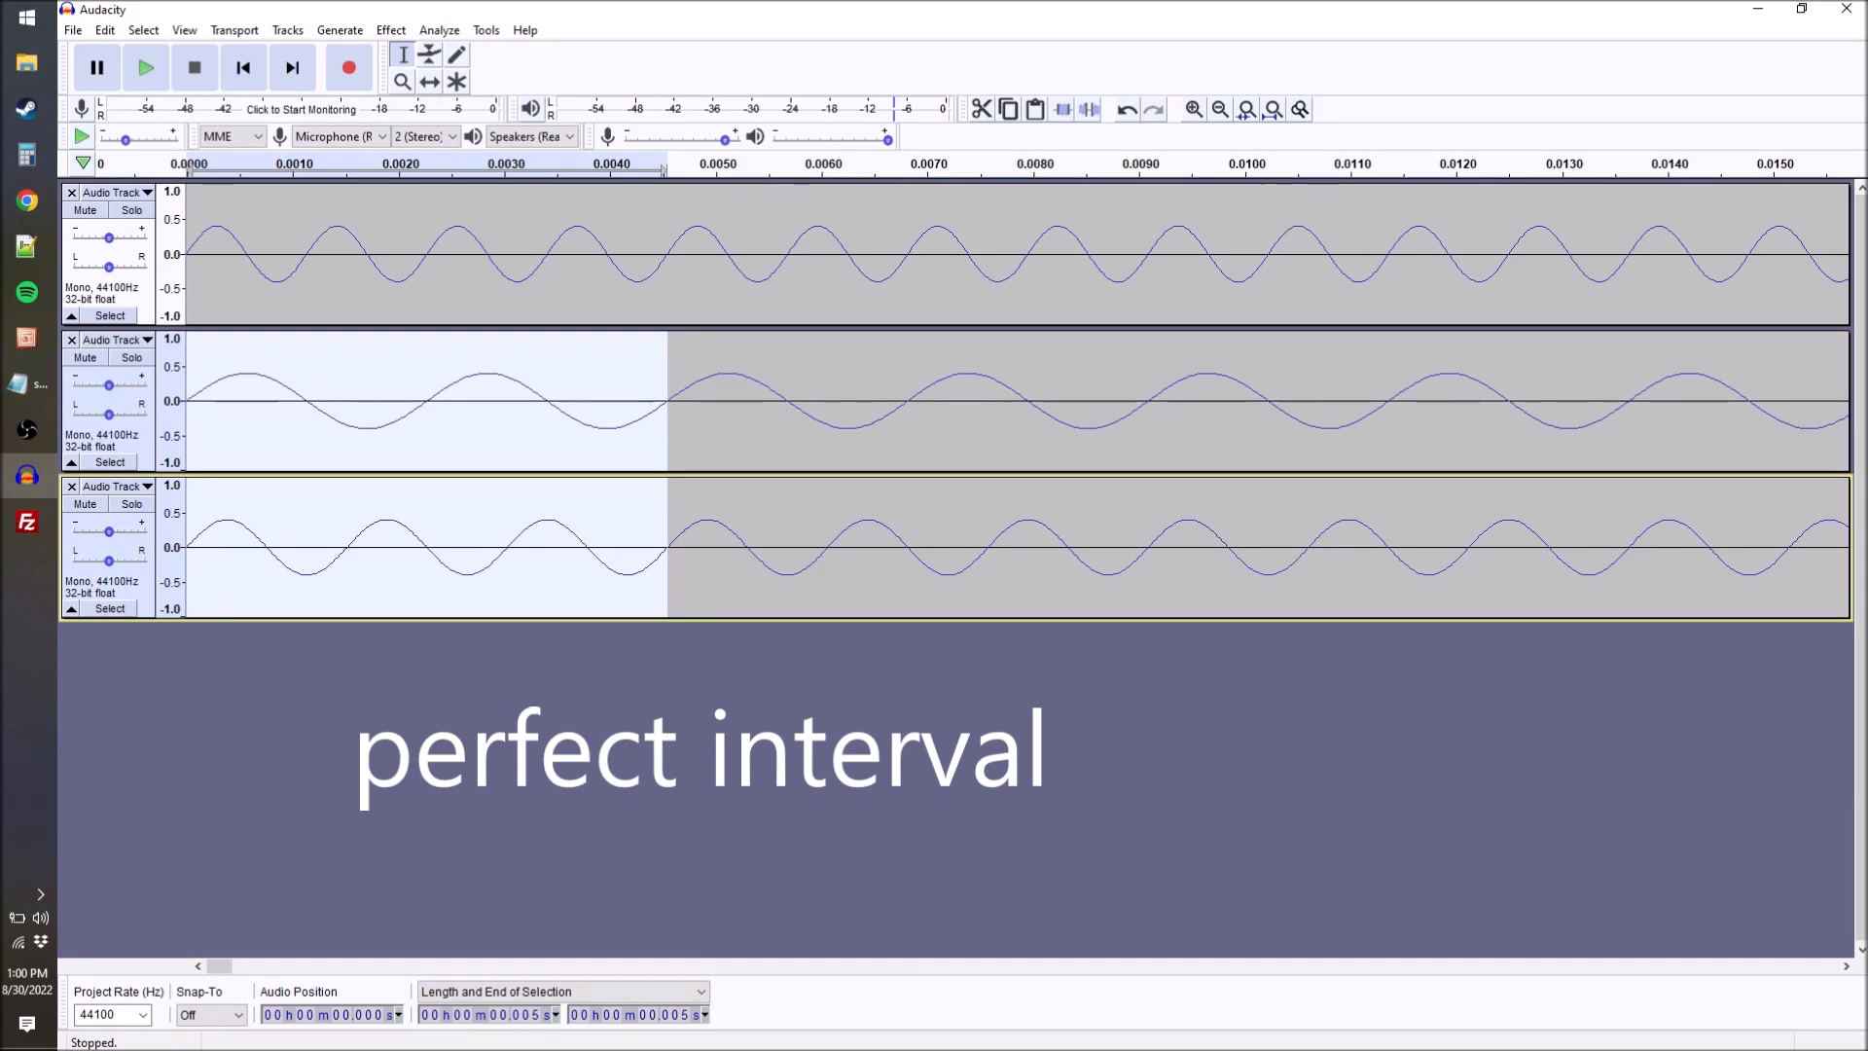
left_click(145, 67)
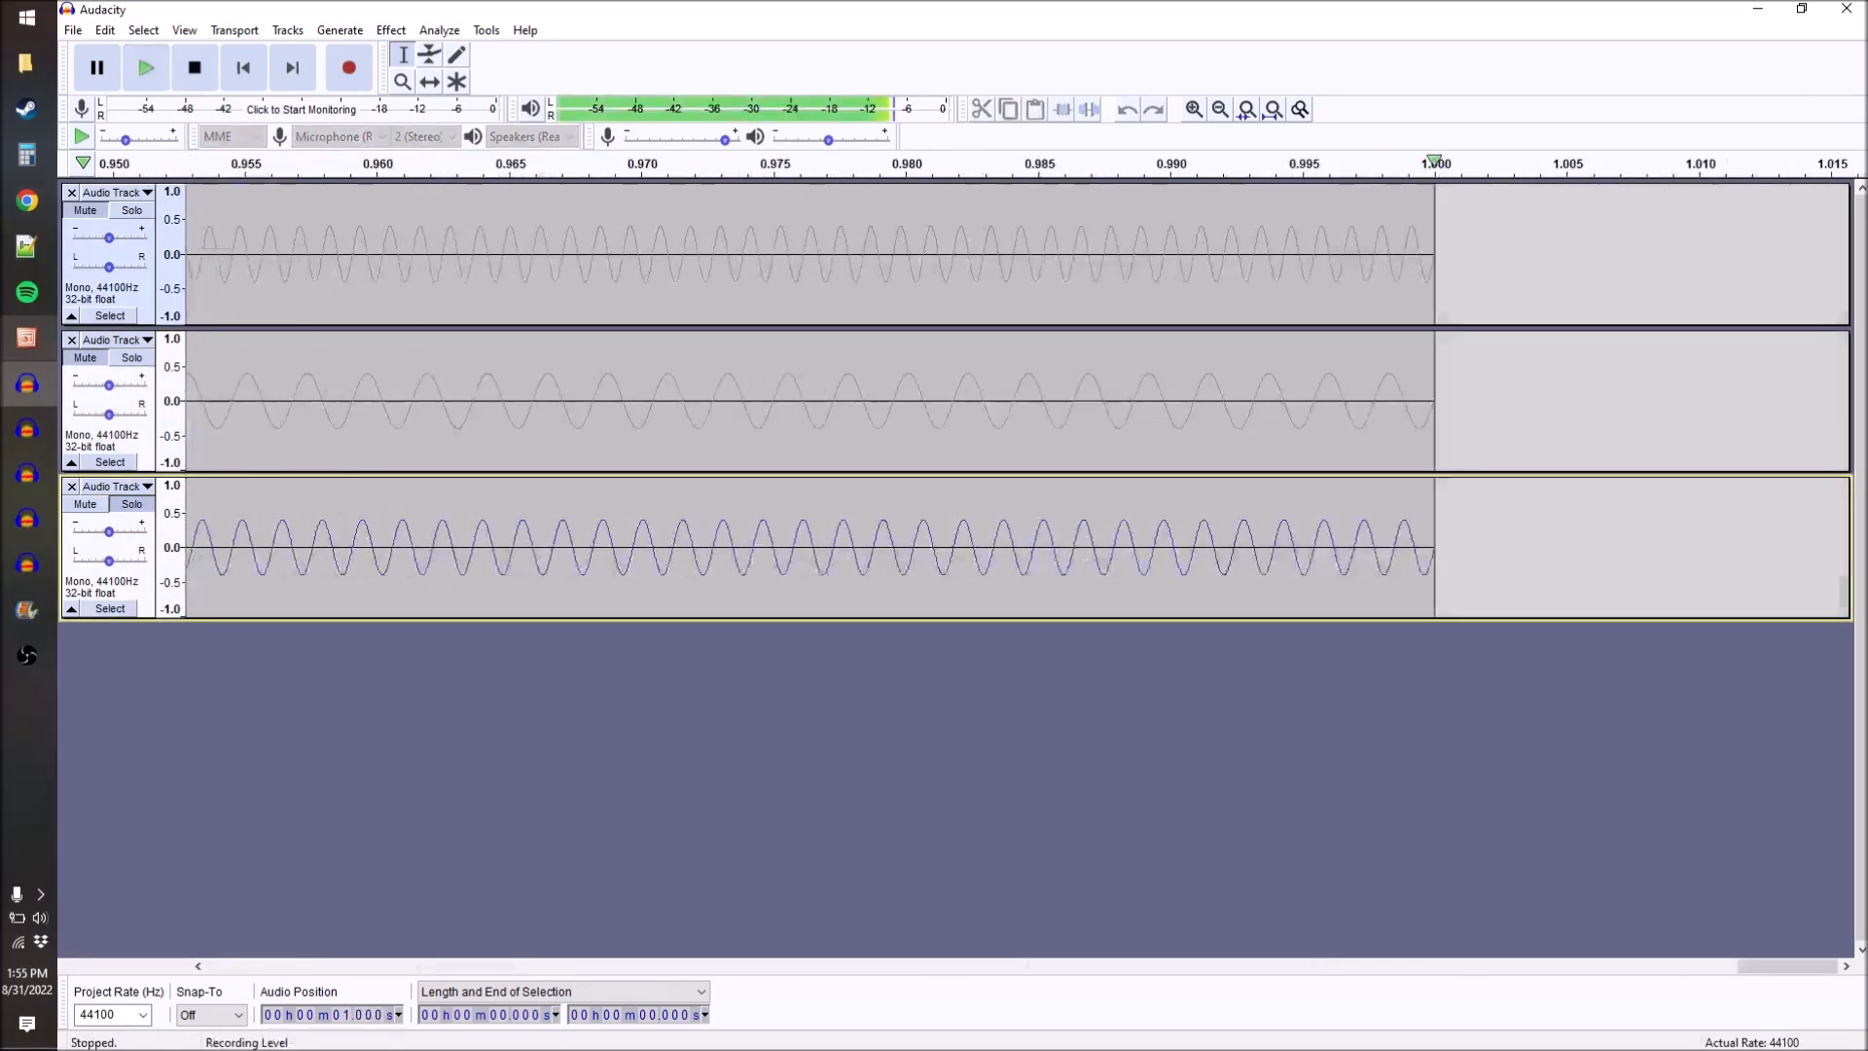
left_click(144, 67)
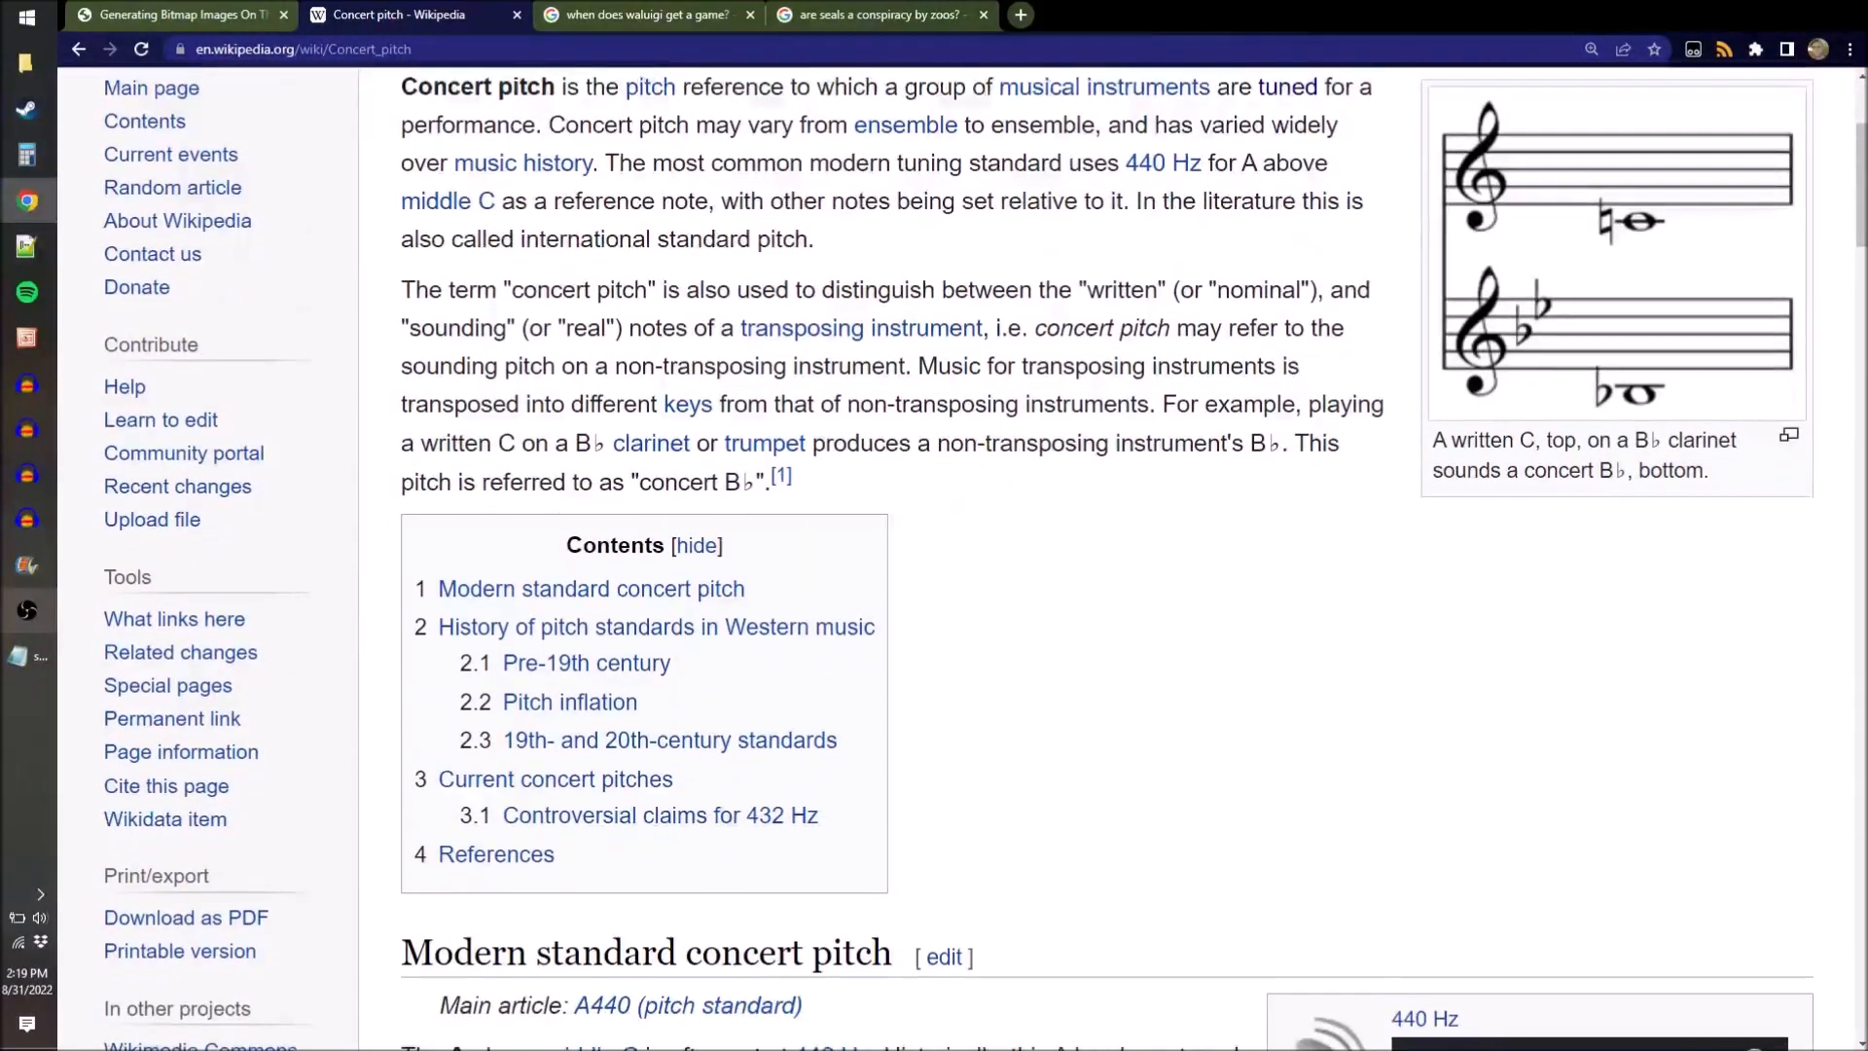
Scroll the Concert pitch article down to the 19th- and 20th-century standards and the 1939 A = 440 Hz recommendation.
scroll("down", 3)
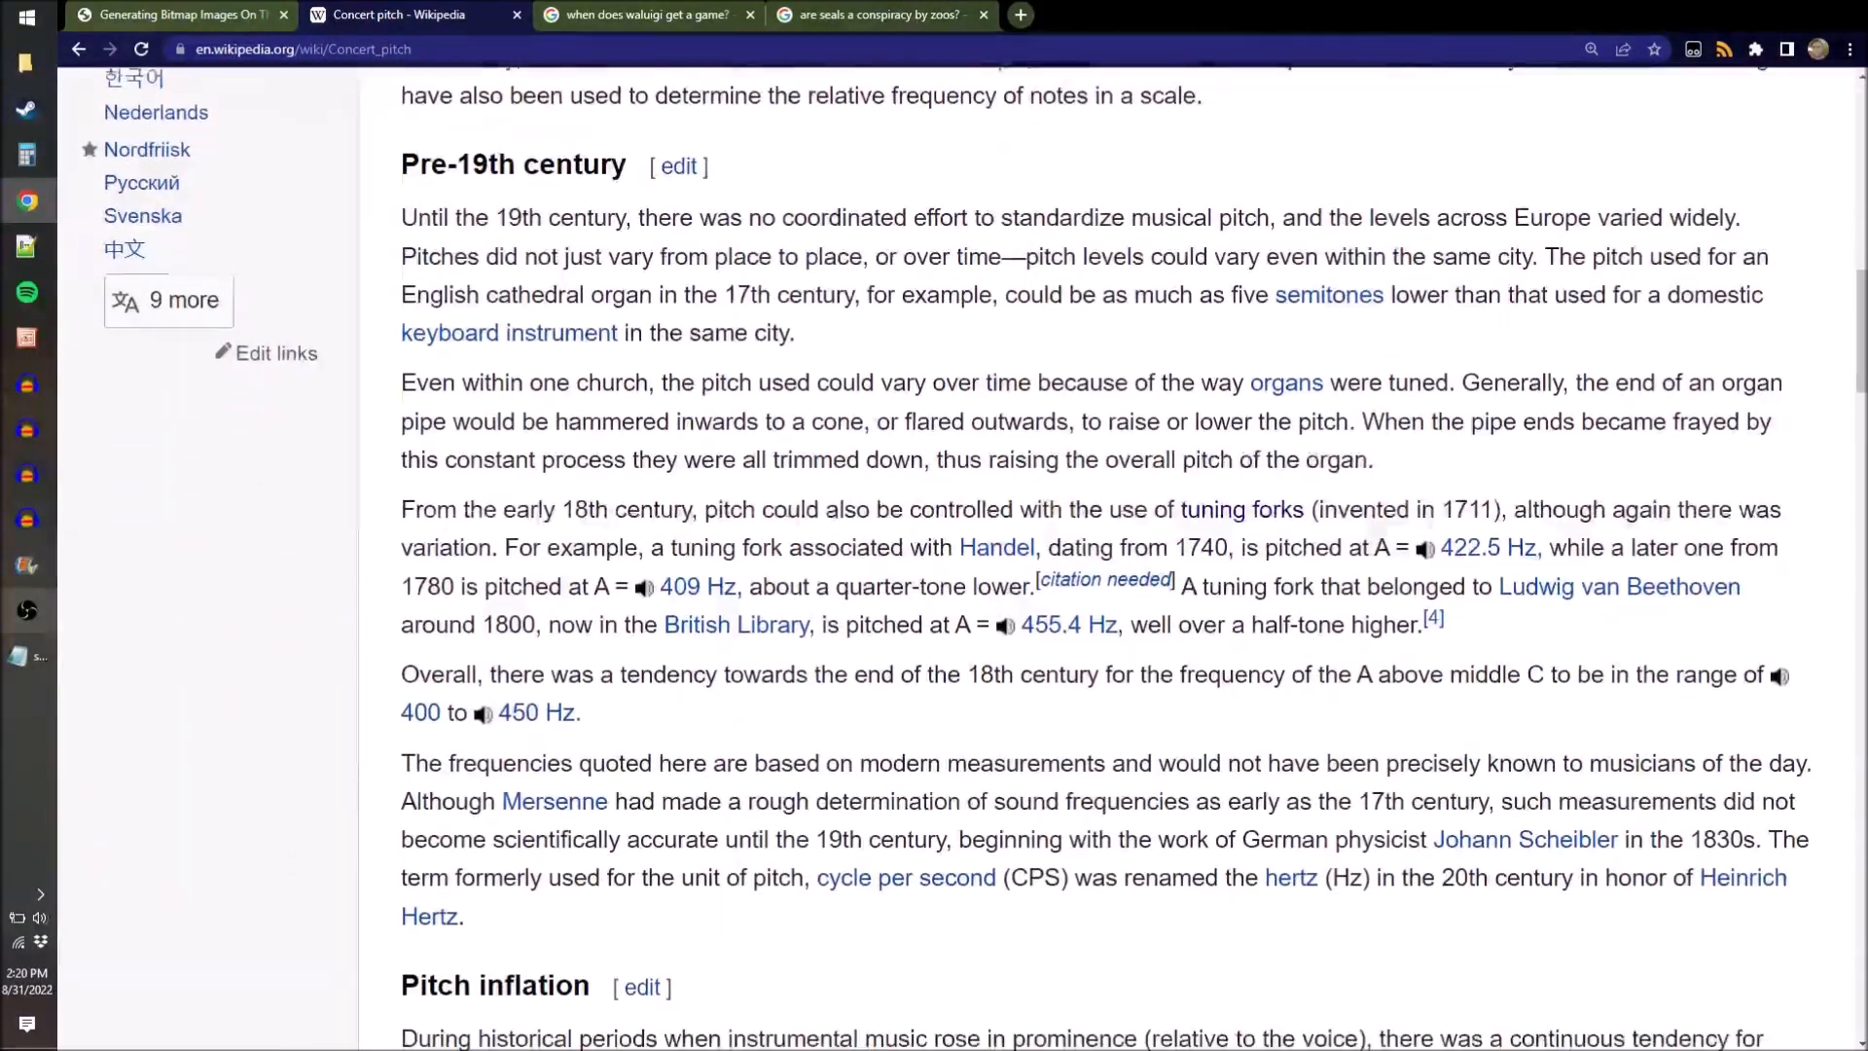
scroll("down", 3)
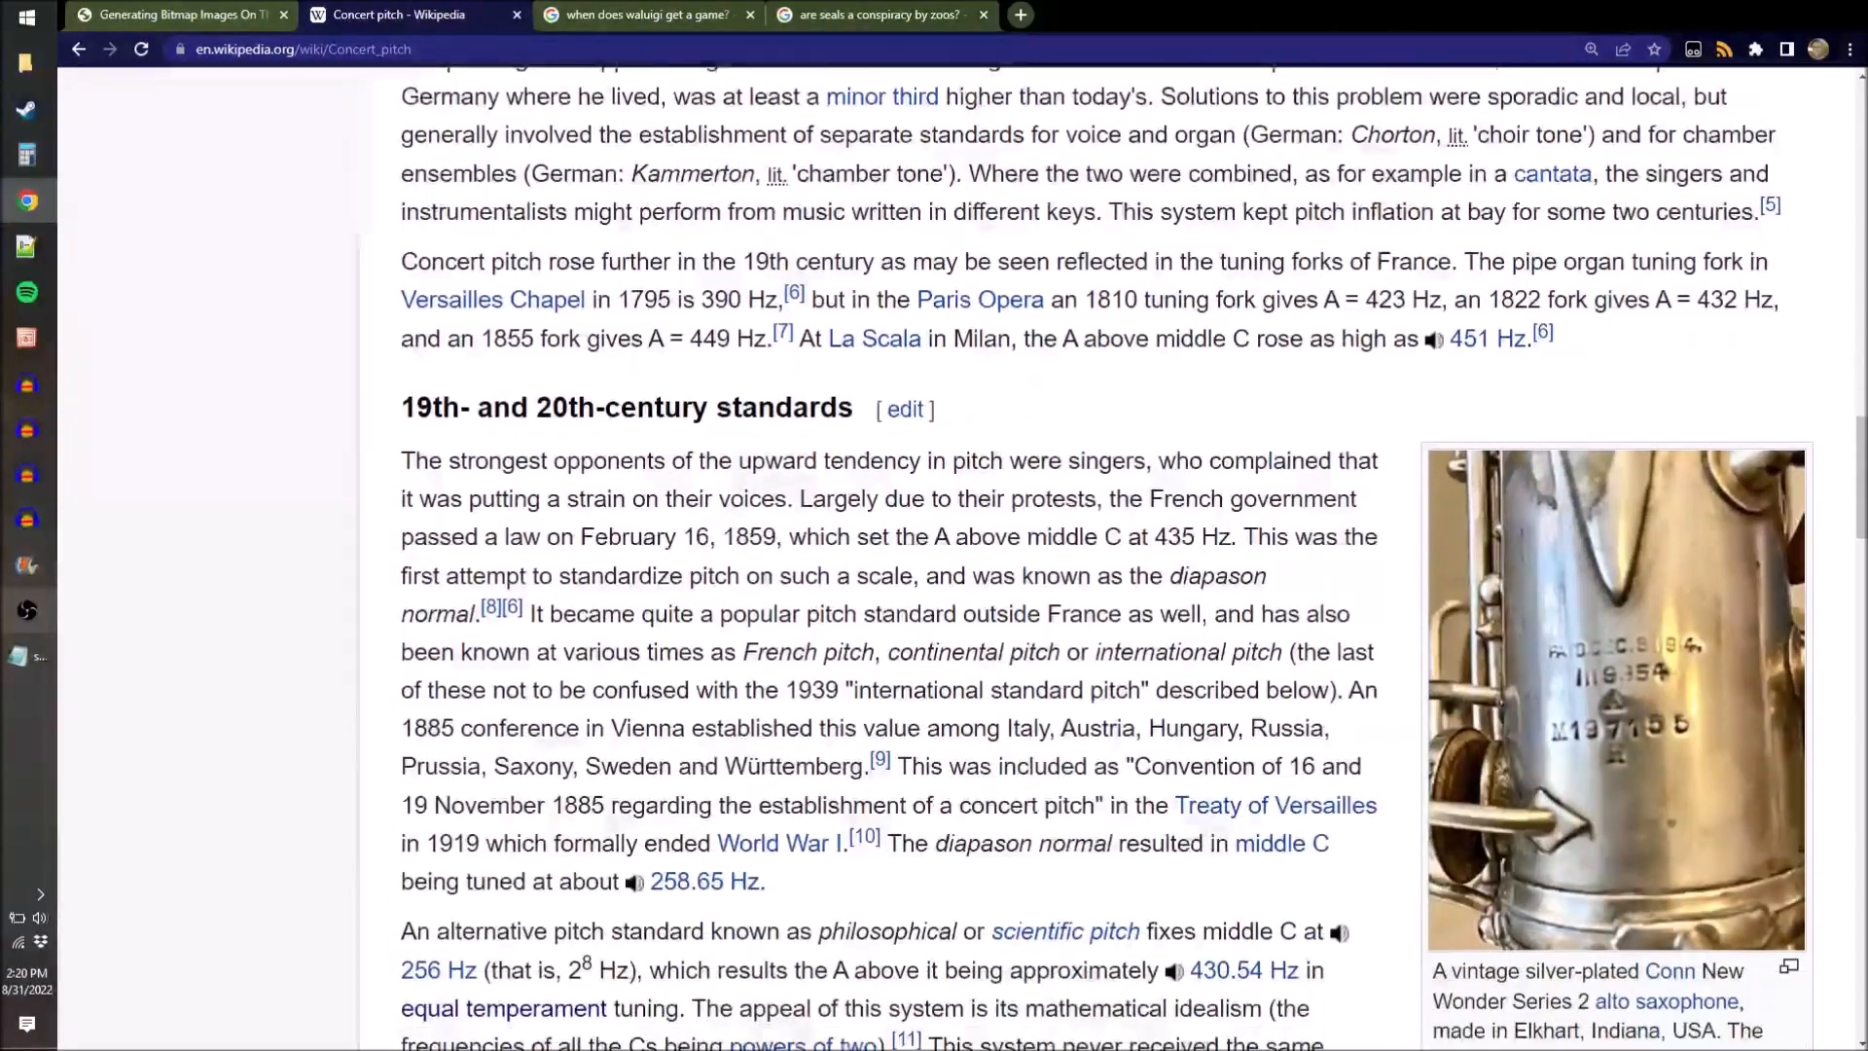
scroll("down", 3)
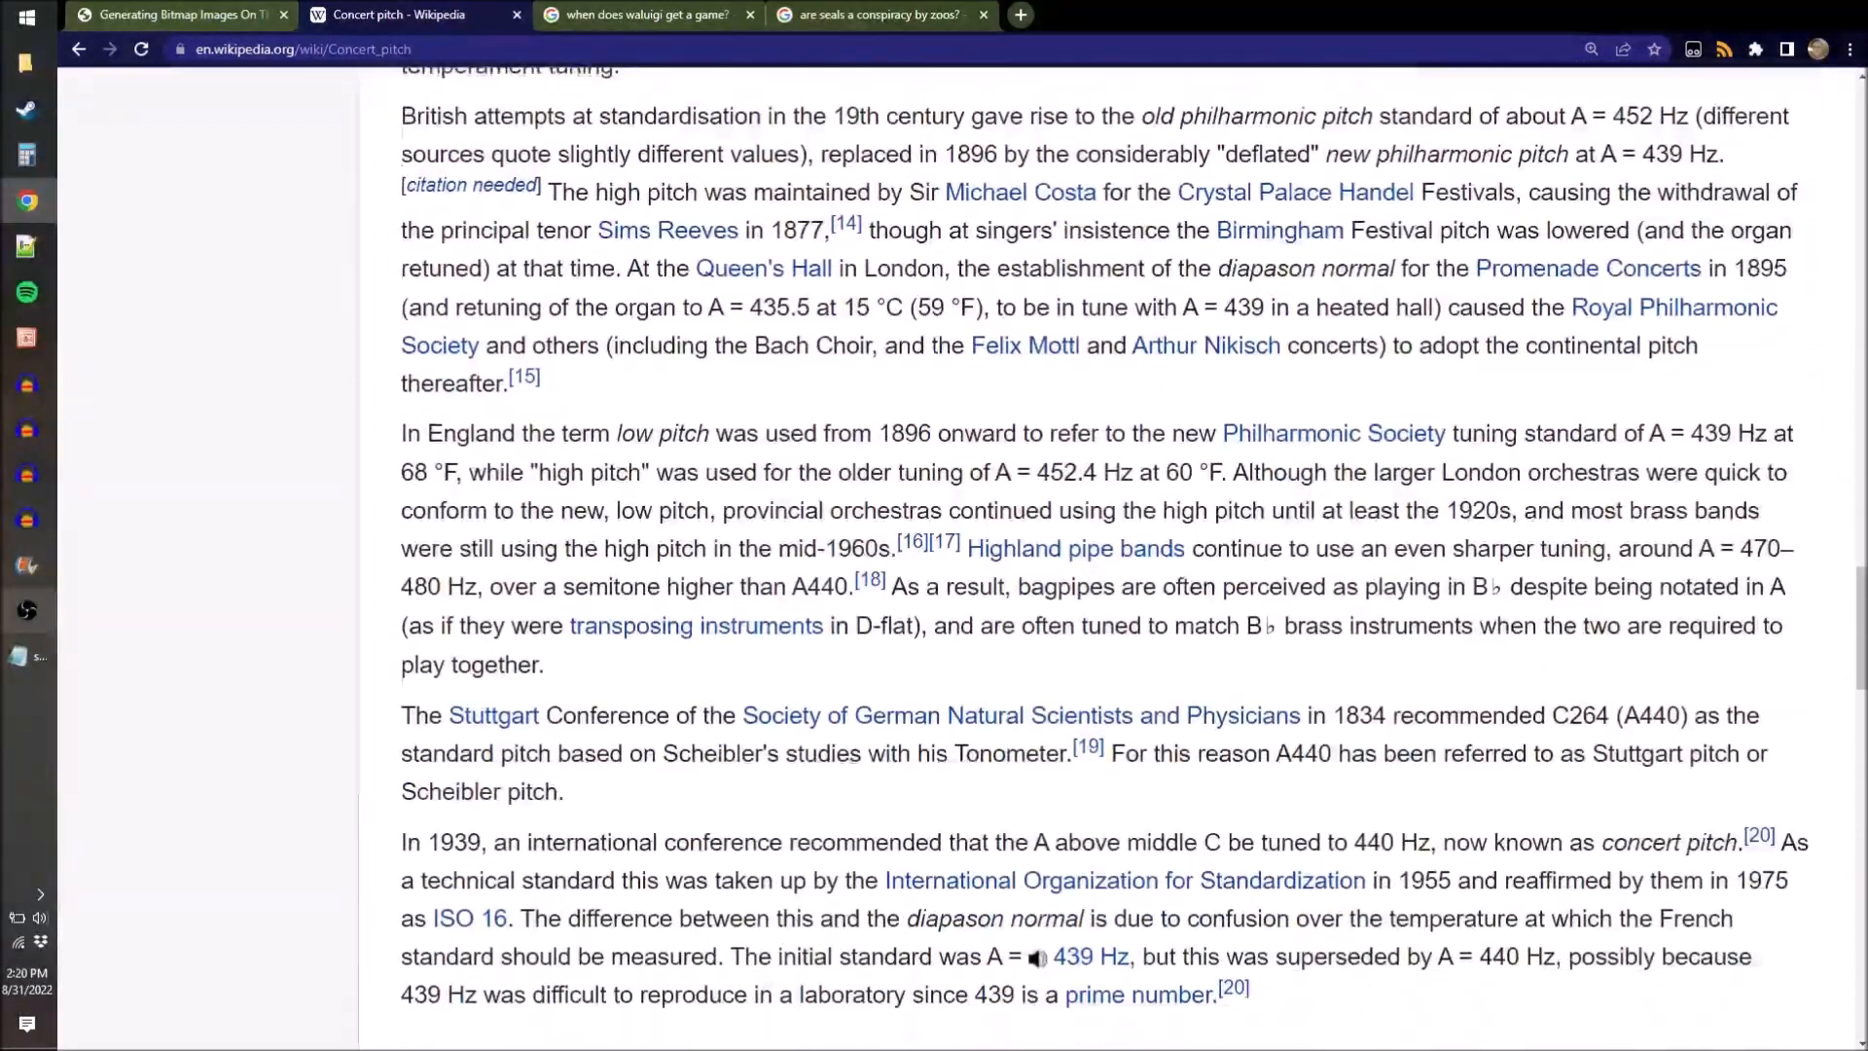